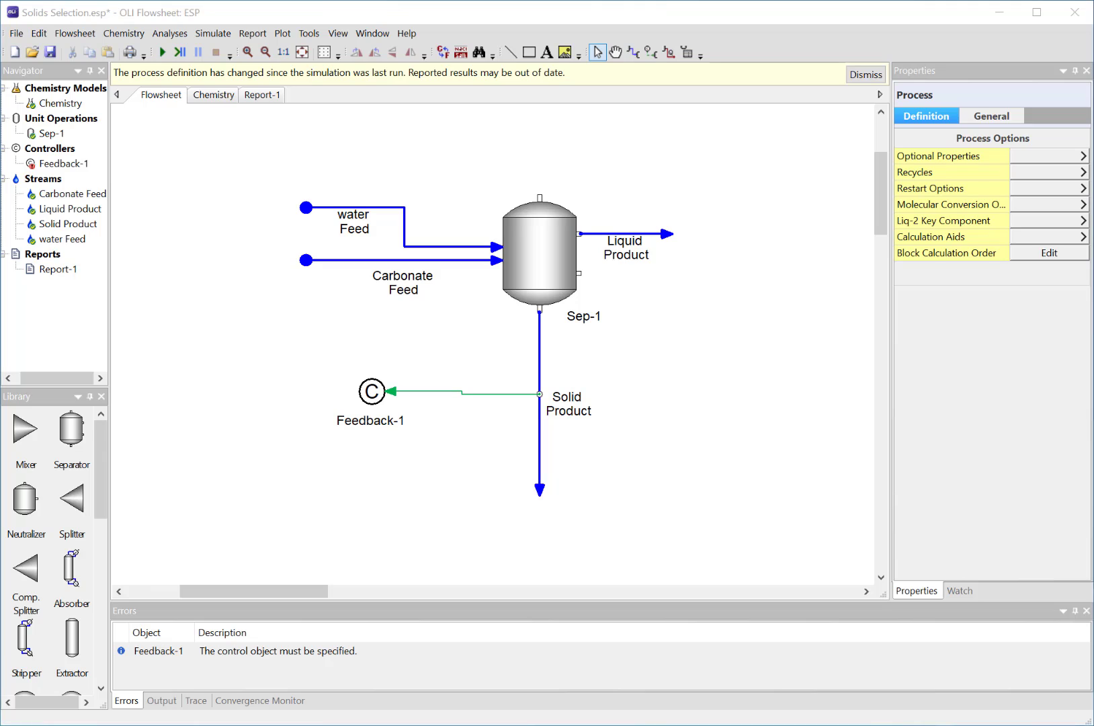
mouse_move(386, 303)
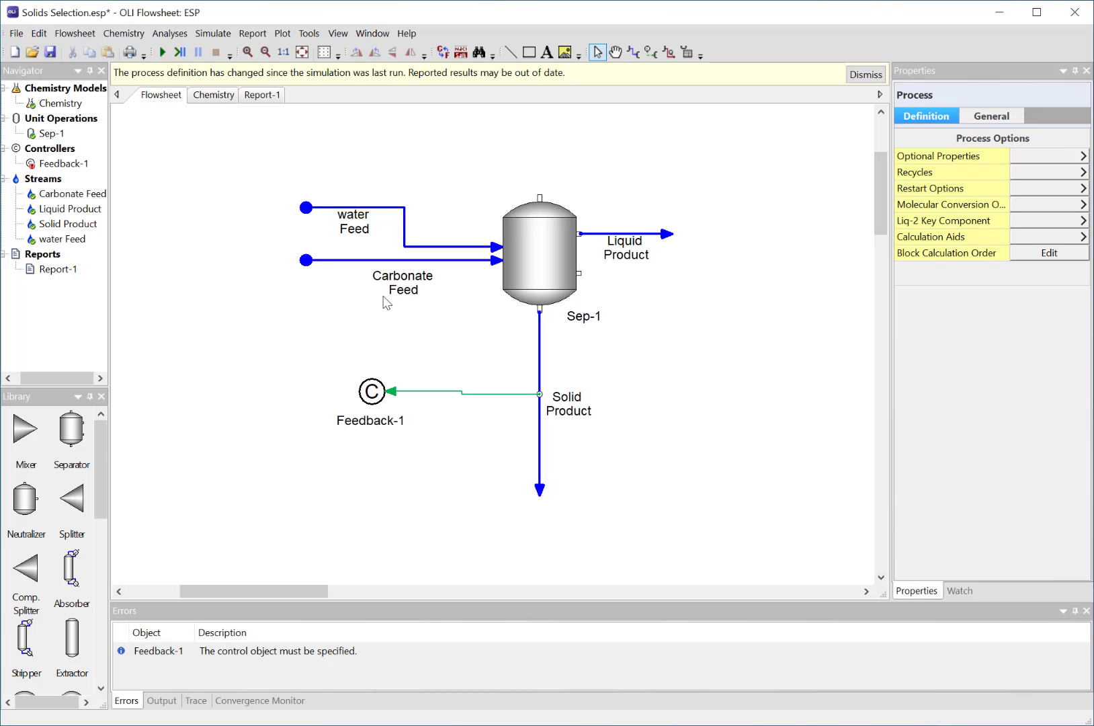
Step: Check the chemistry inflows, then open the water Feed's units editor showing mol/hr
click(213, 94)
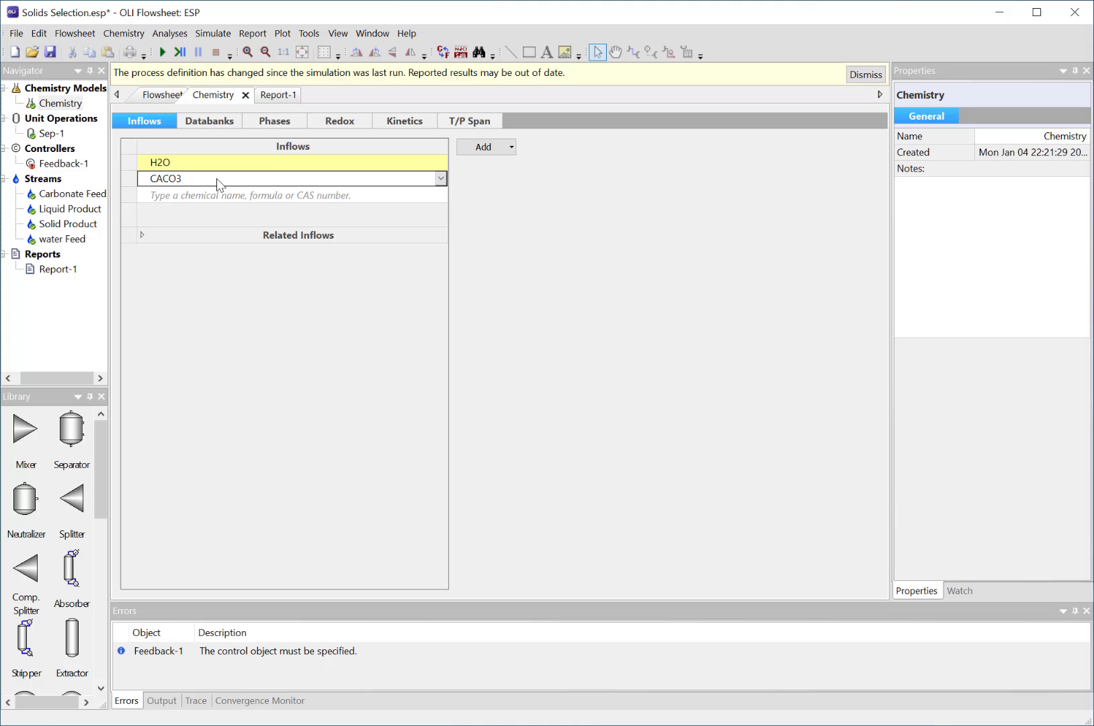
mouse_move(218, 188)
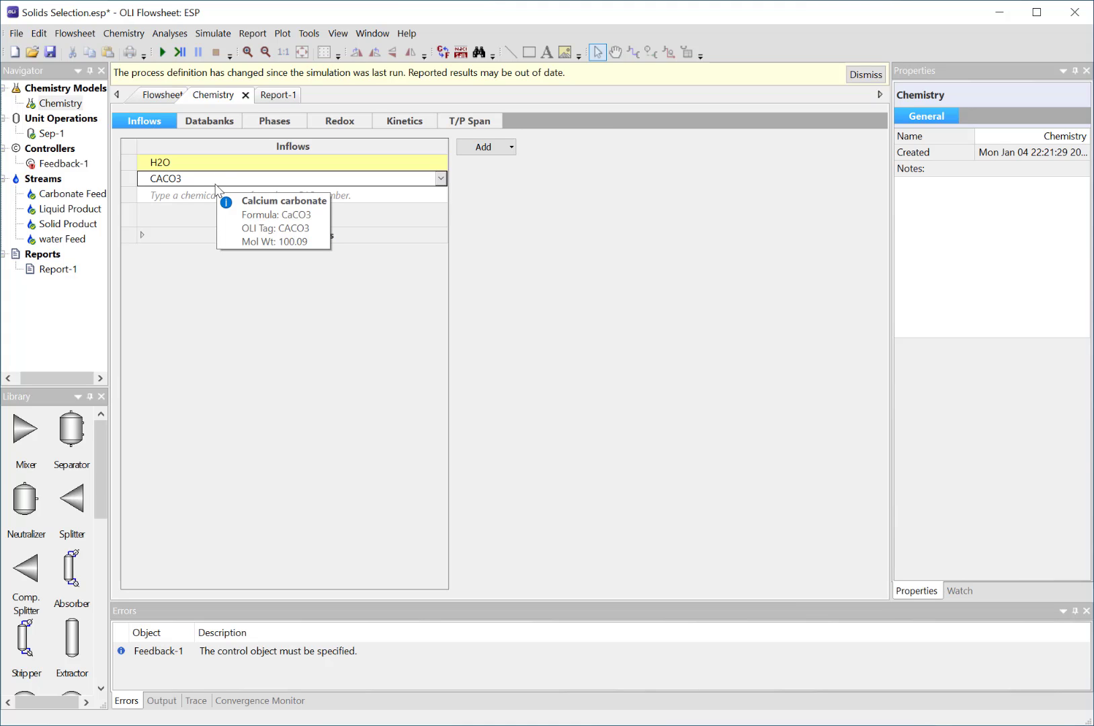
click(160, 94)
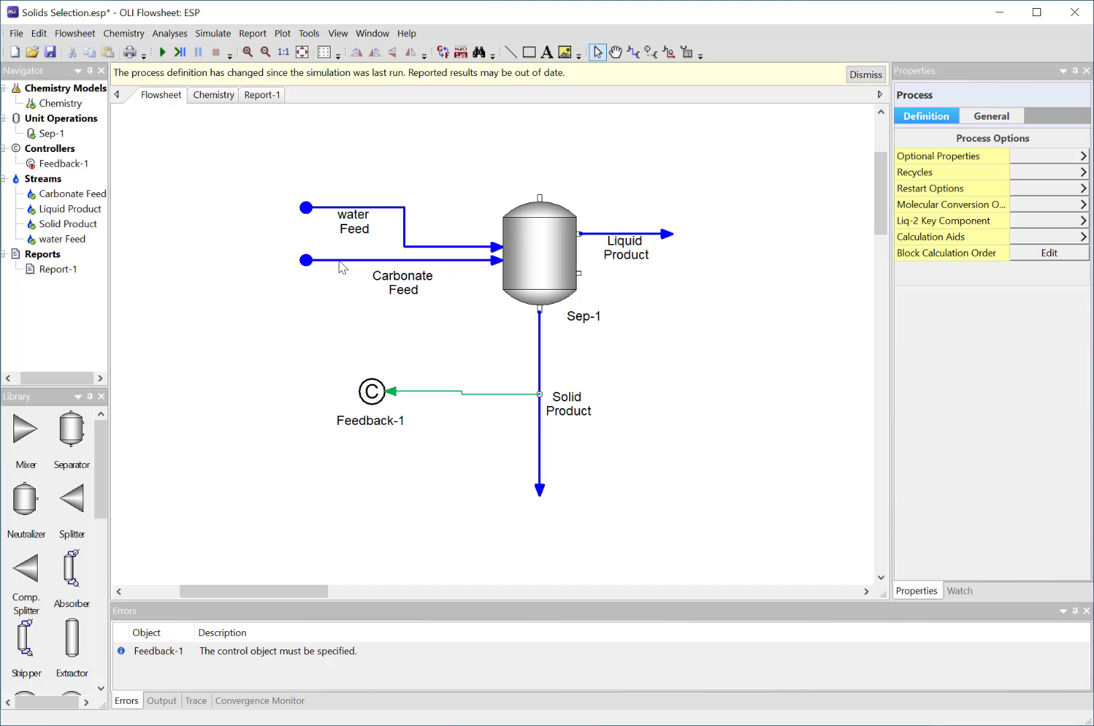
mouse_move(446, 346)
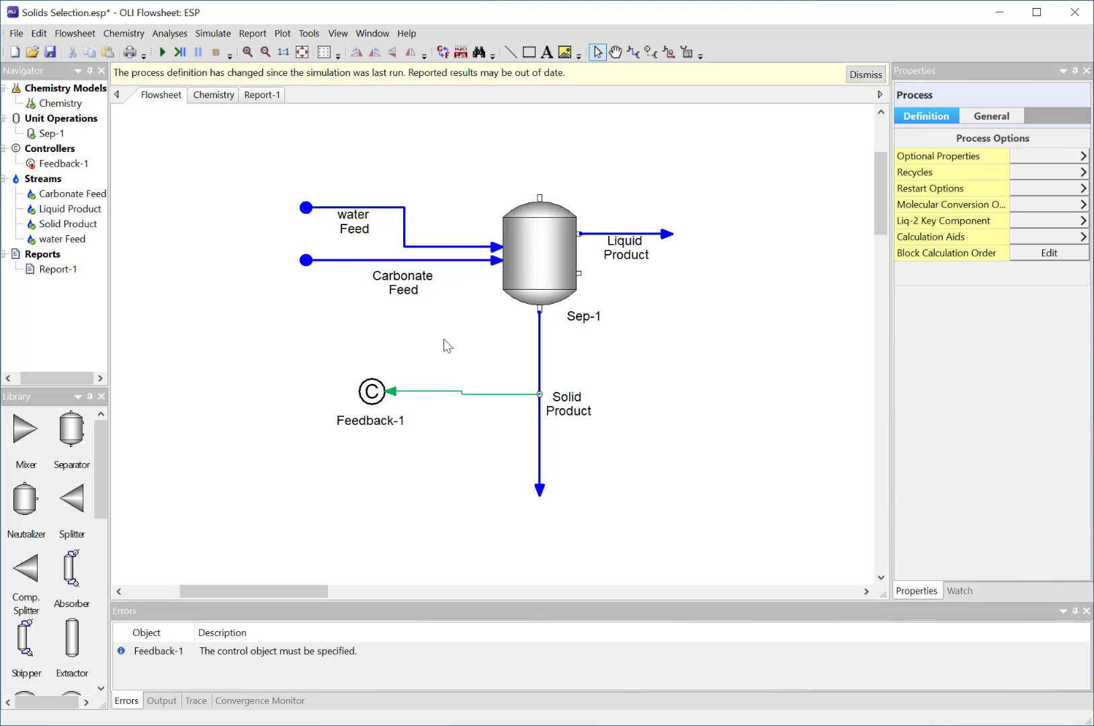
mouse_move(454, 345)
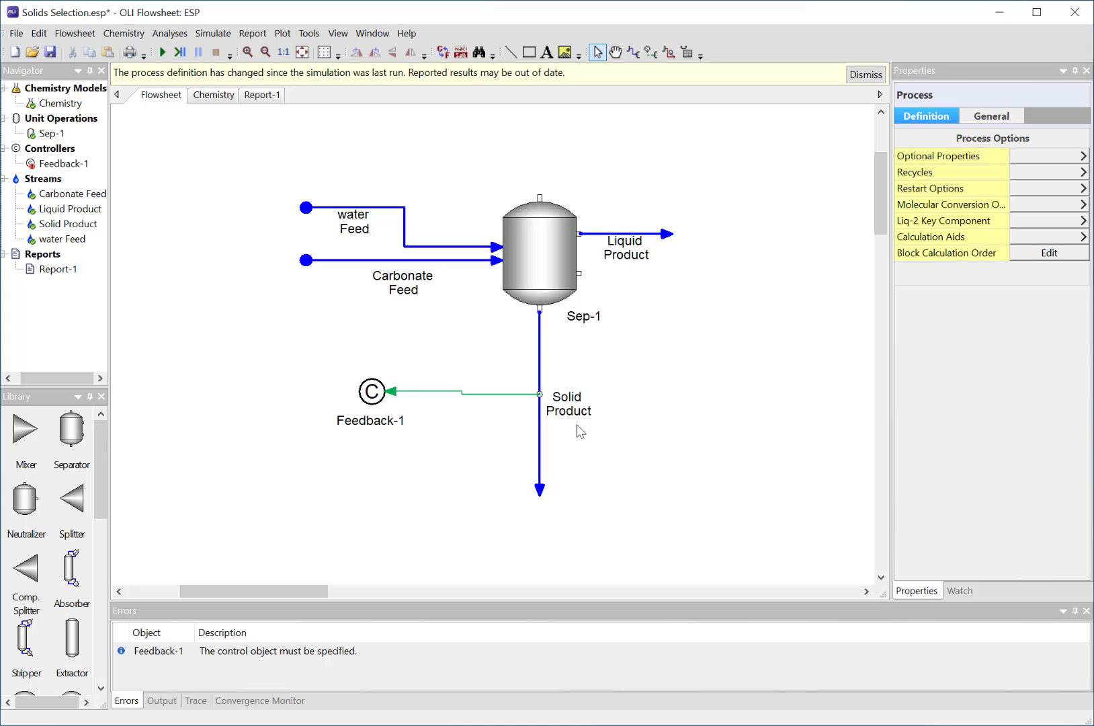
mouse_move(563, 274)
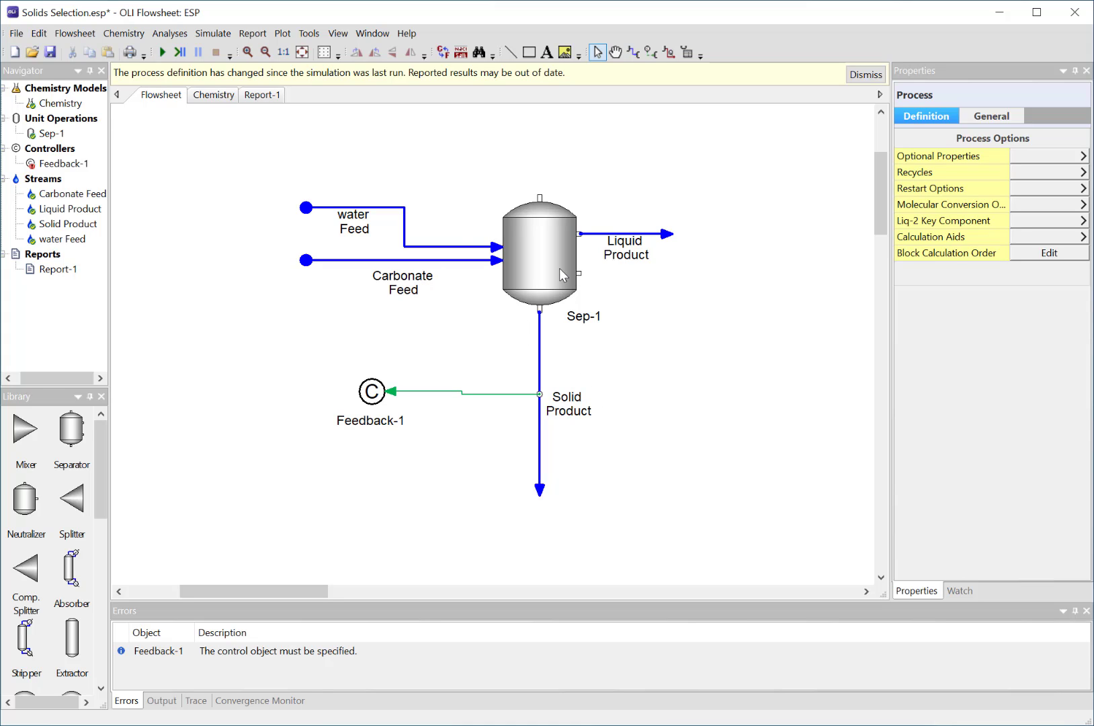
click(352, 223)
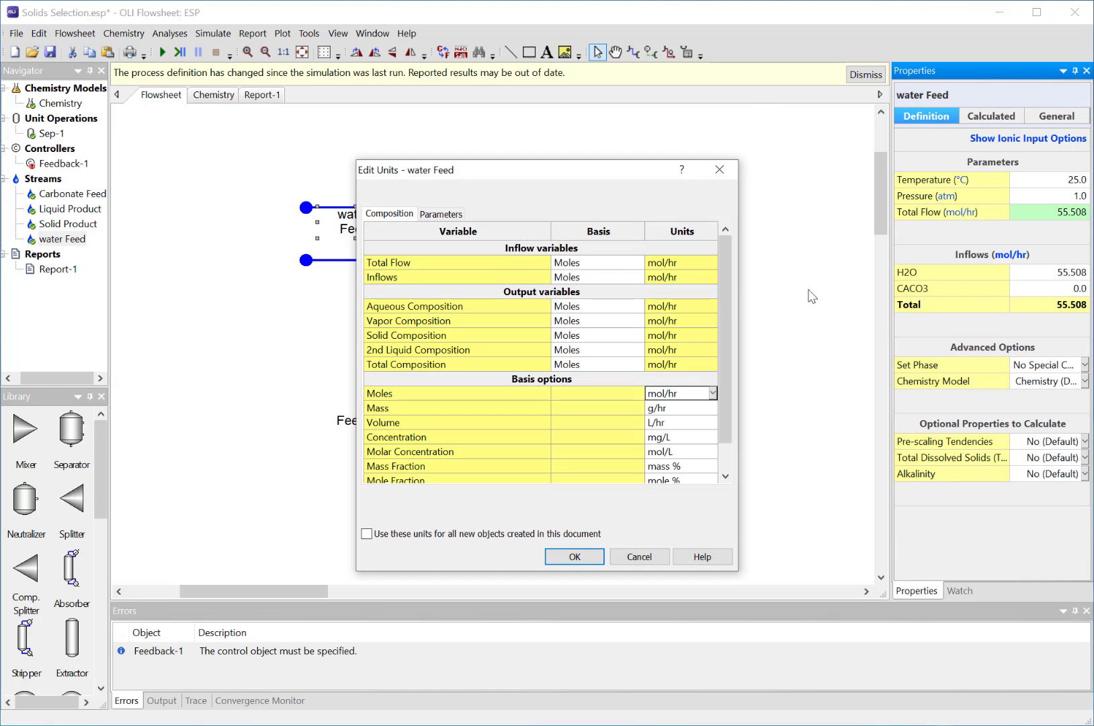
mouse_move(634, 282)
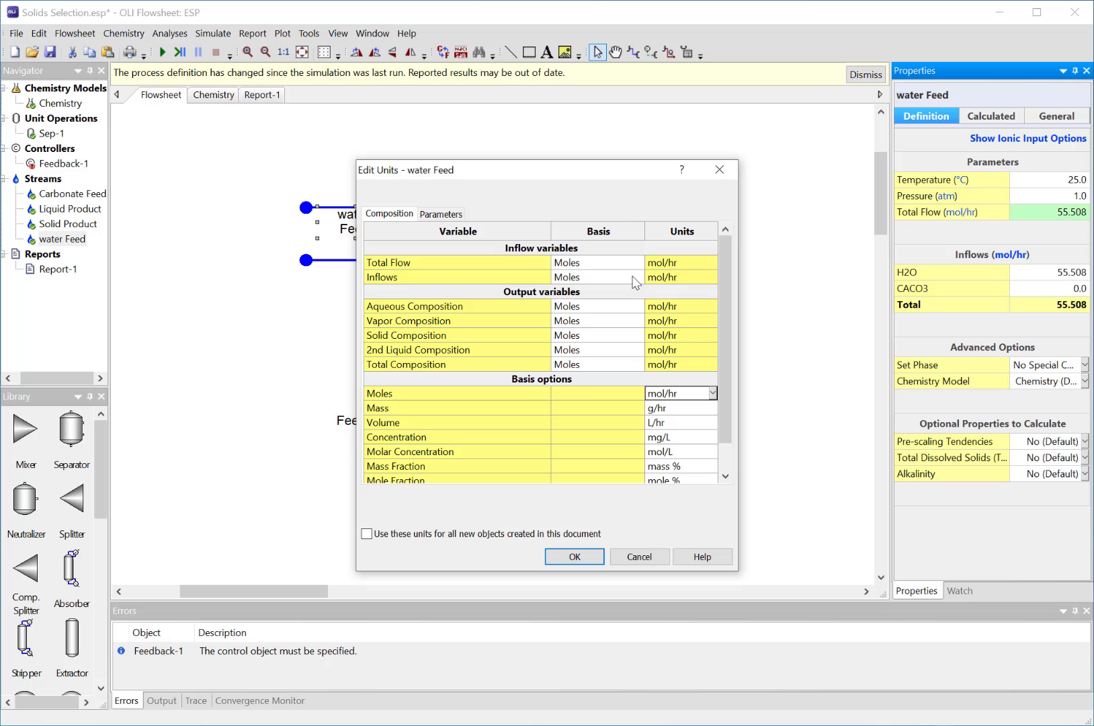
Step: Switch water Feed total flow and inflows to mass basis, setting H2O to 1000 g/hr
click(597, 262)
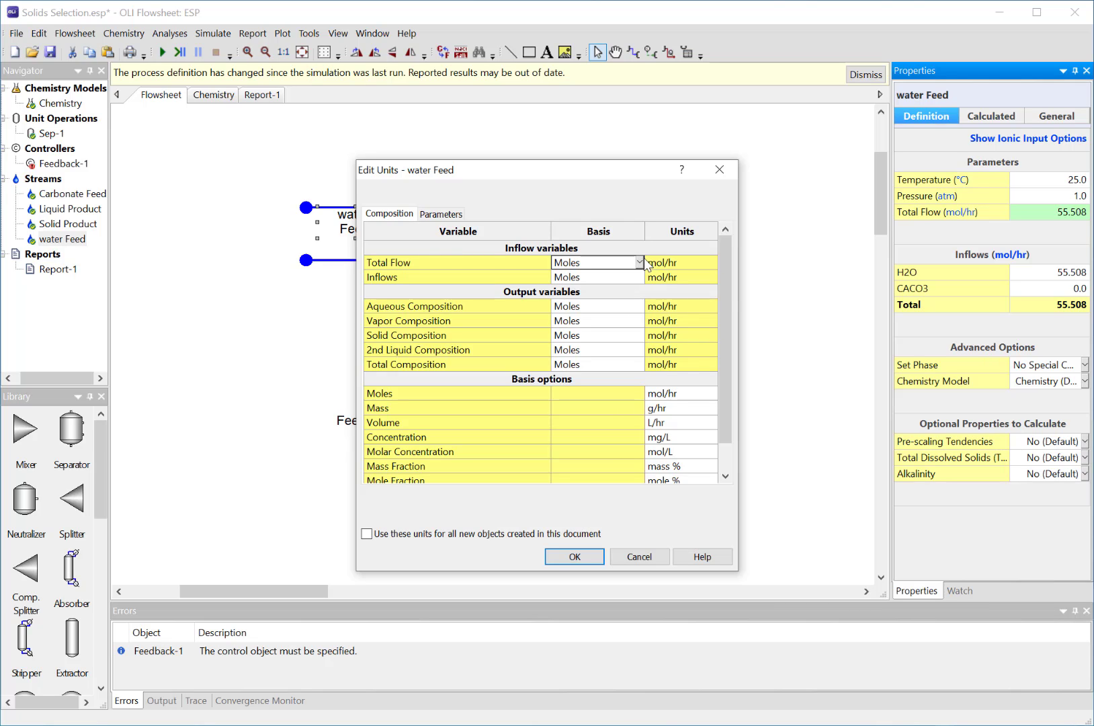
click(597, 262)
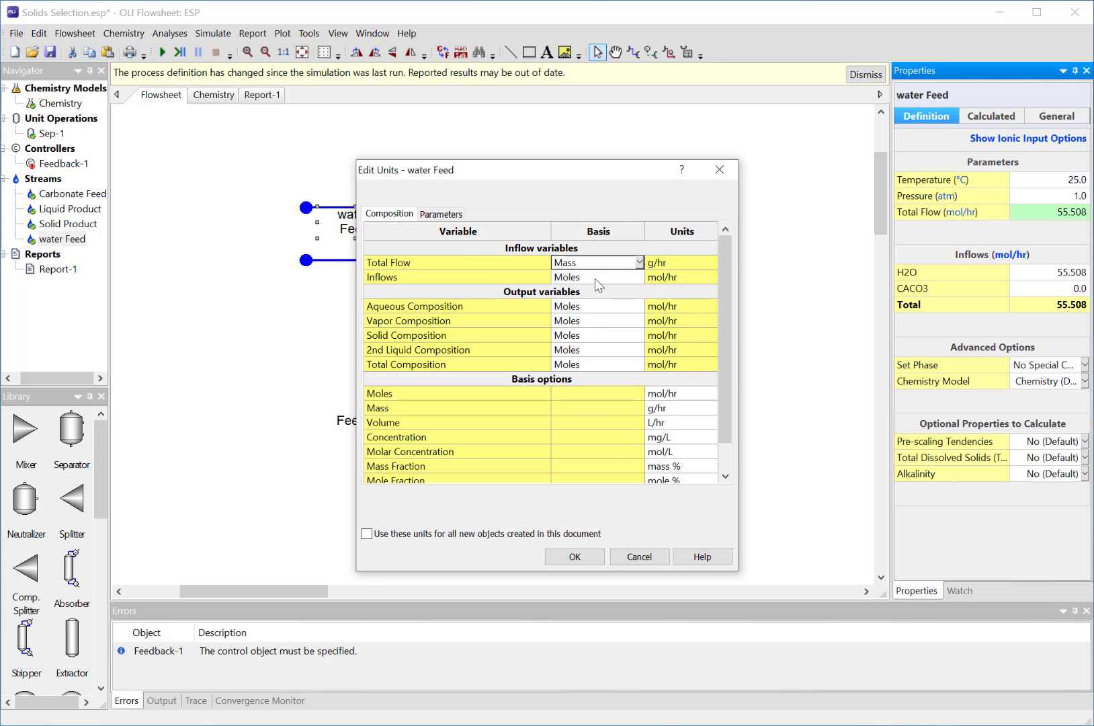
click(596, 277)
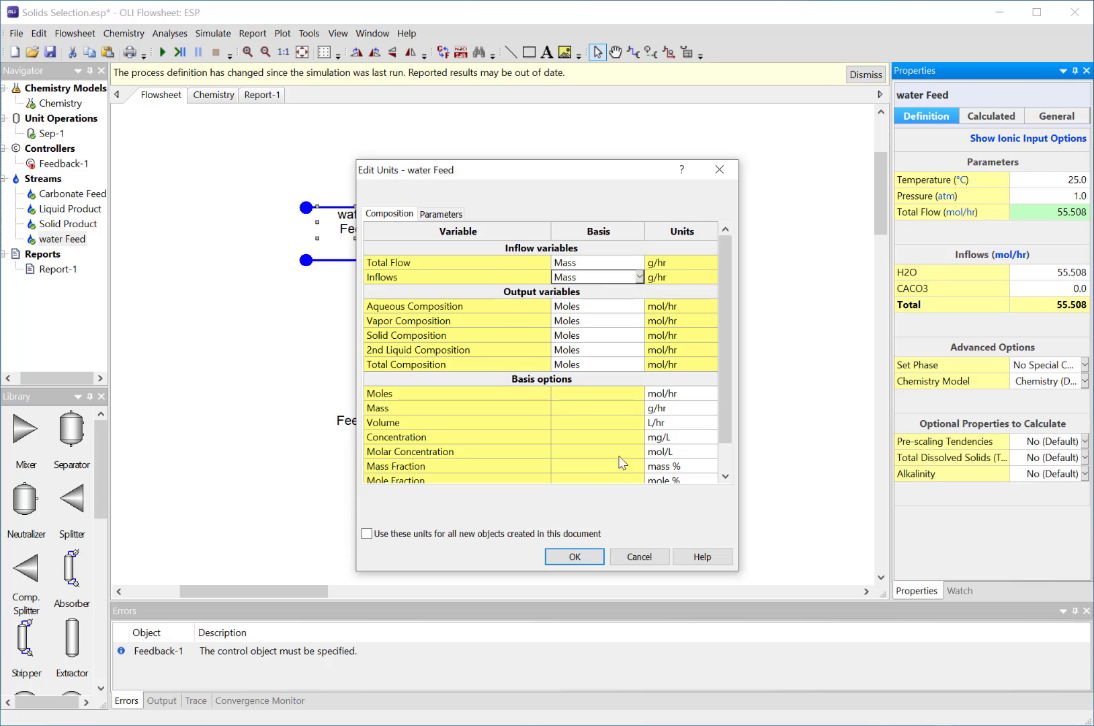
click(573, 556)
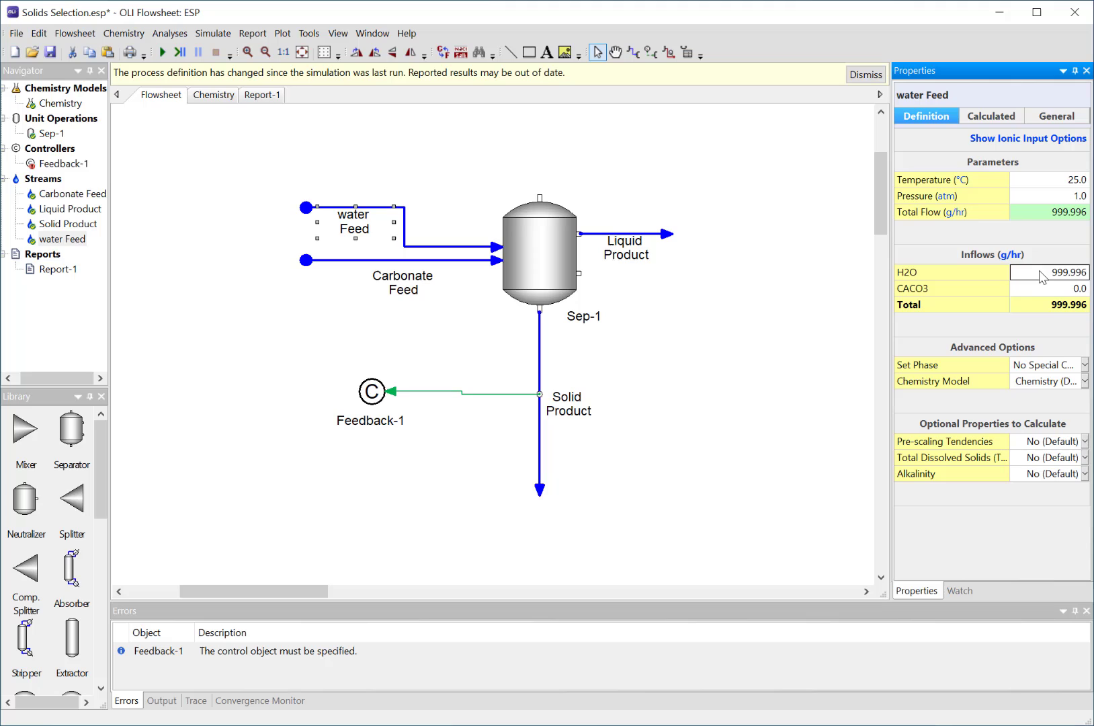
text(1000.0)
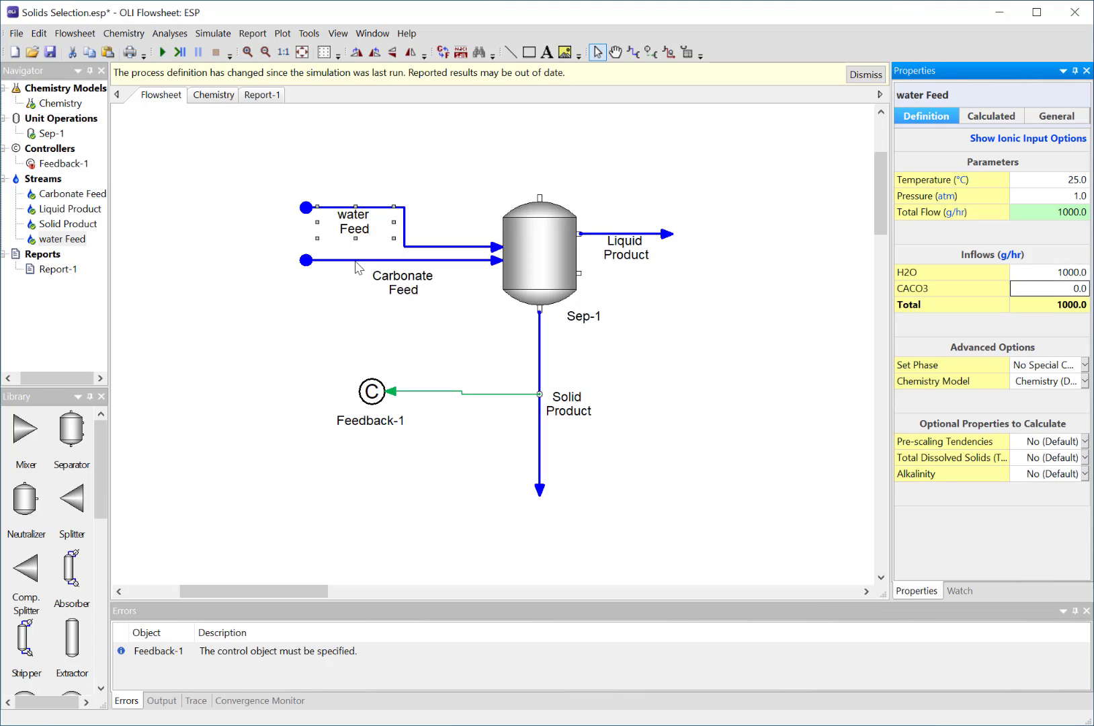
Step: Select Carbonate Feed to view its 1.0 mol/hr CaCO3 inflow with no water
click(402, 259)
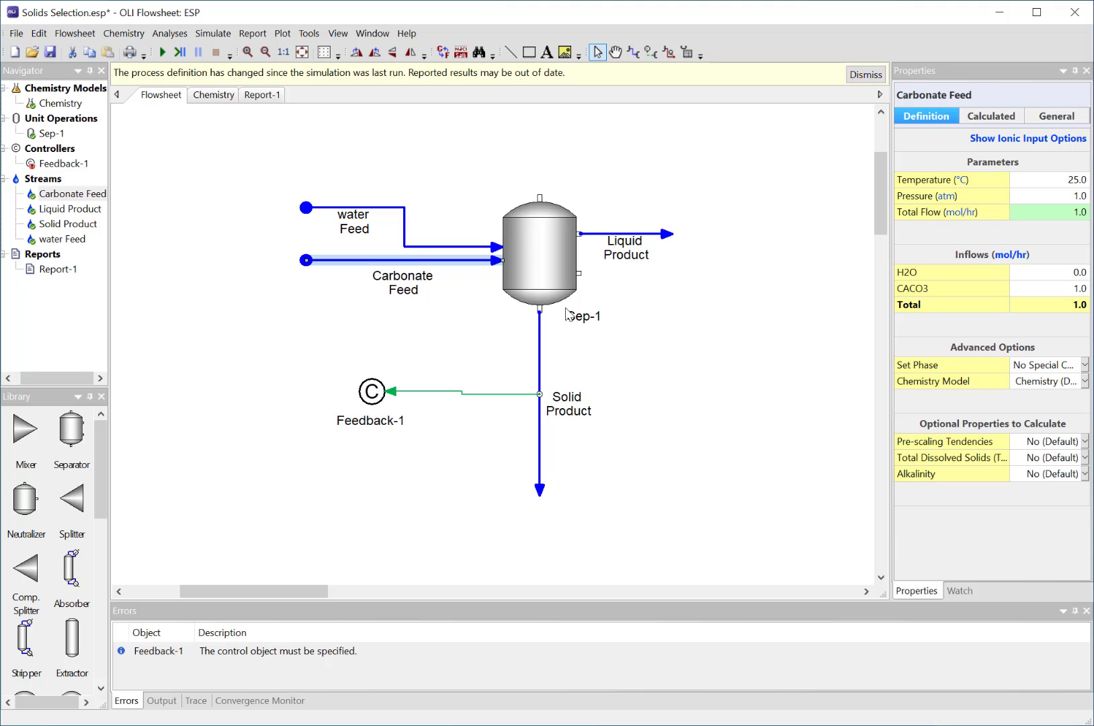
mouse_move(1057, 303)
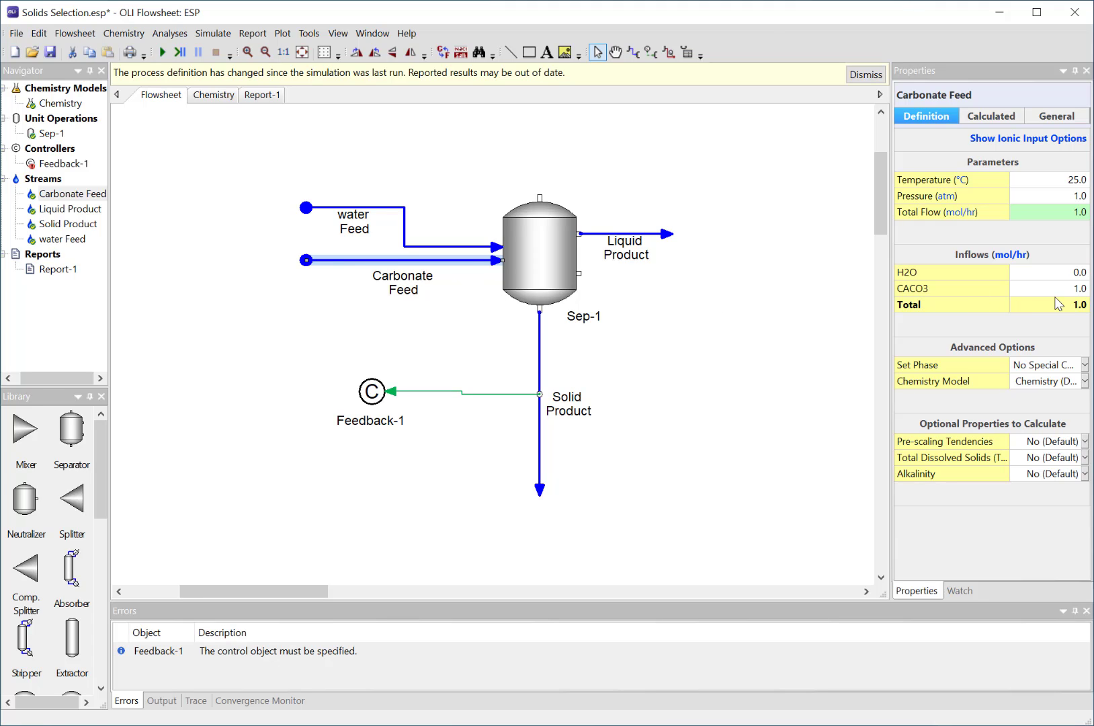
mouse_move(968, 287)
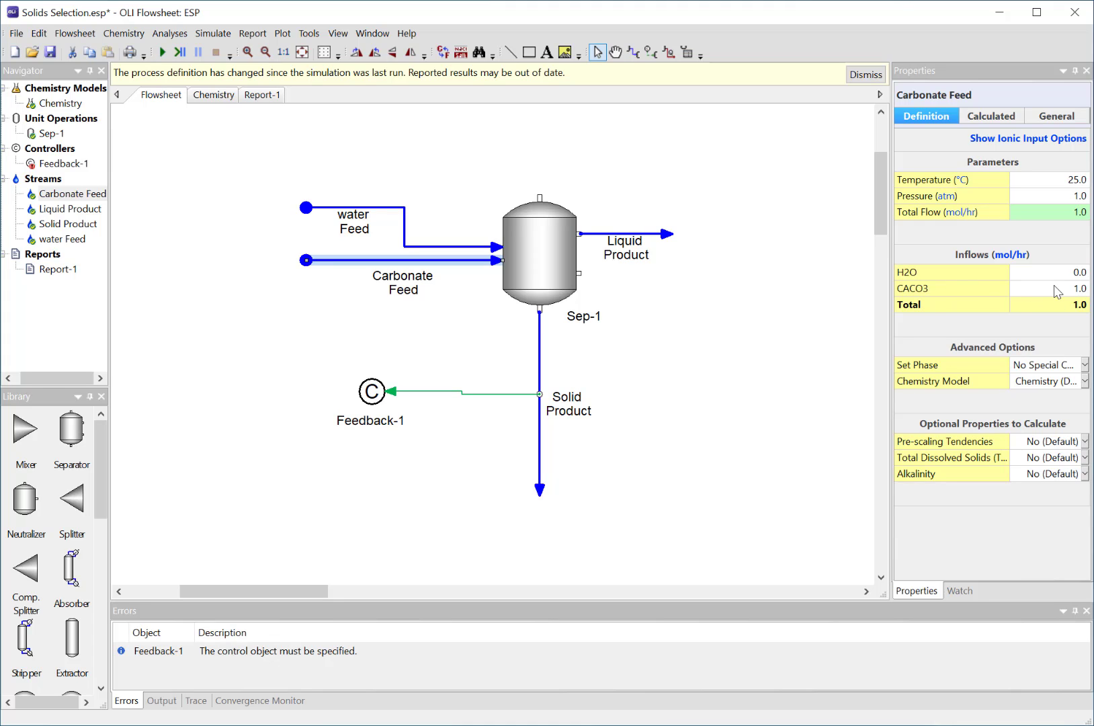
mouse_move(764, 362)
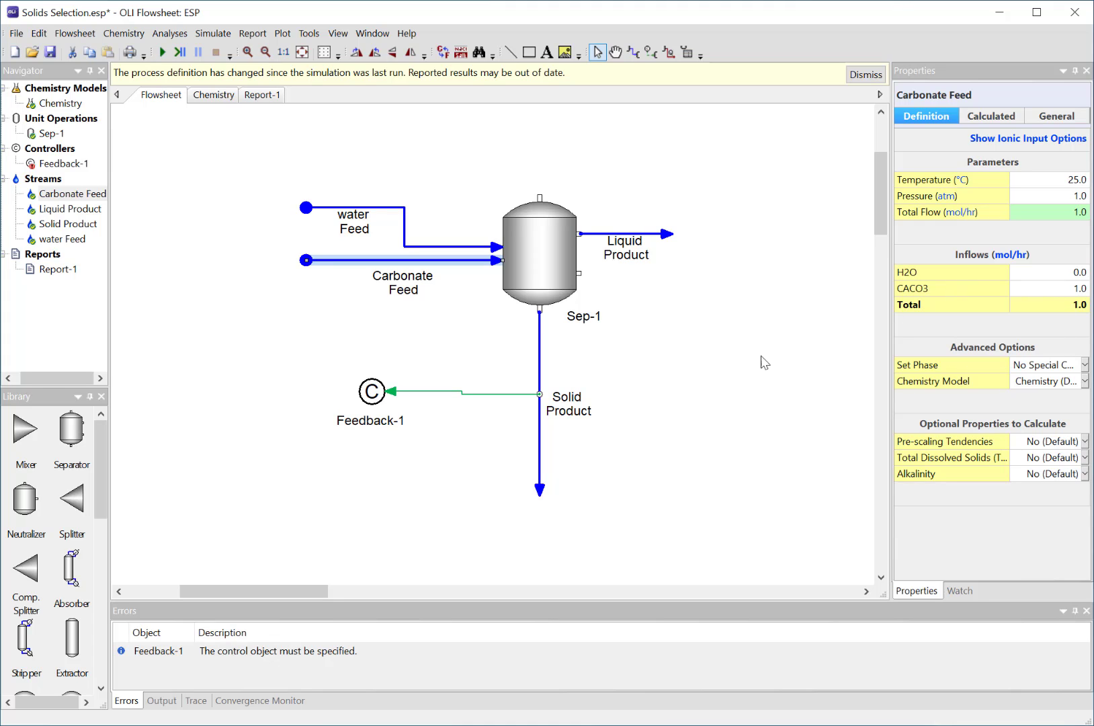
mouse_move(359, 272)
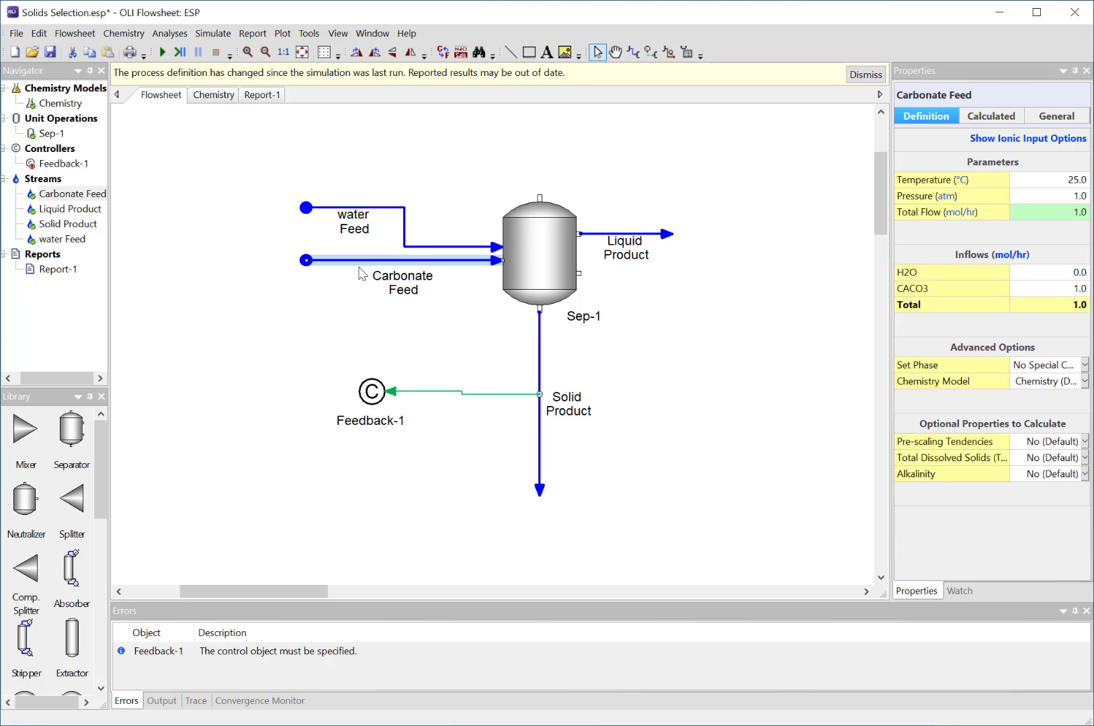
mouse_move(414, 271)
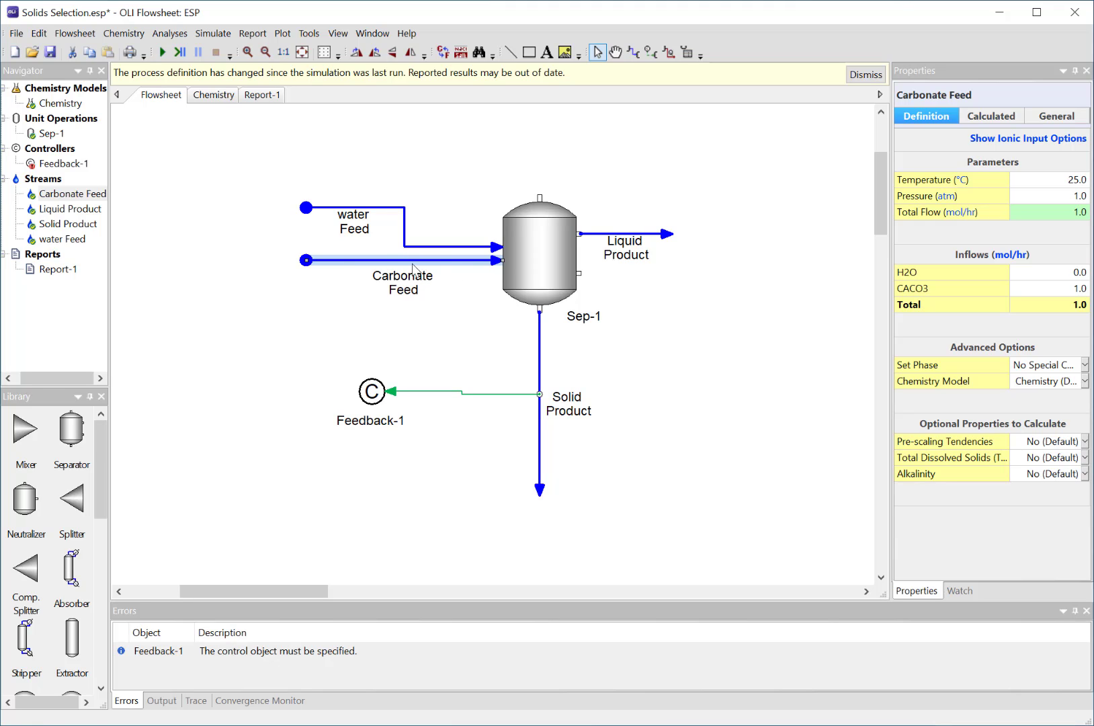
mouse_move(547, 416)
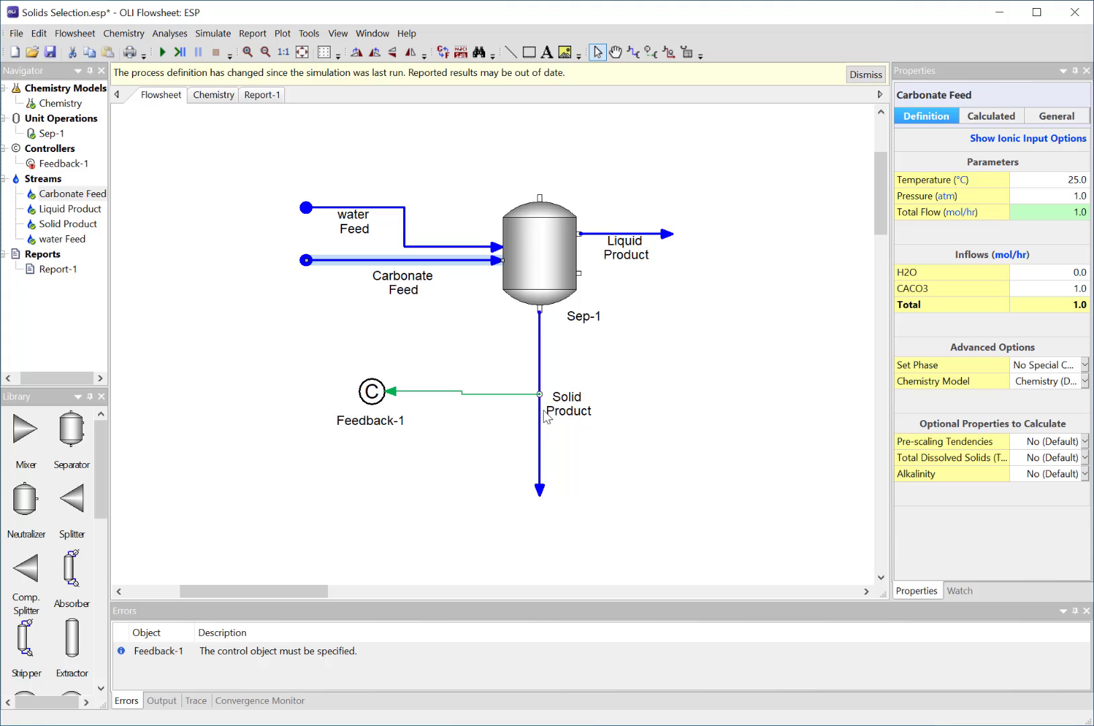
mouse_move(567, 467)
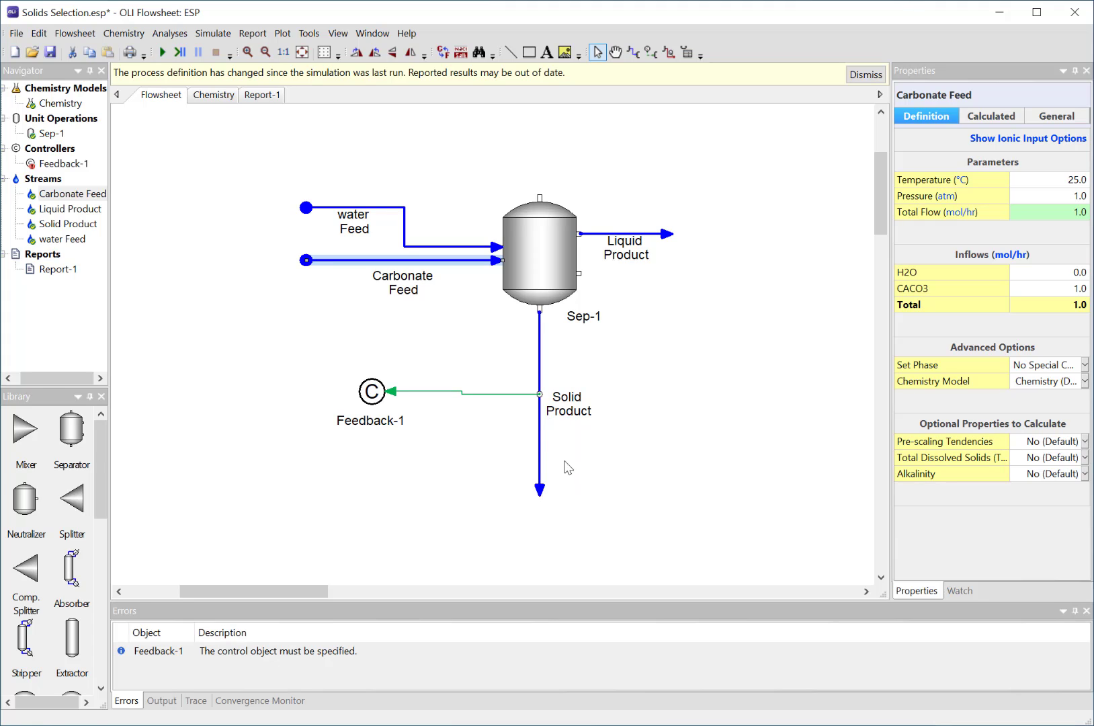
mouse_move(504, 413)
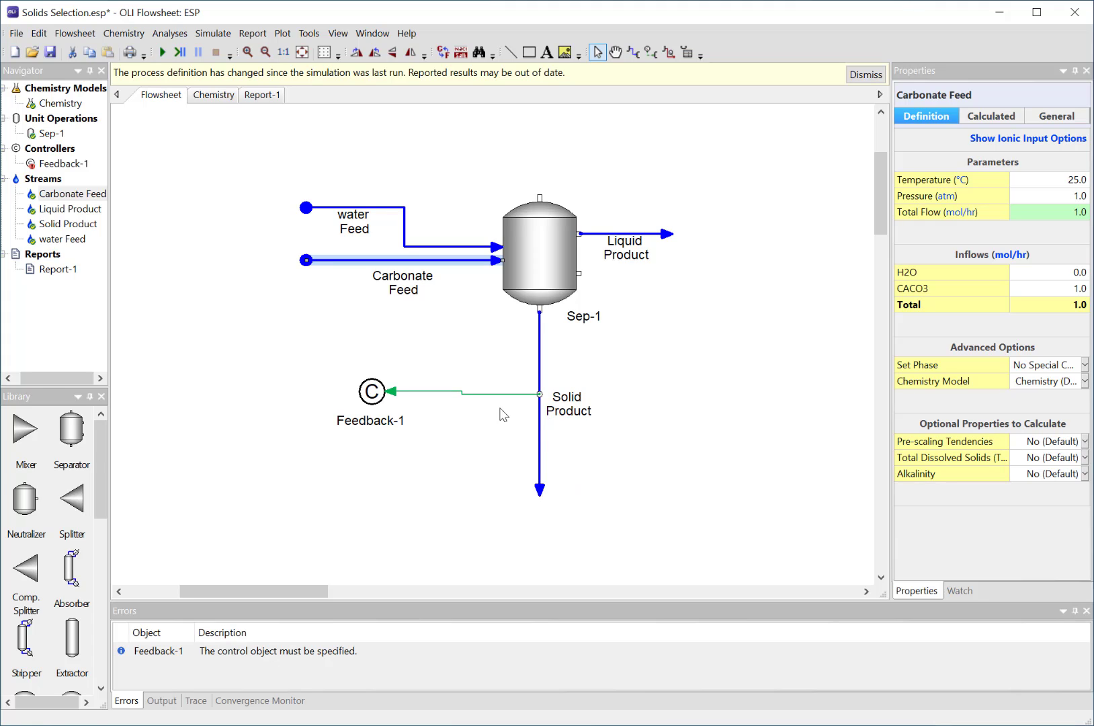
Step: Connect Feedback-1 to Carbonate Feed and confirm CACO3 solid as the target species
click(370, 389)
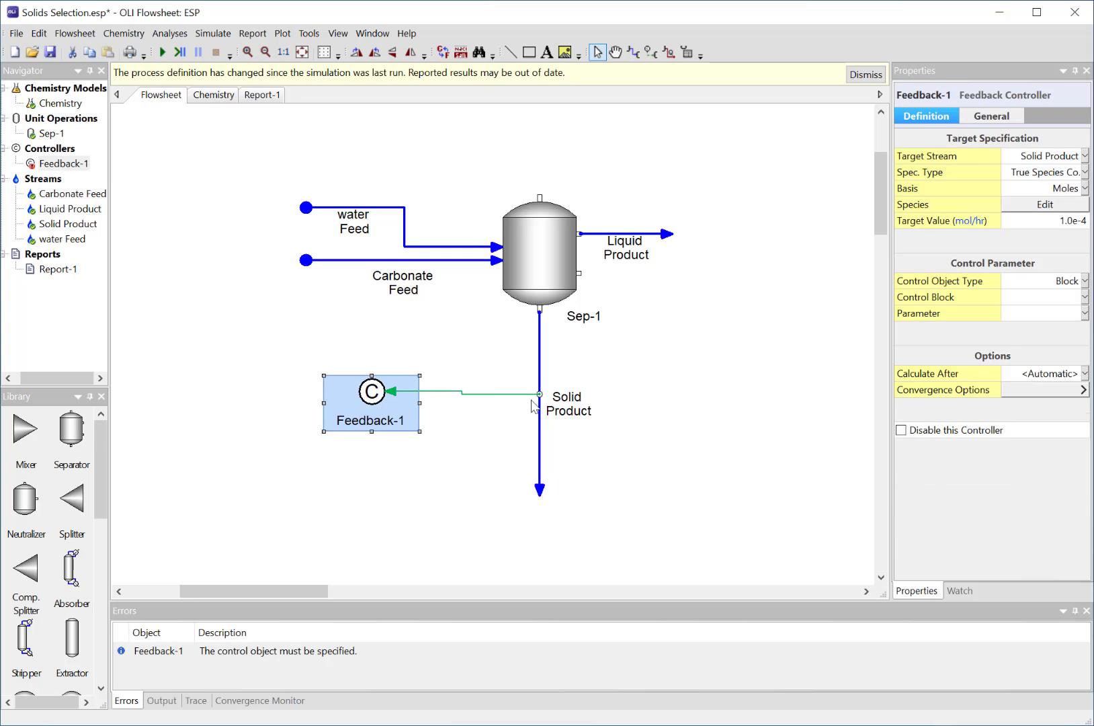
mouse_move(406, 285)
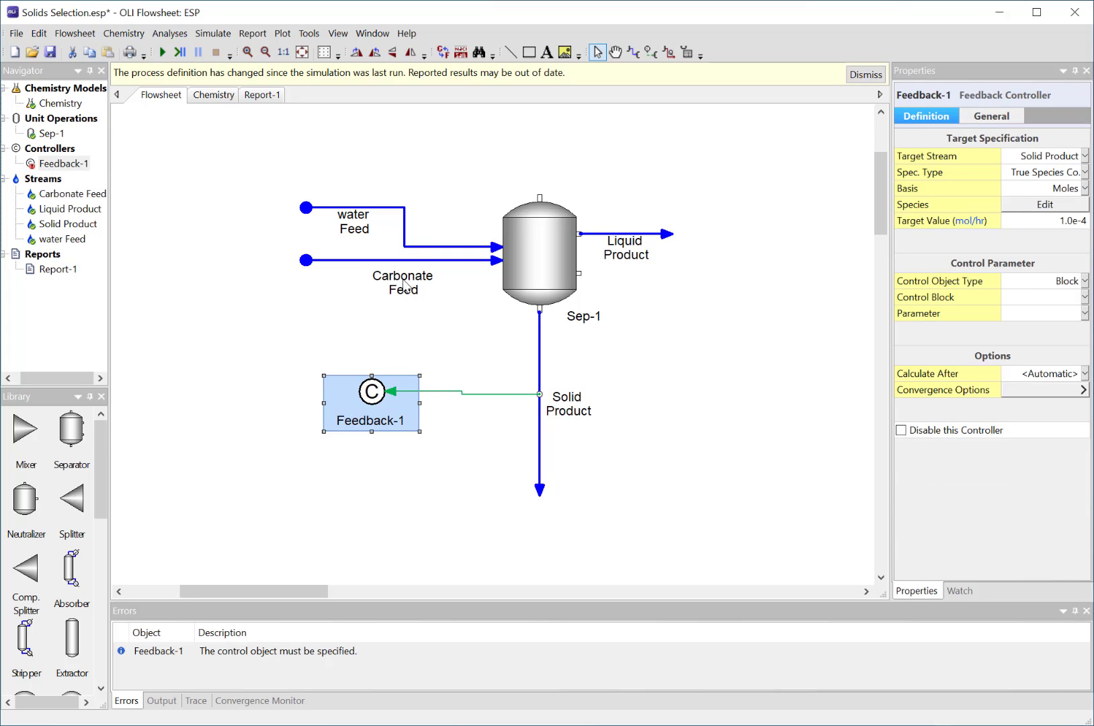
click(650, 53)
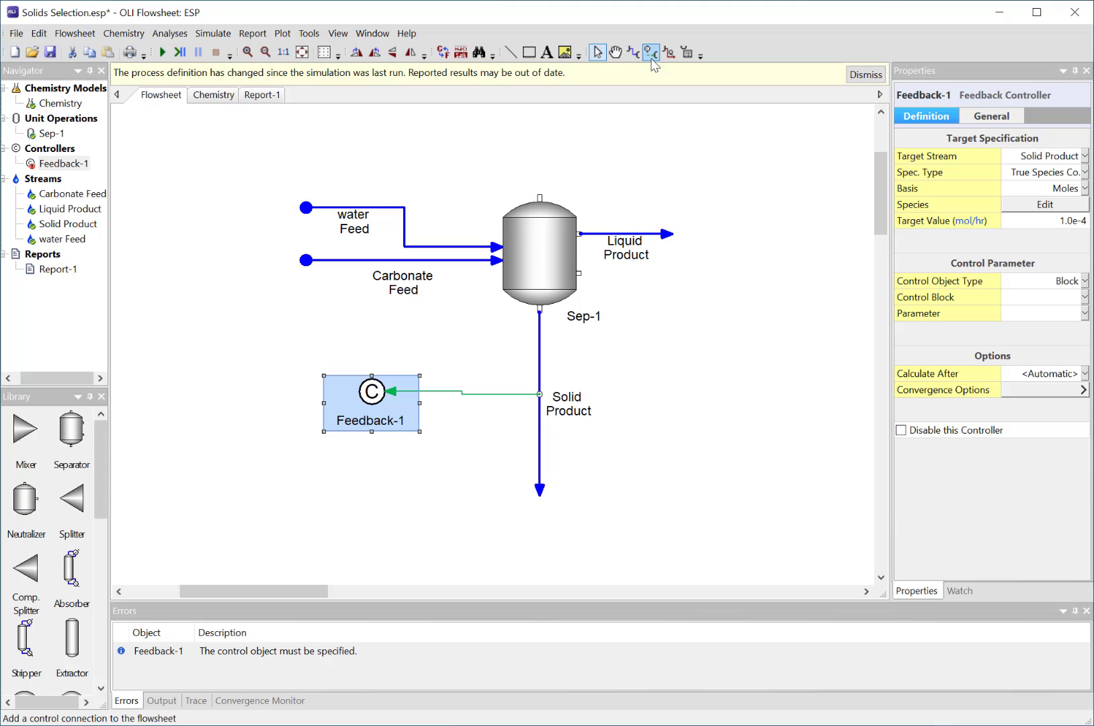
click(650, 53)
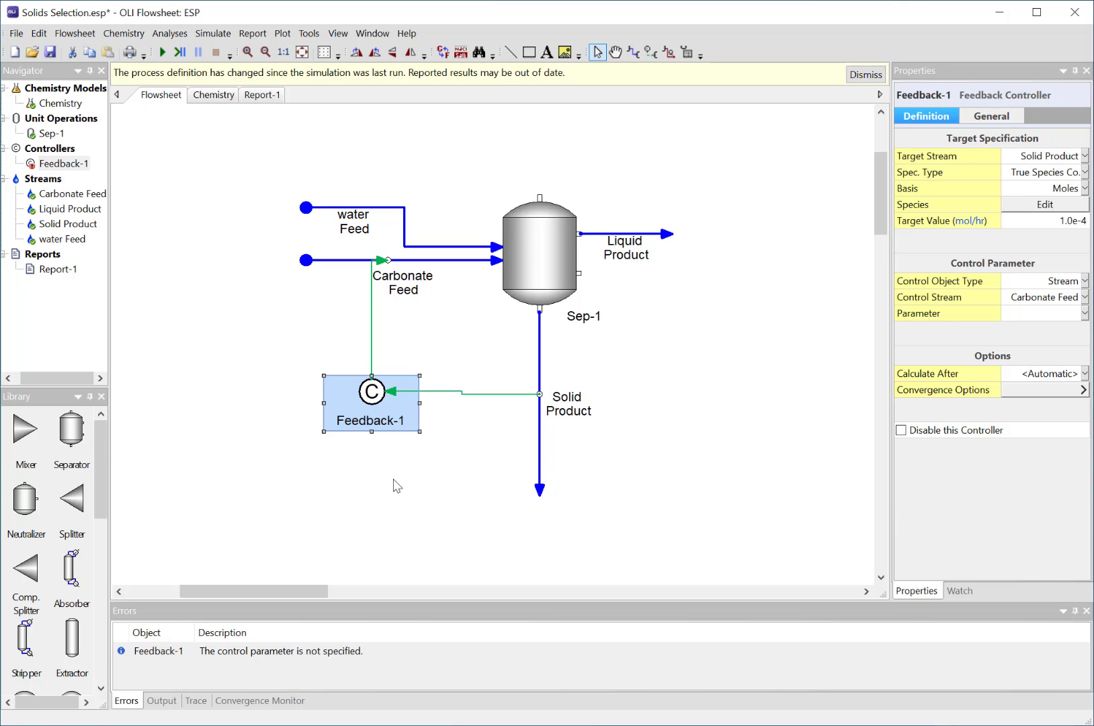
mouse_move(372, 391)
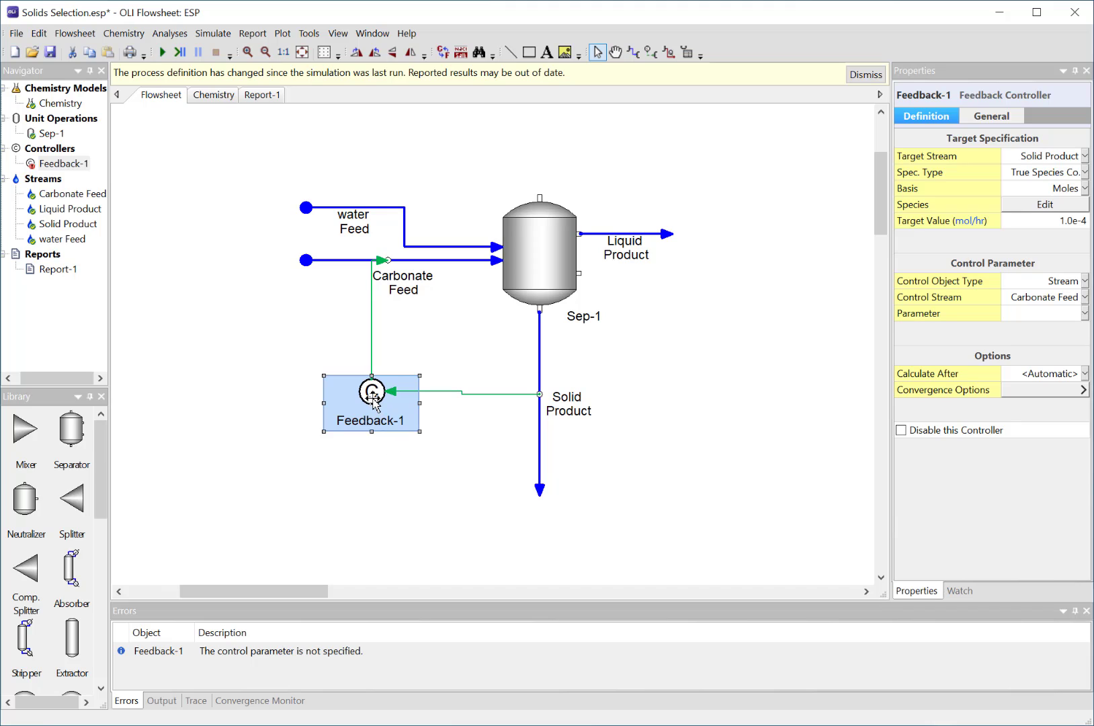
mouse_move(882, 396)
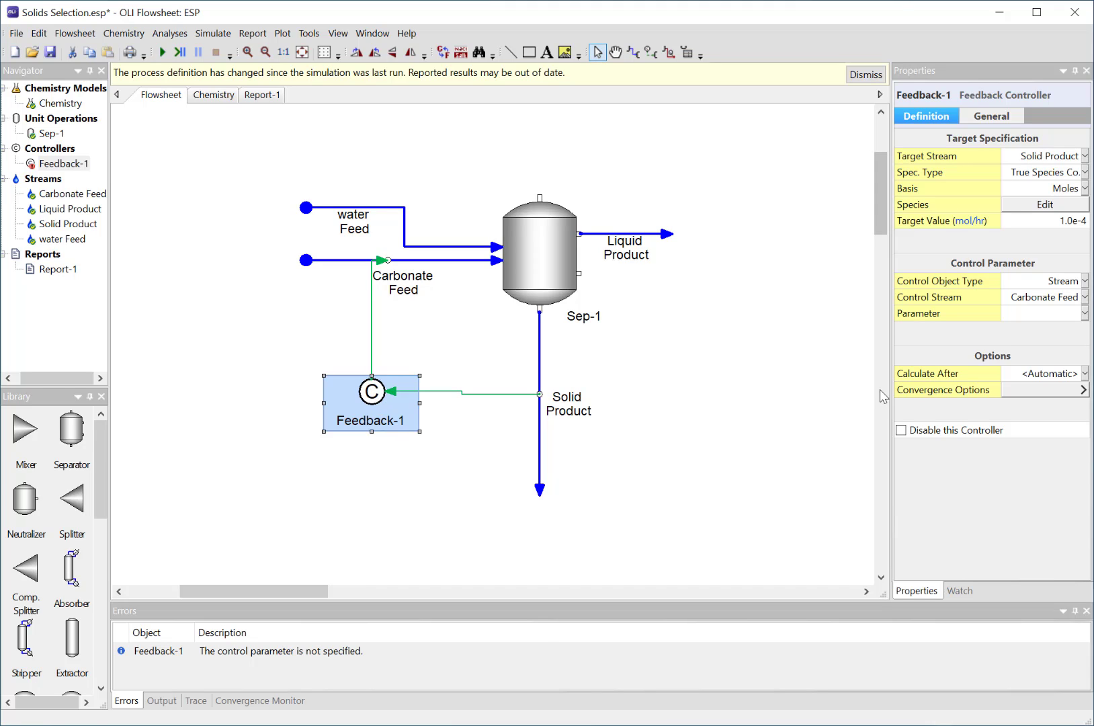
mouse_move(1036, 236)
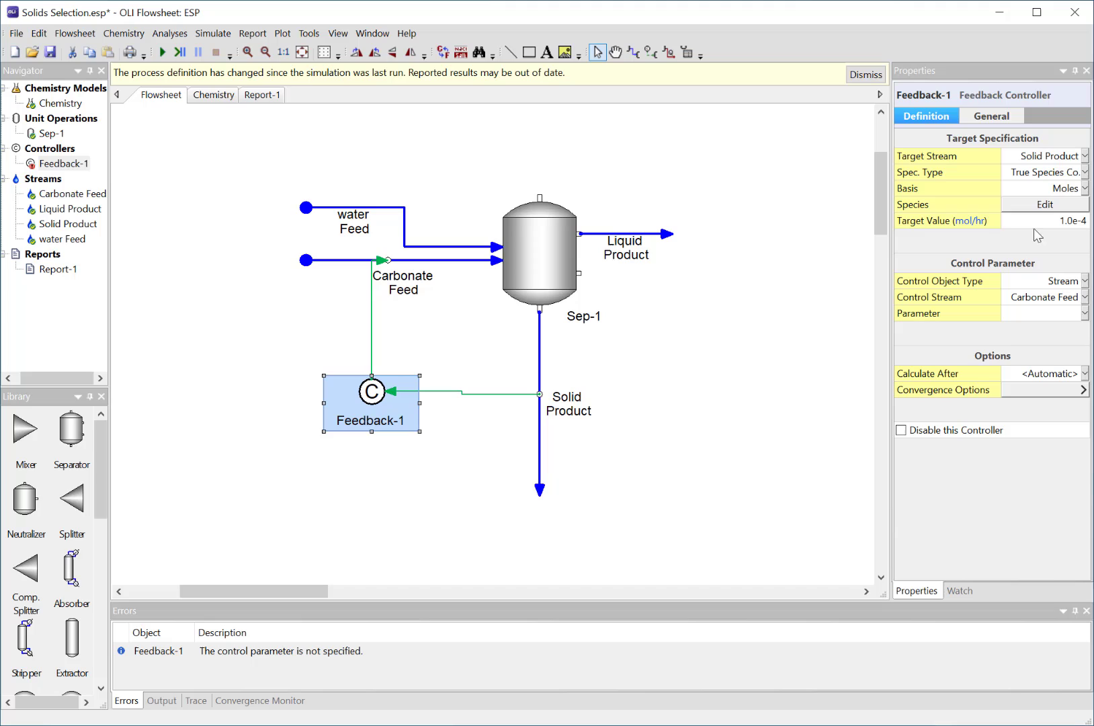
mouse_move(1020, 182)
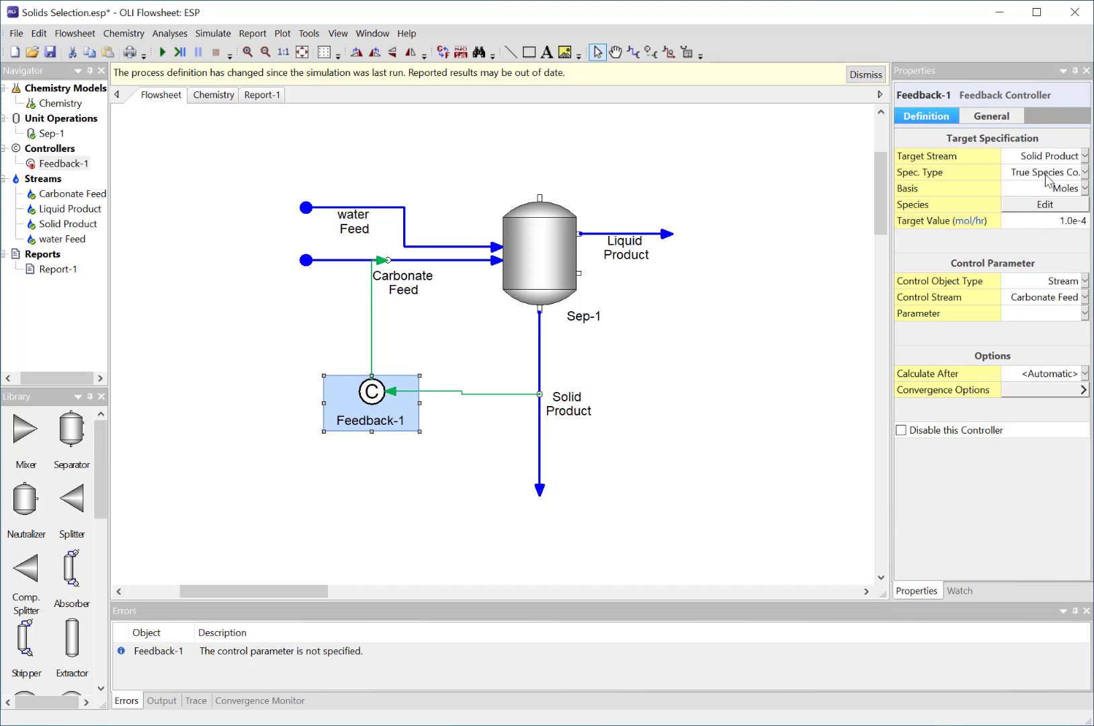
mouse_move(890, 239)
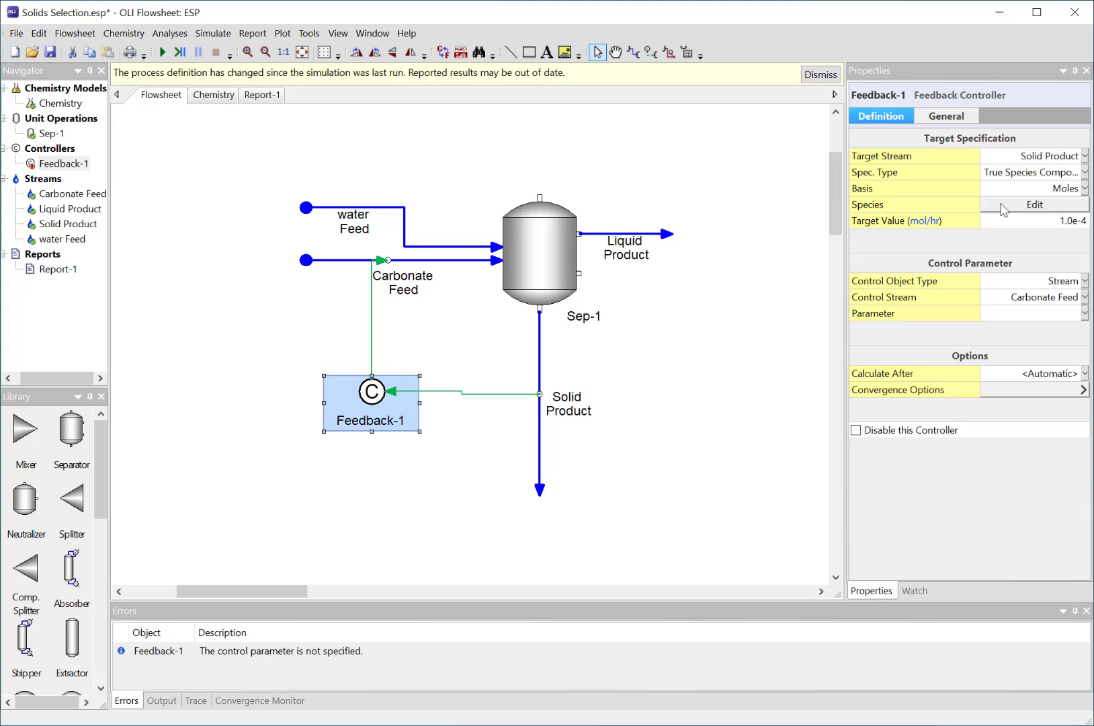
click(1034, 205)
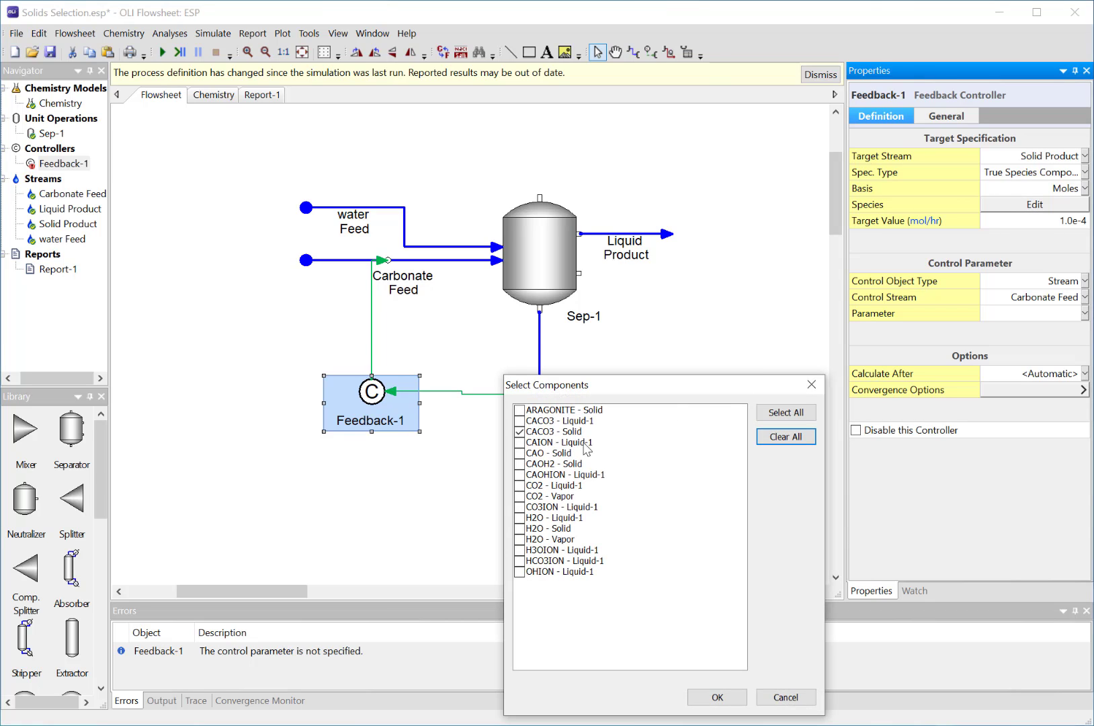
mouse_move(632, 492)
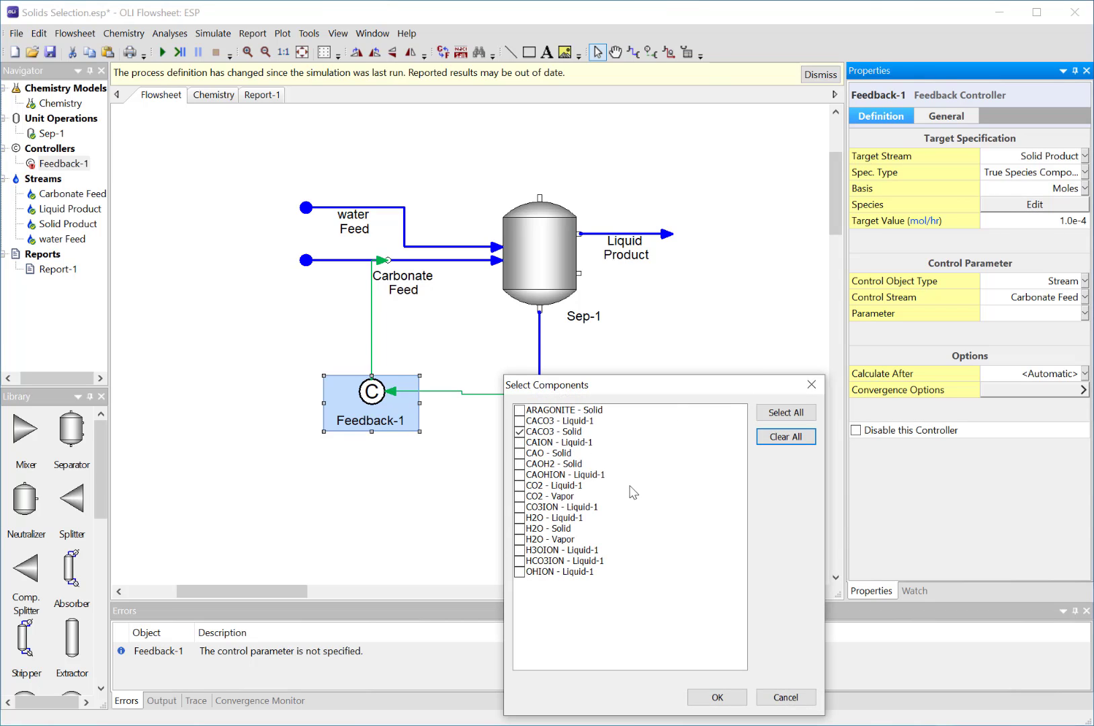
click(715, 696)
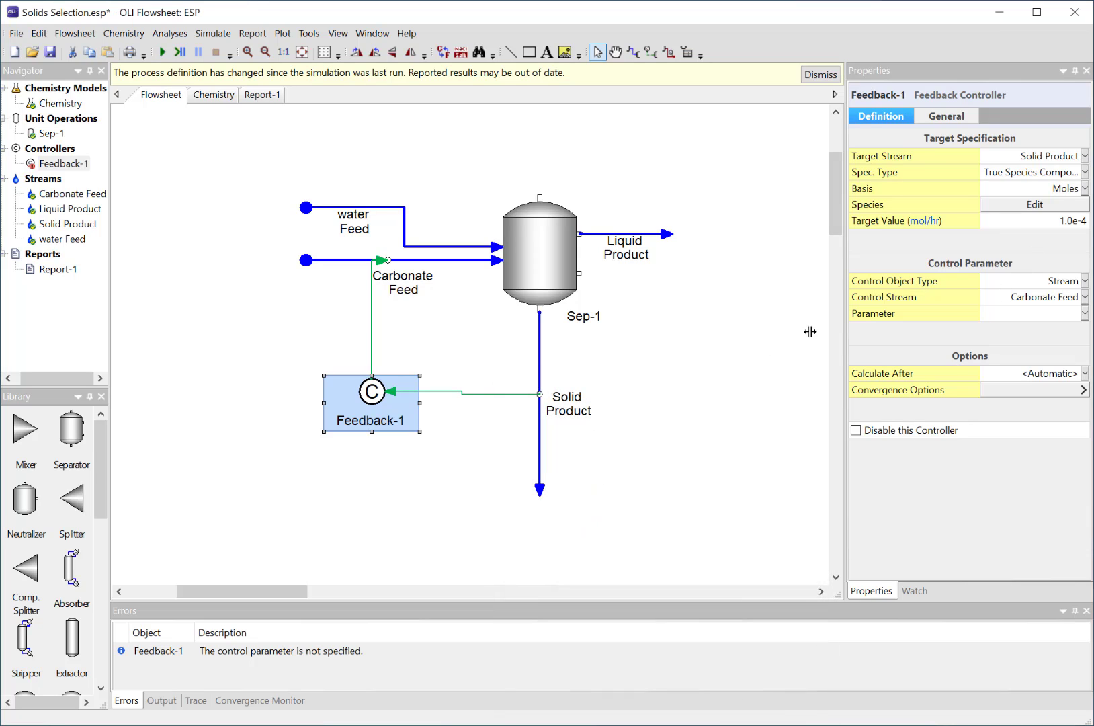
mouse_move(649, 325)
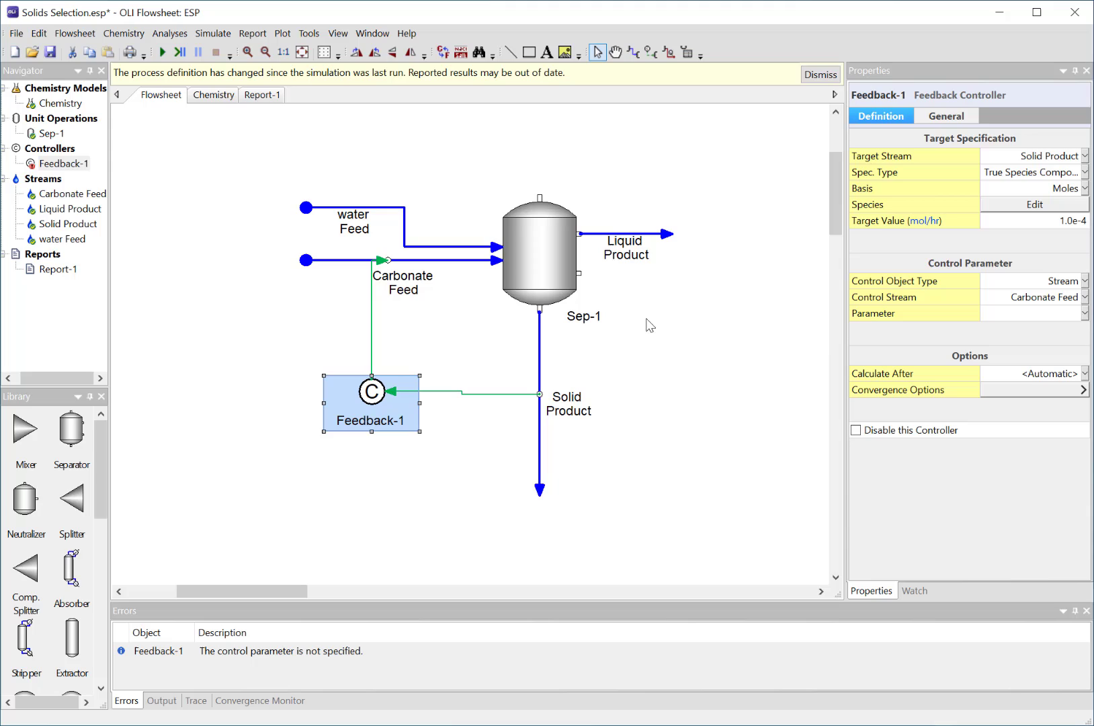
mouse_move(1020, 281)
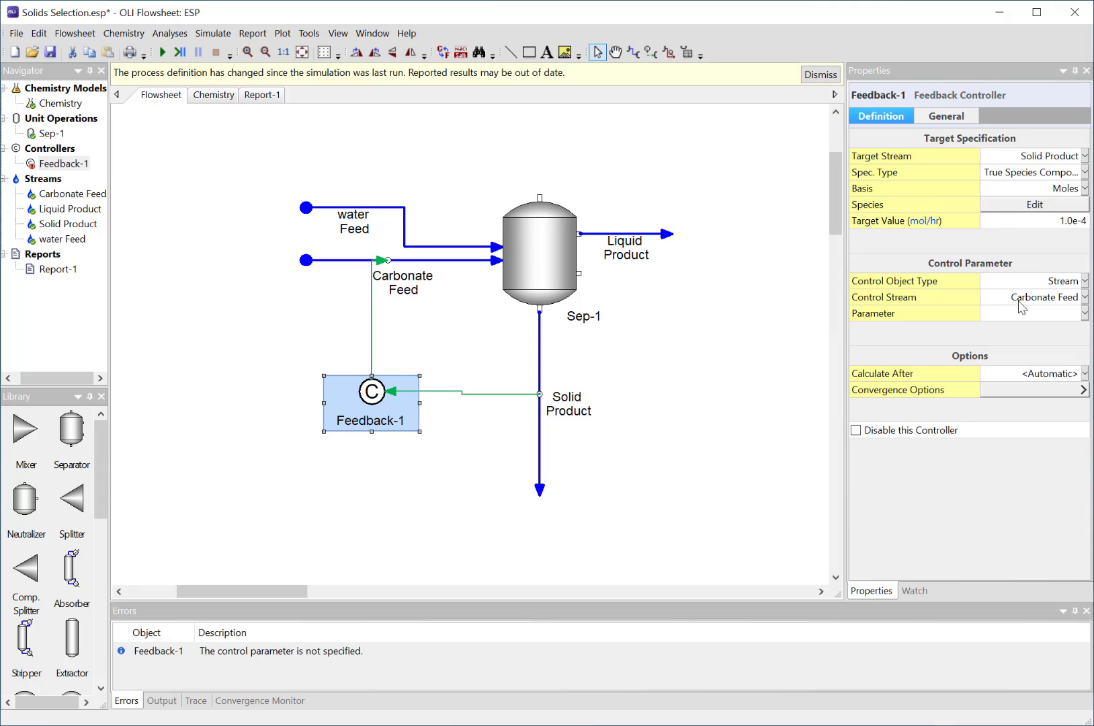
mouse_move(1059, 328)
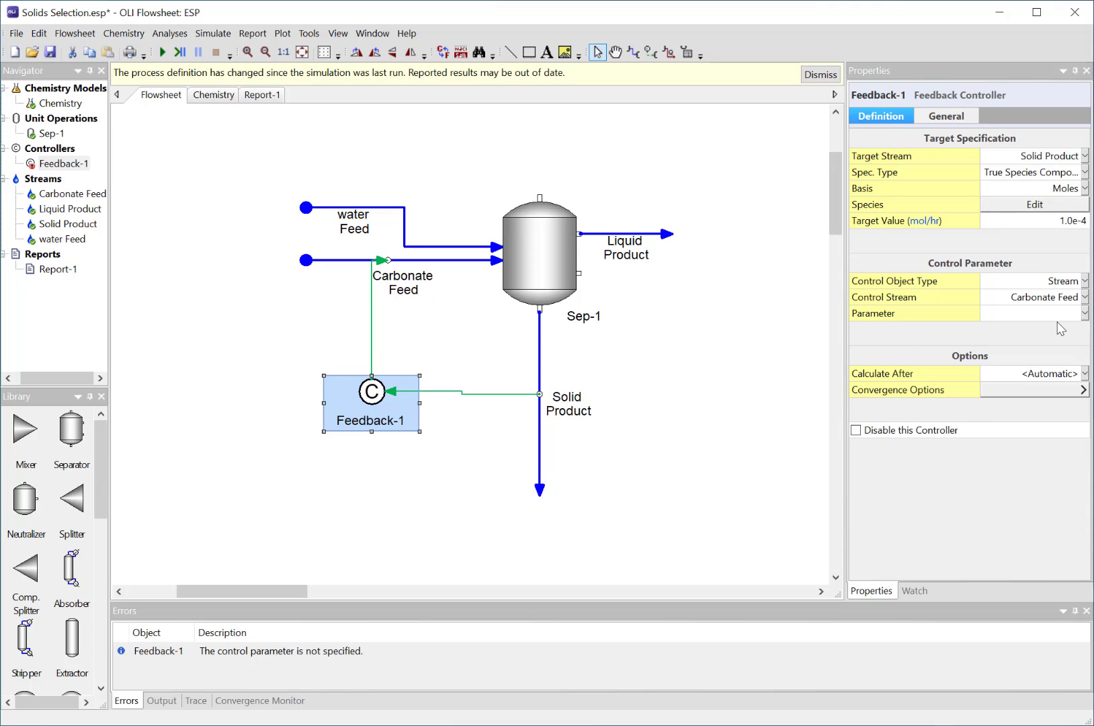
Step: Set Feedback-1's control parameter to Factor, Total Flow of Carbonate Feed
click(1081, 313)
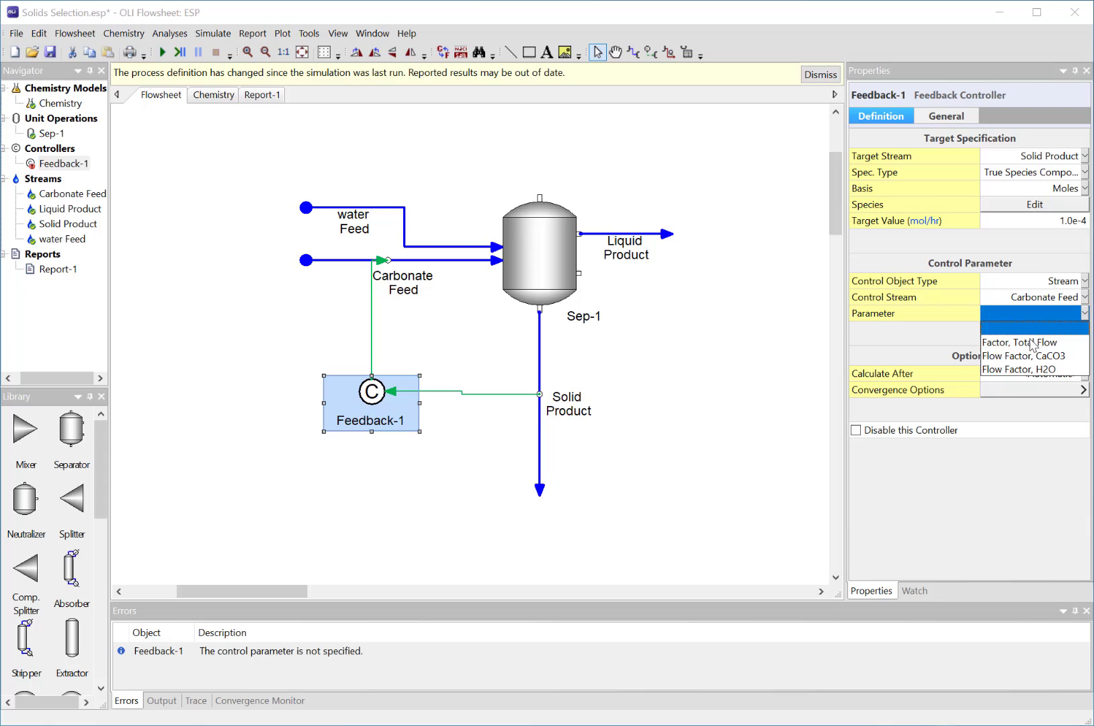
click(1022, 342)
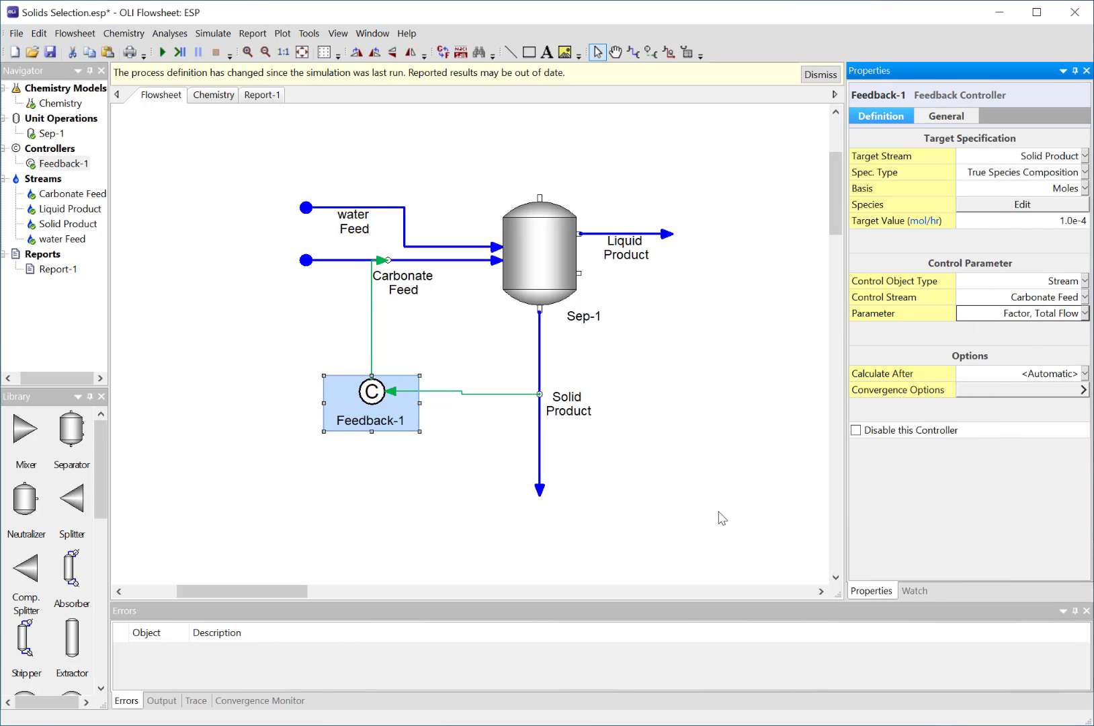
mouse_move(460, 455)
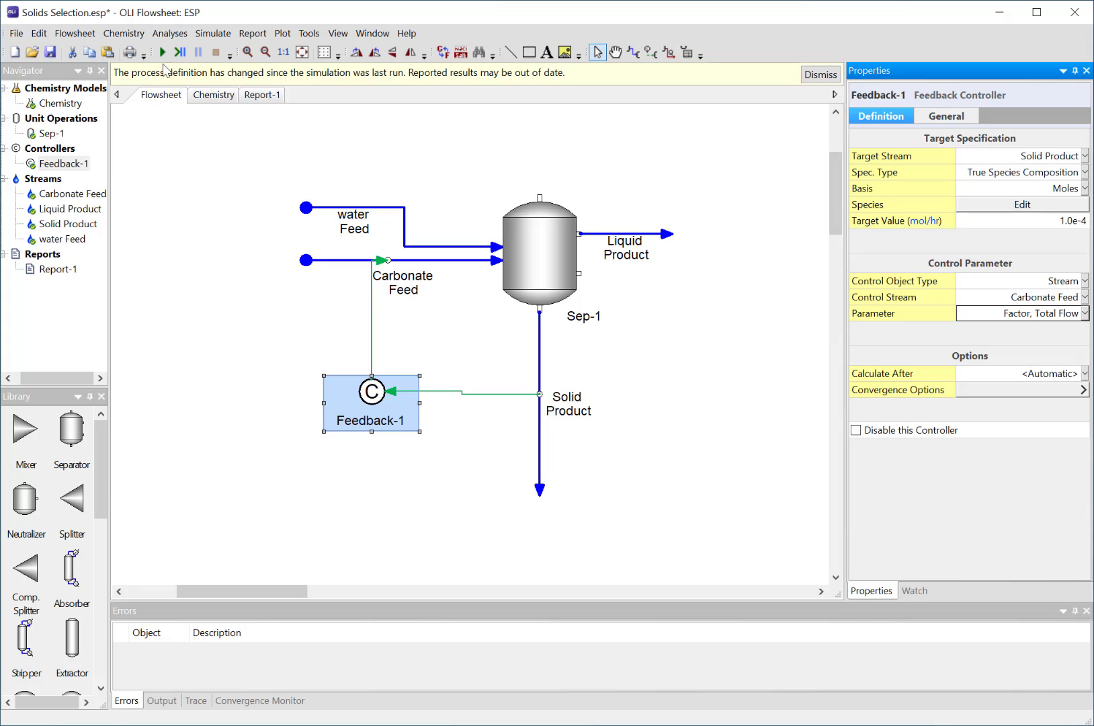
Step: Run the simulation, converging Feedback-1 at the 1.0e-4 target with parameter 2.31e-4
click(161, 53)
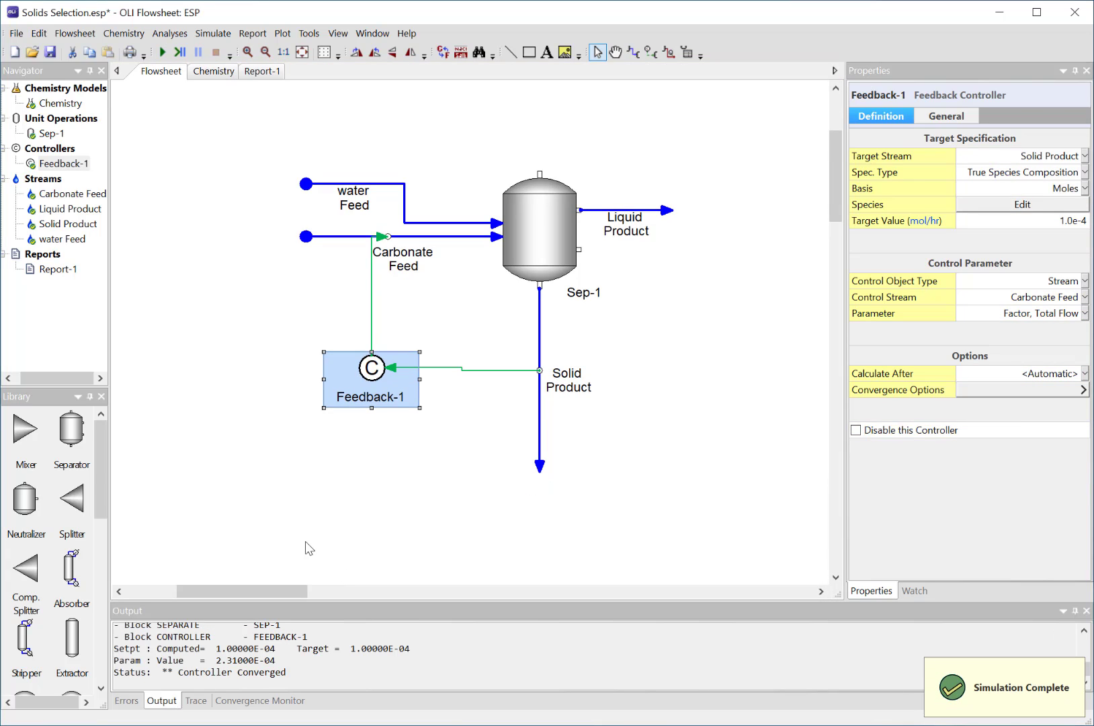
mouse_move(650, 423)
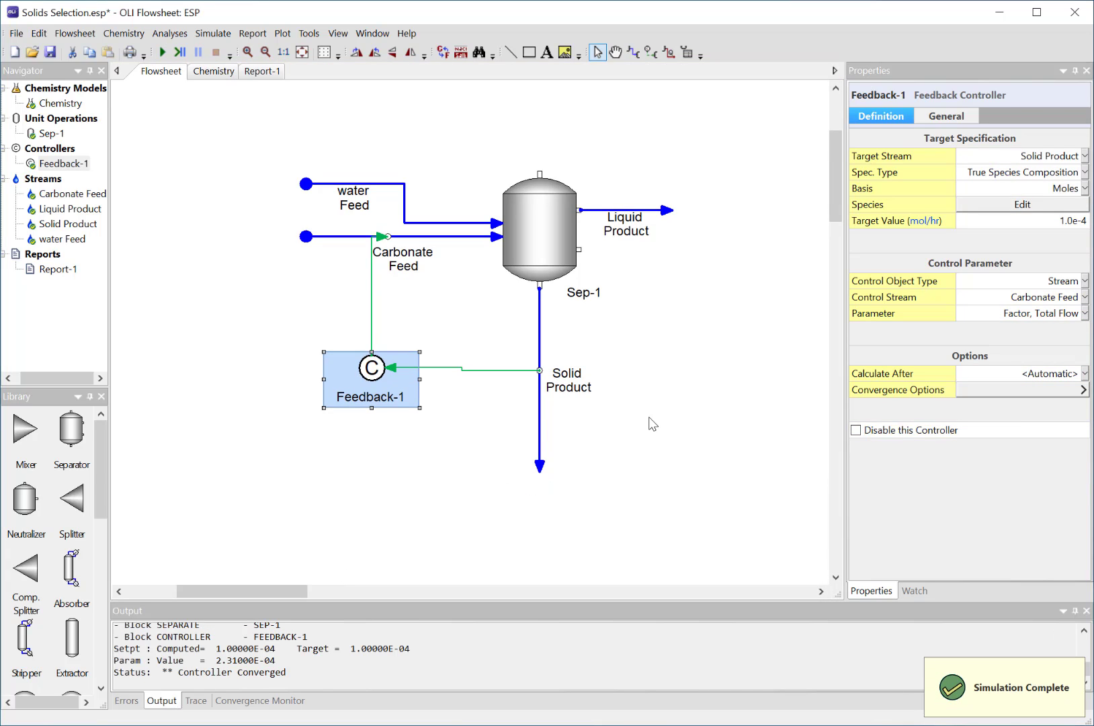
mouse_move(332, 244)
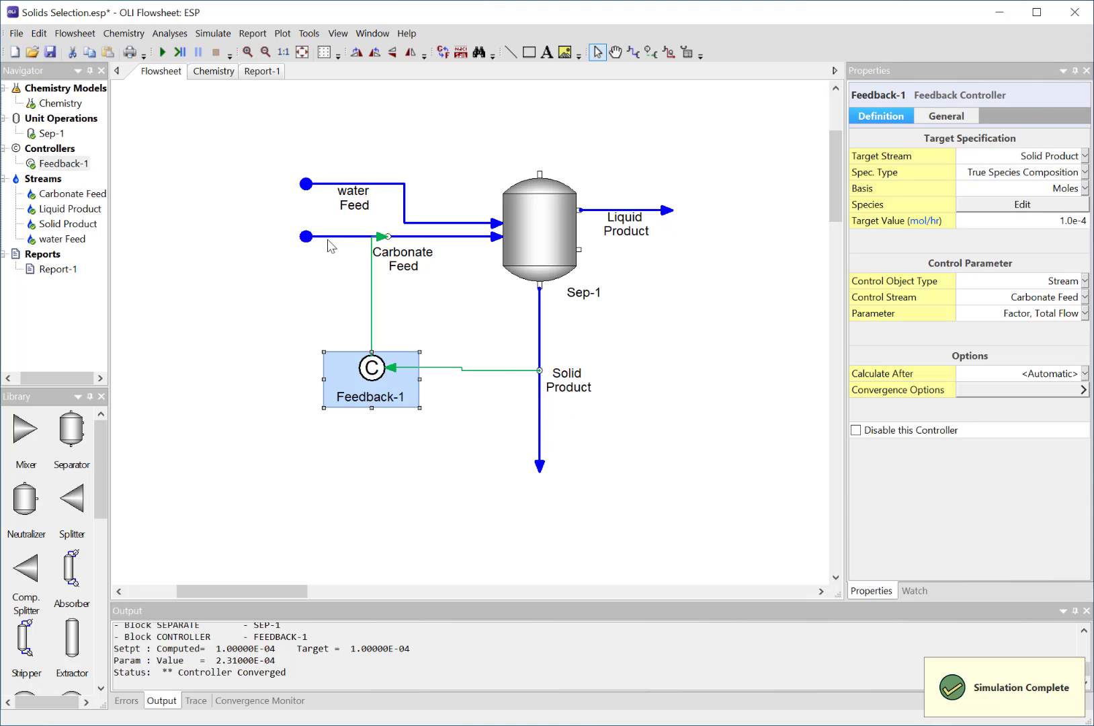
Step: Add a data callout to Carbonate Feed and place it left of the feeds
right_click(306, 236)
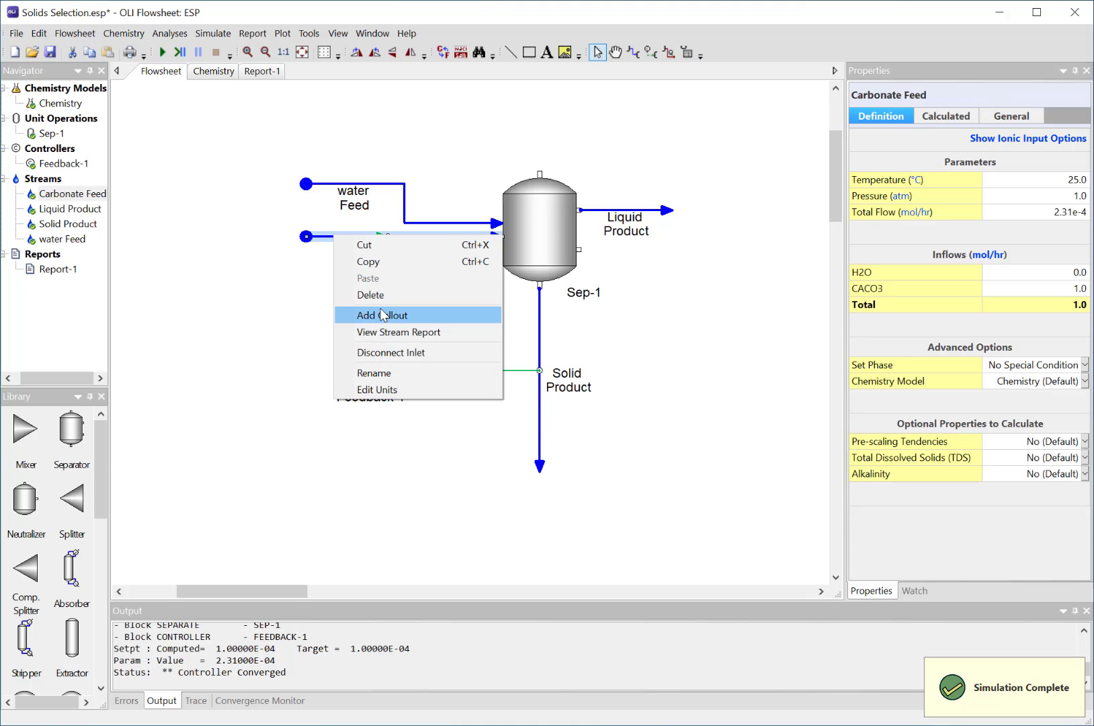
click(382, 315)
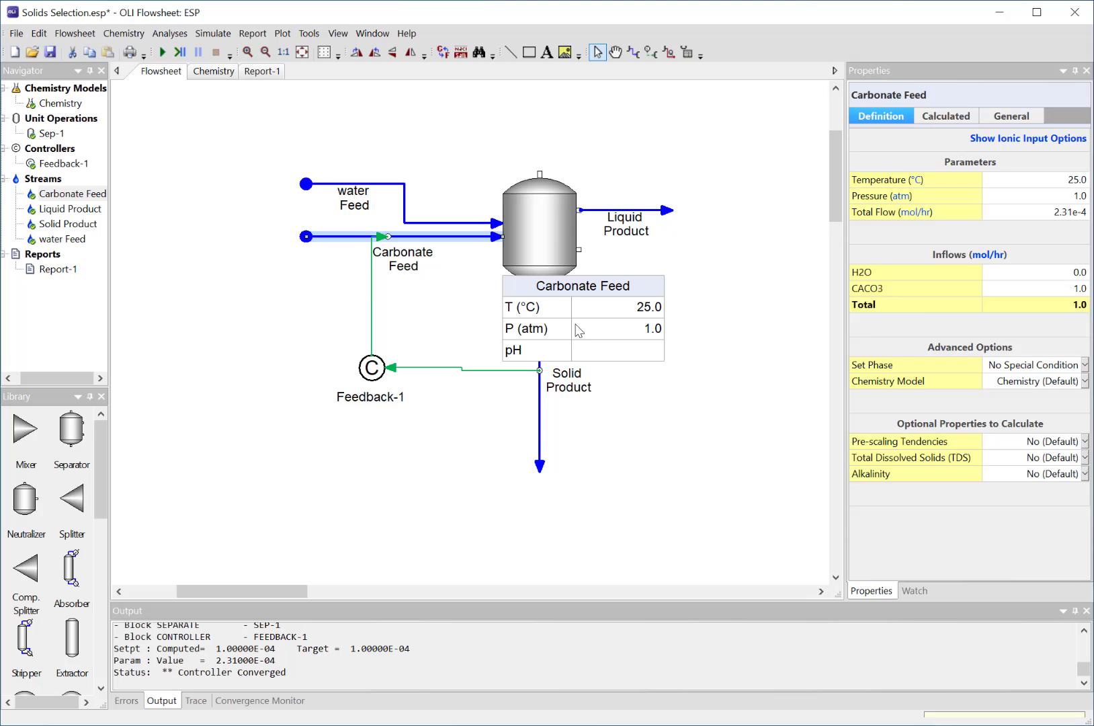
drag(583, 318, 243, 315)
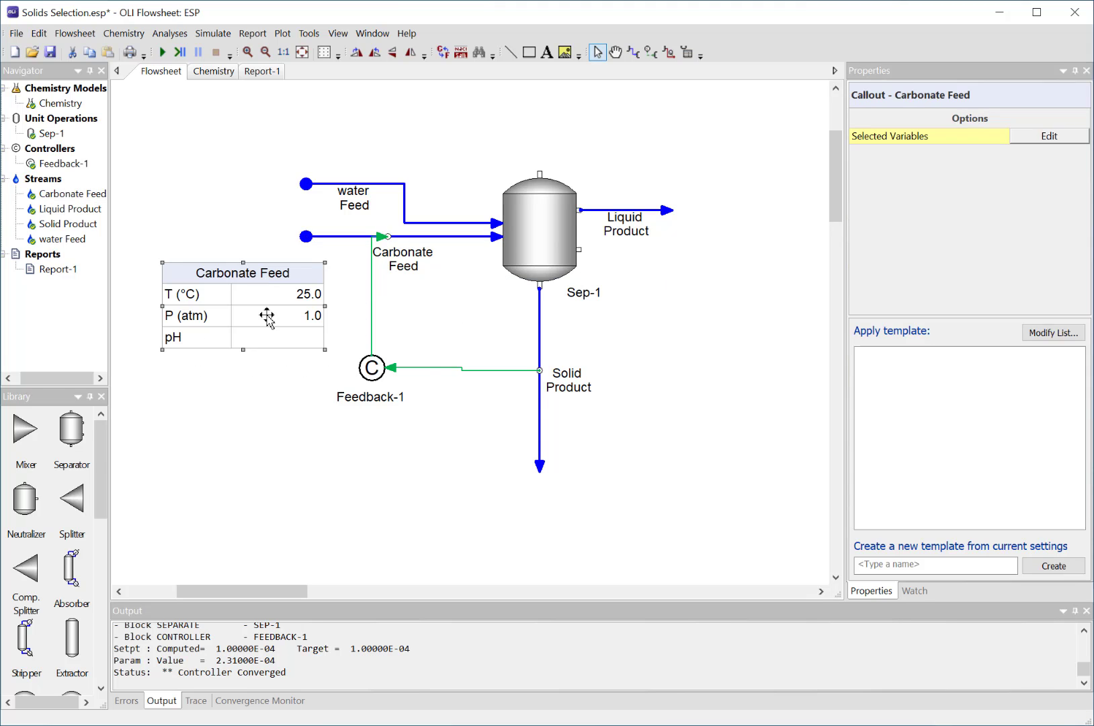
Step: Replace pH in the Carbonate Feed callout with true molar flow and shift it further left
right_click(268, 315)
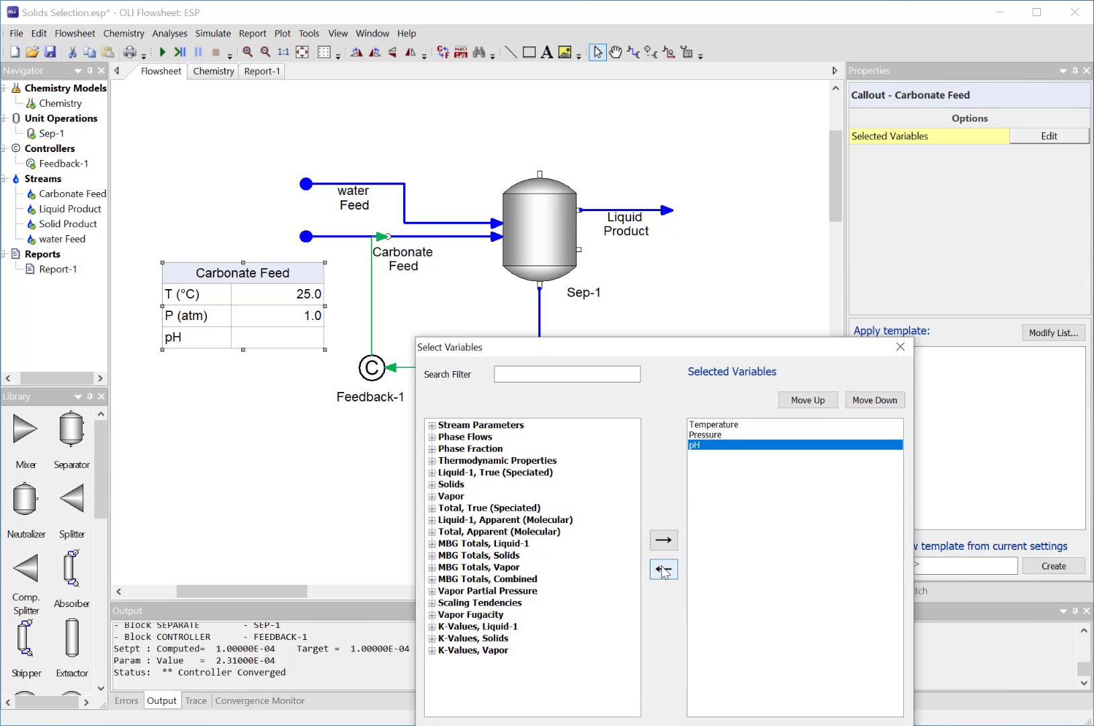
click(663, 569)
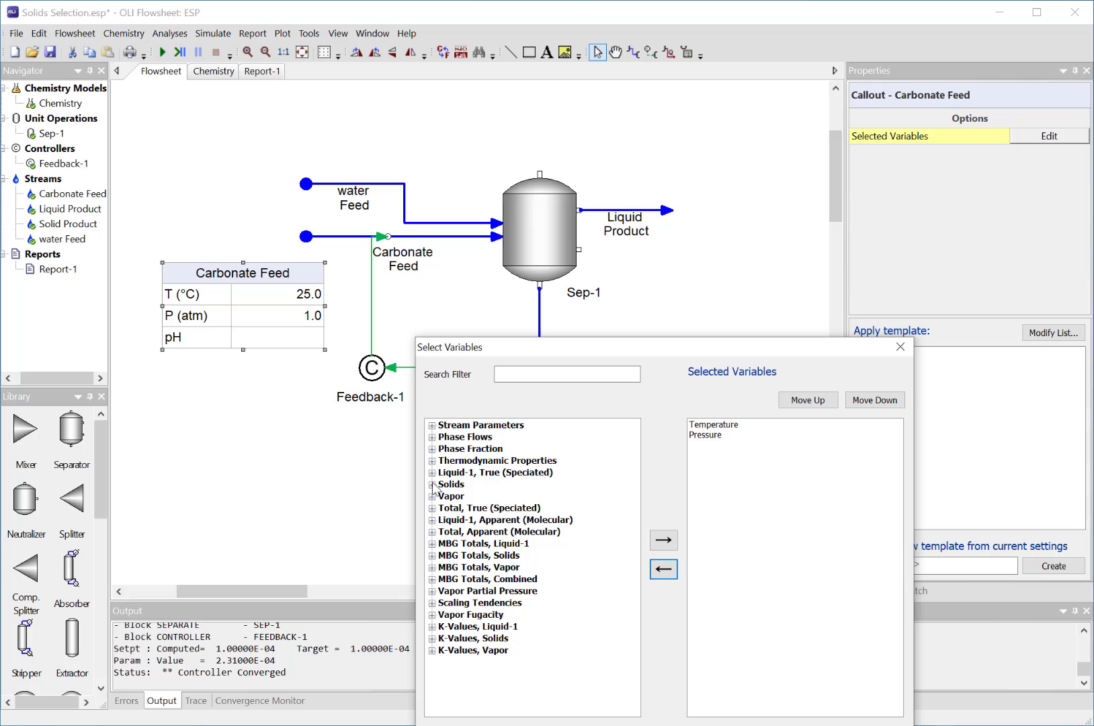
click(432, 484)
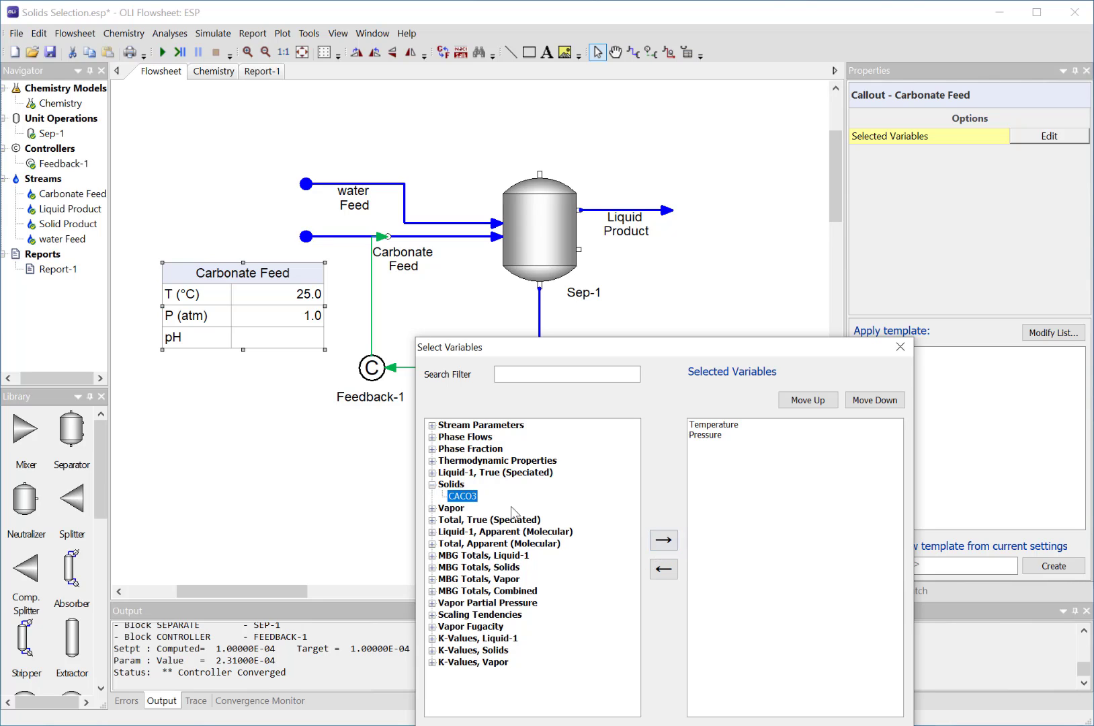
click(452, 484)
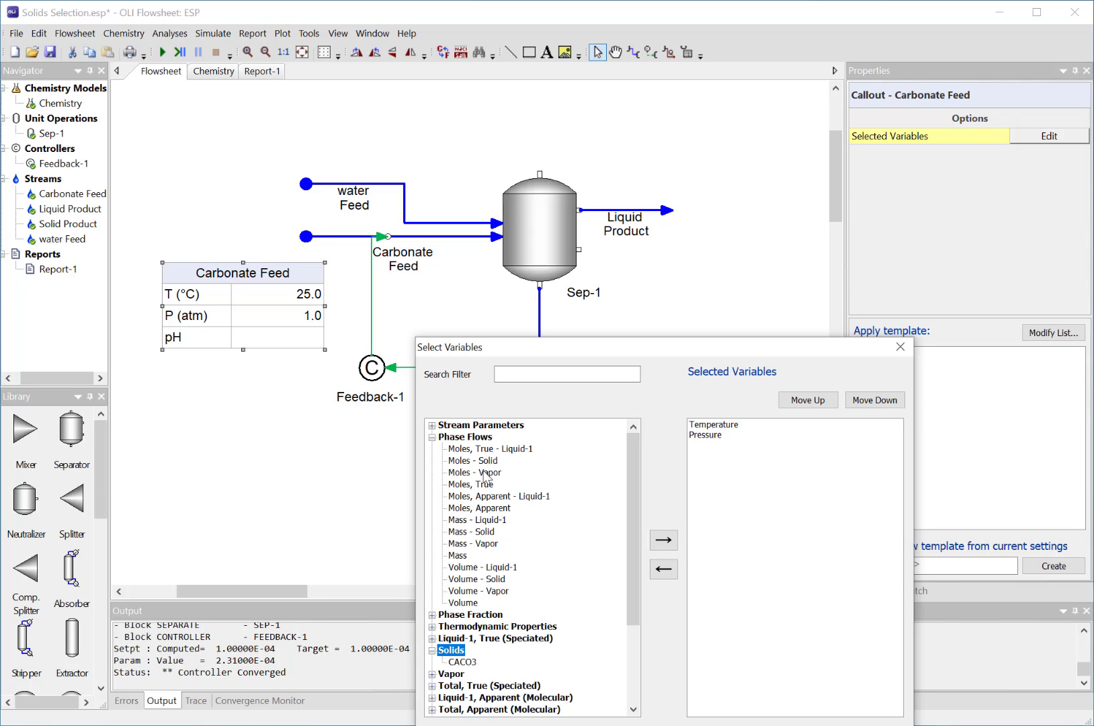
mouse_move(487, 489)
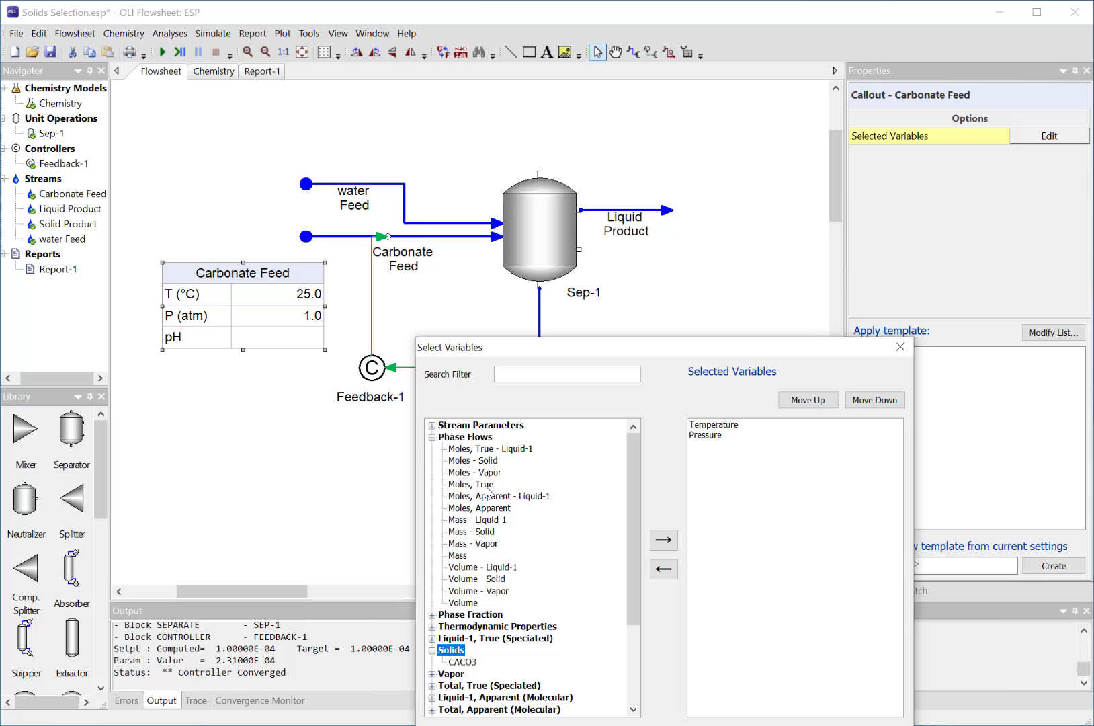
click(471, 485)
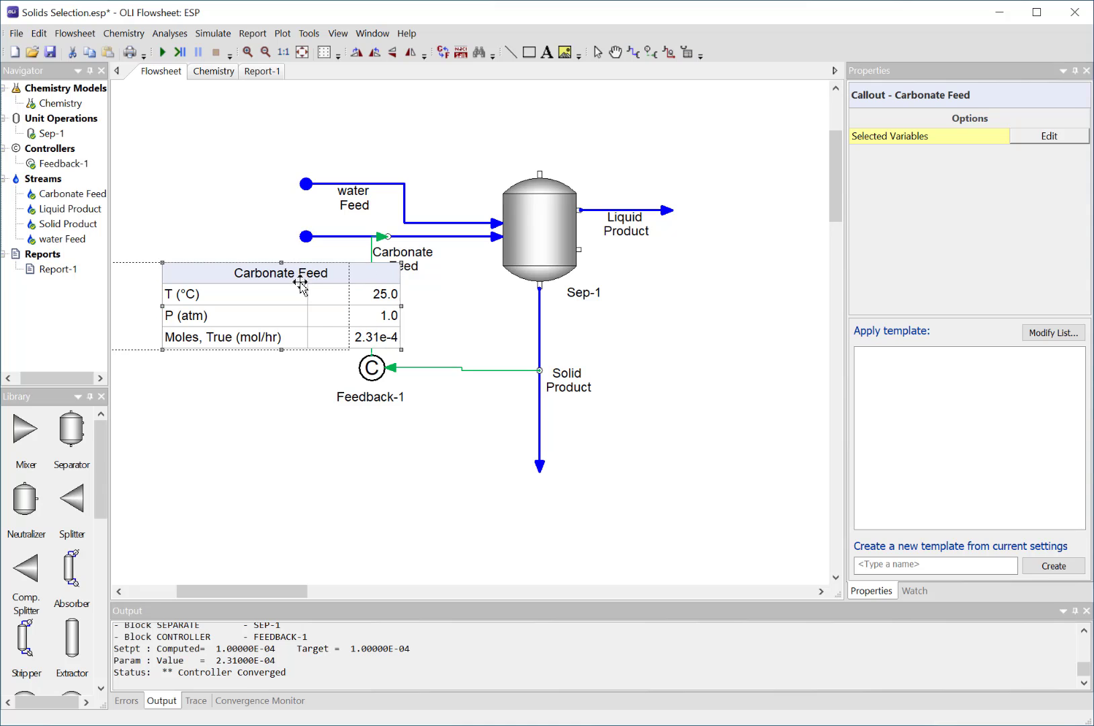
drag(300, 284, 237, 284)
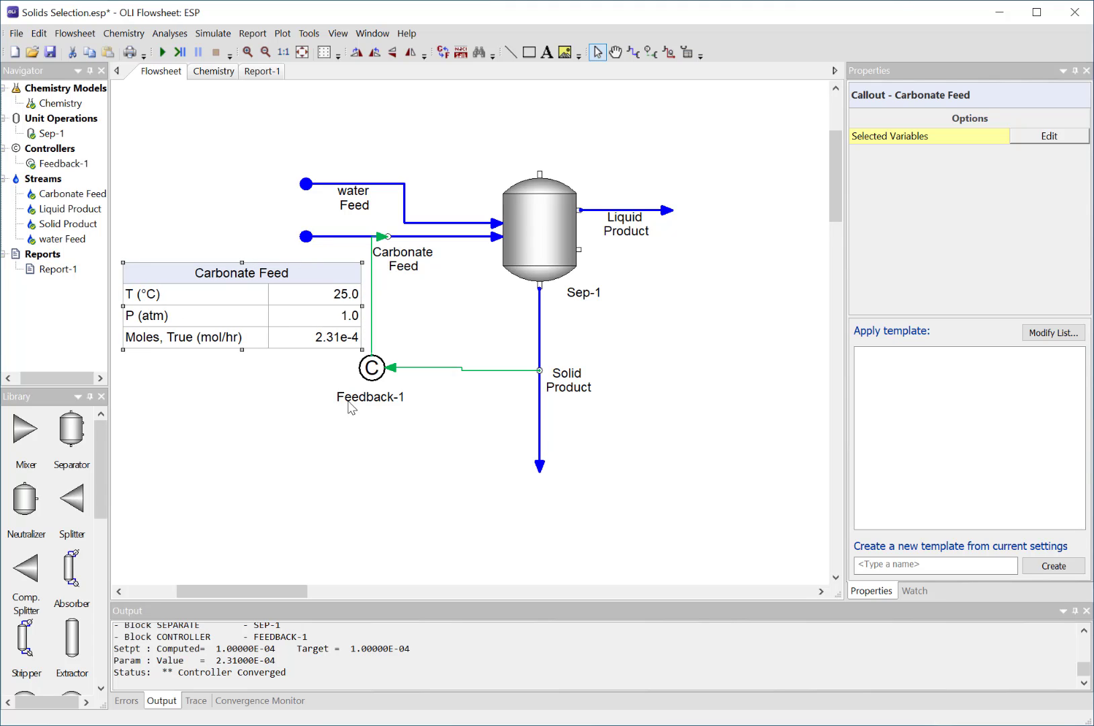
mouse_move(336, 363)
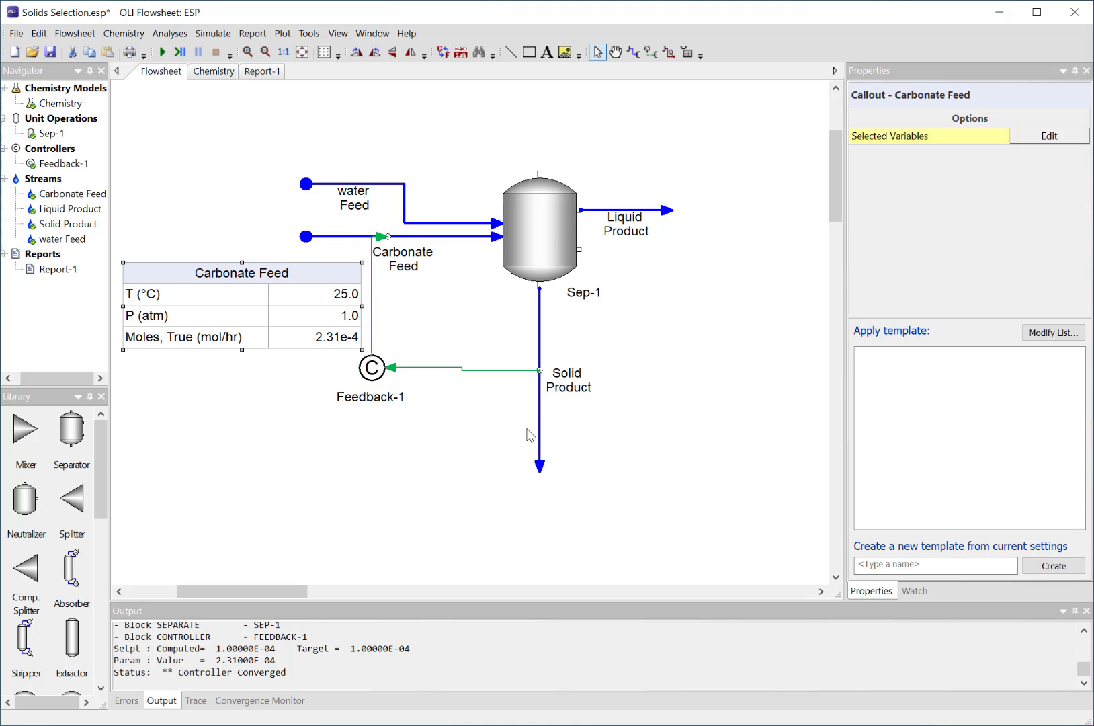
Step: Add a data callout to Solid Product and remove pH from its variables
right_click(537, 432)
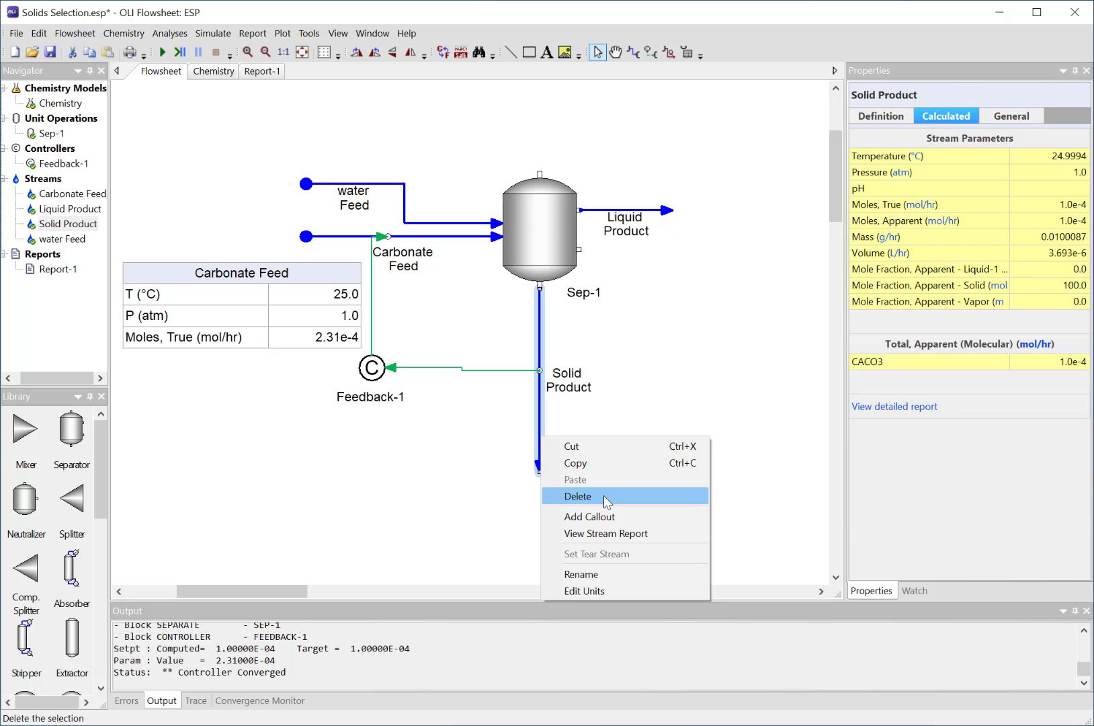
click(589, 516)
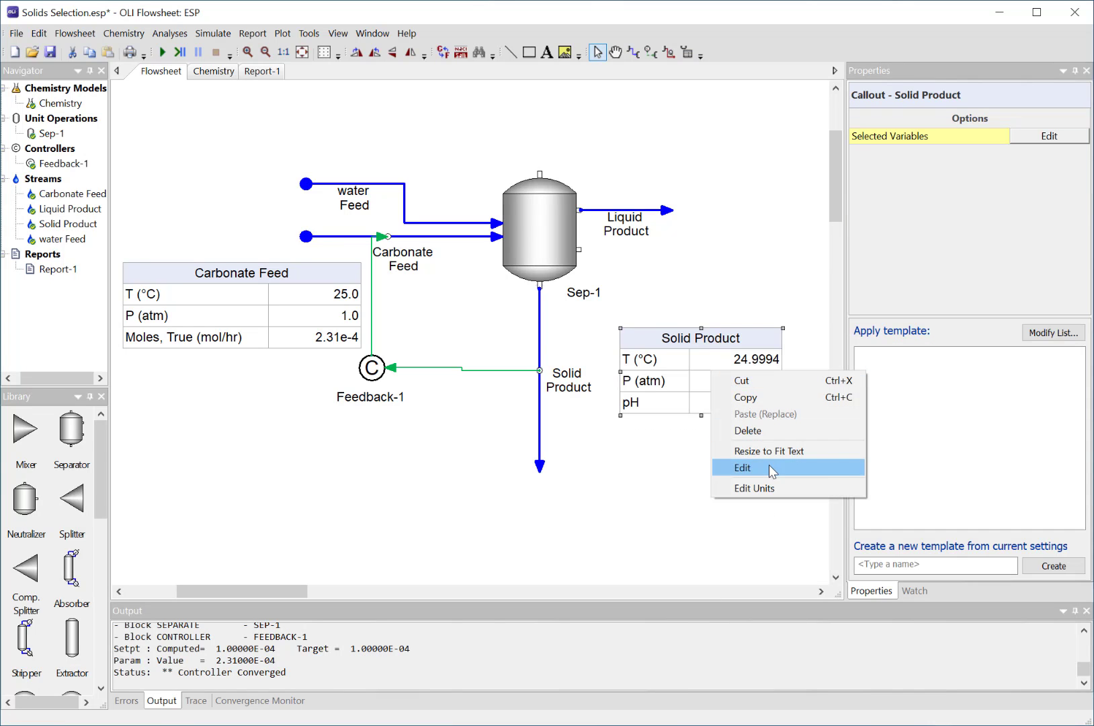
click(742, 468)
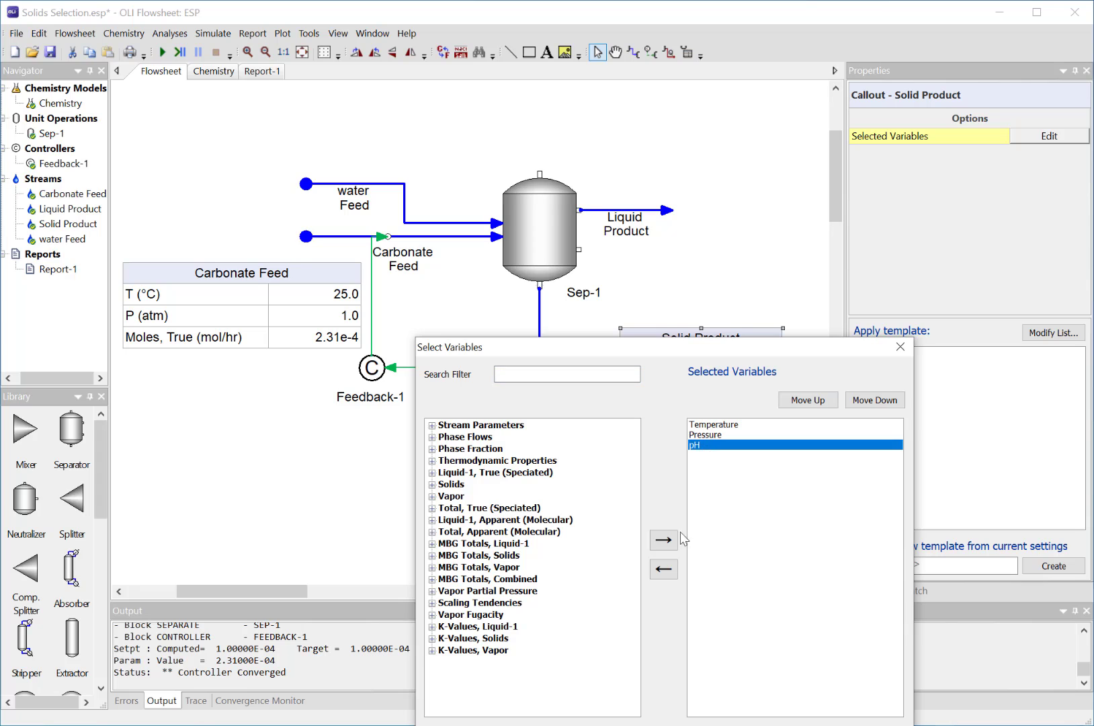
click(662, 569)
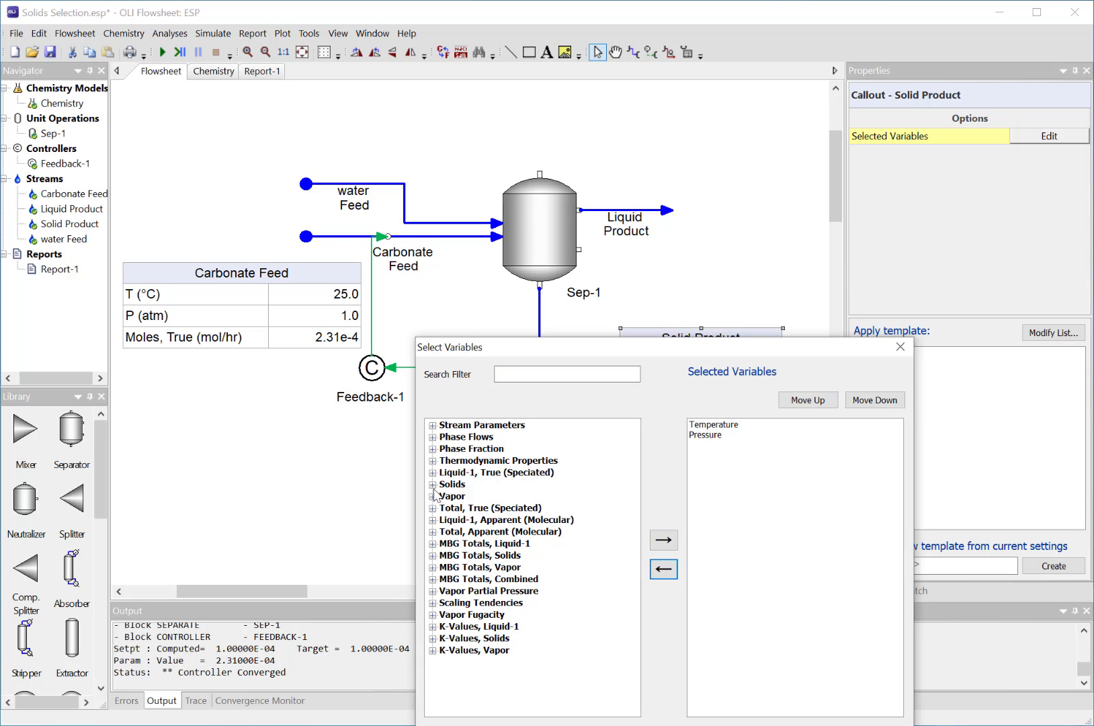
Step: Add CACO3 and ARAGONITE solid flows to the Solid Product callout and save
click(434, 484)
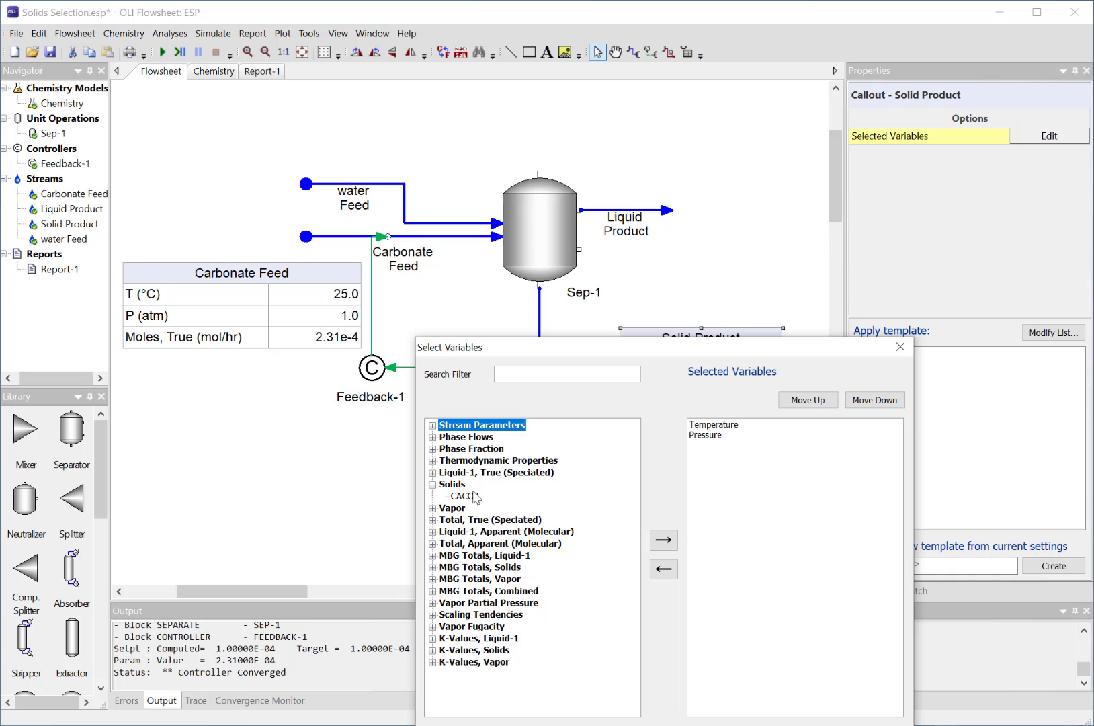
click(663, 540)
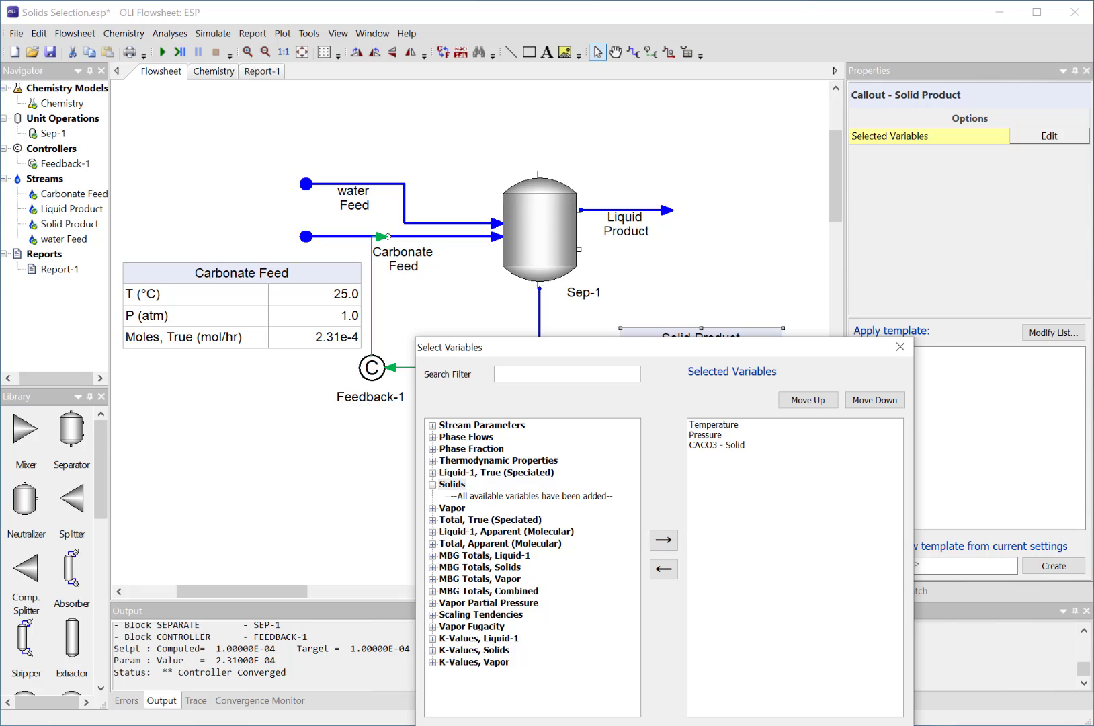
click(433, 484)
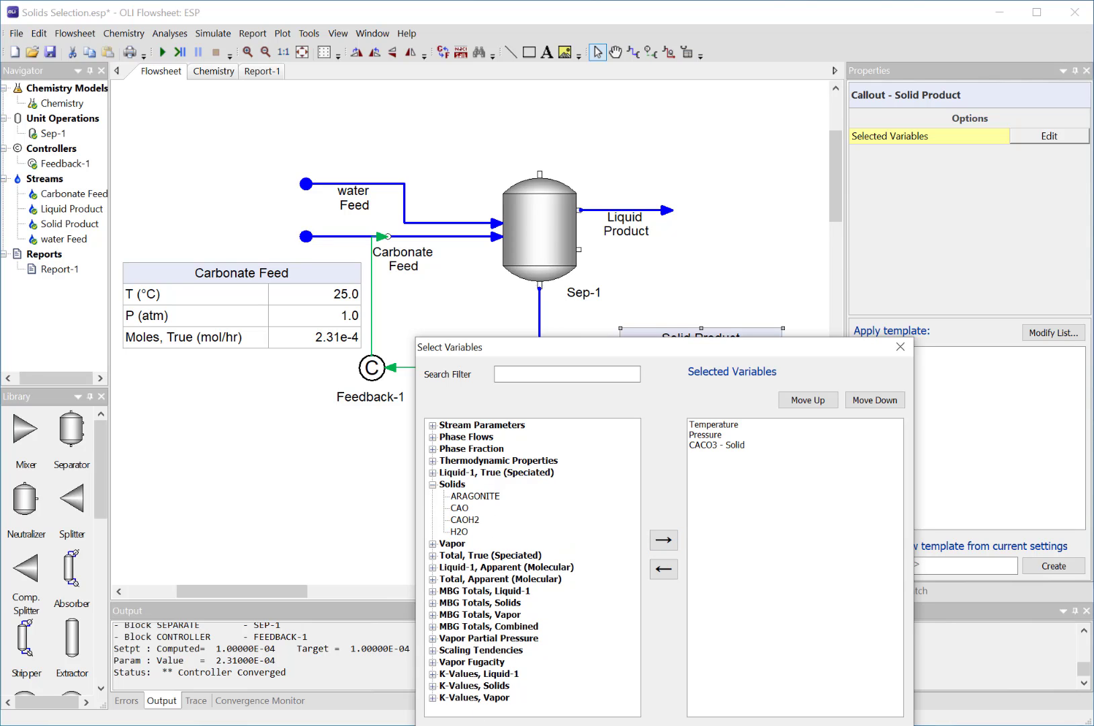
mouse_move(493, 534)
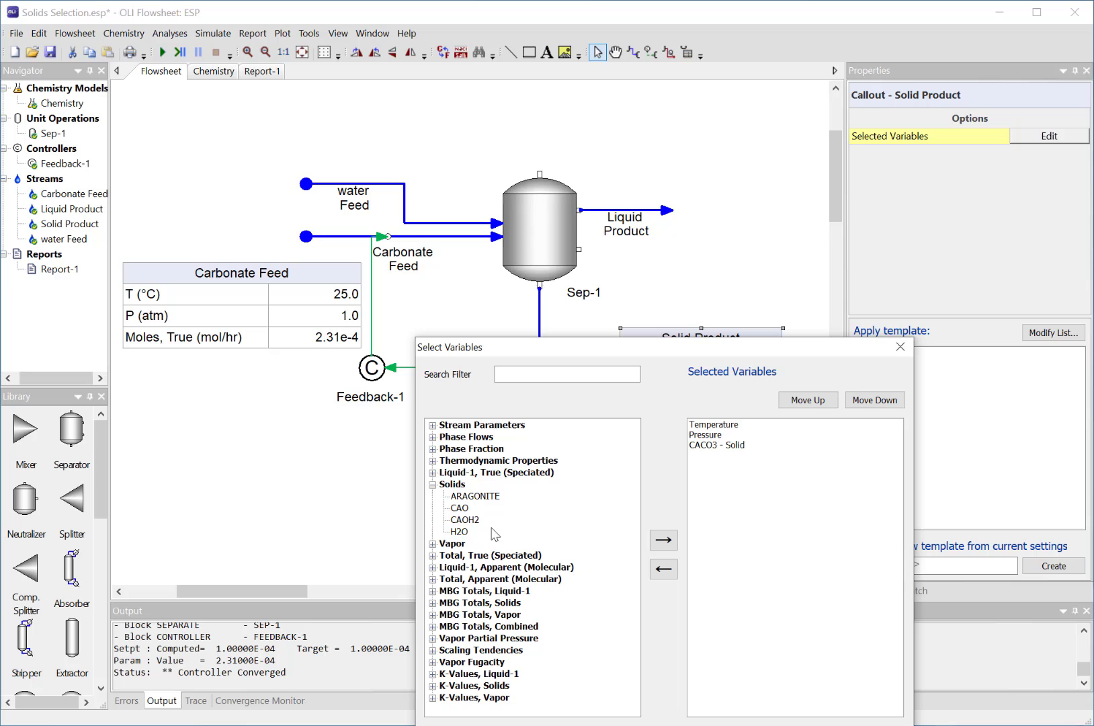
click(662, 540)
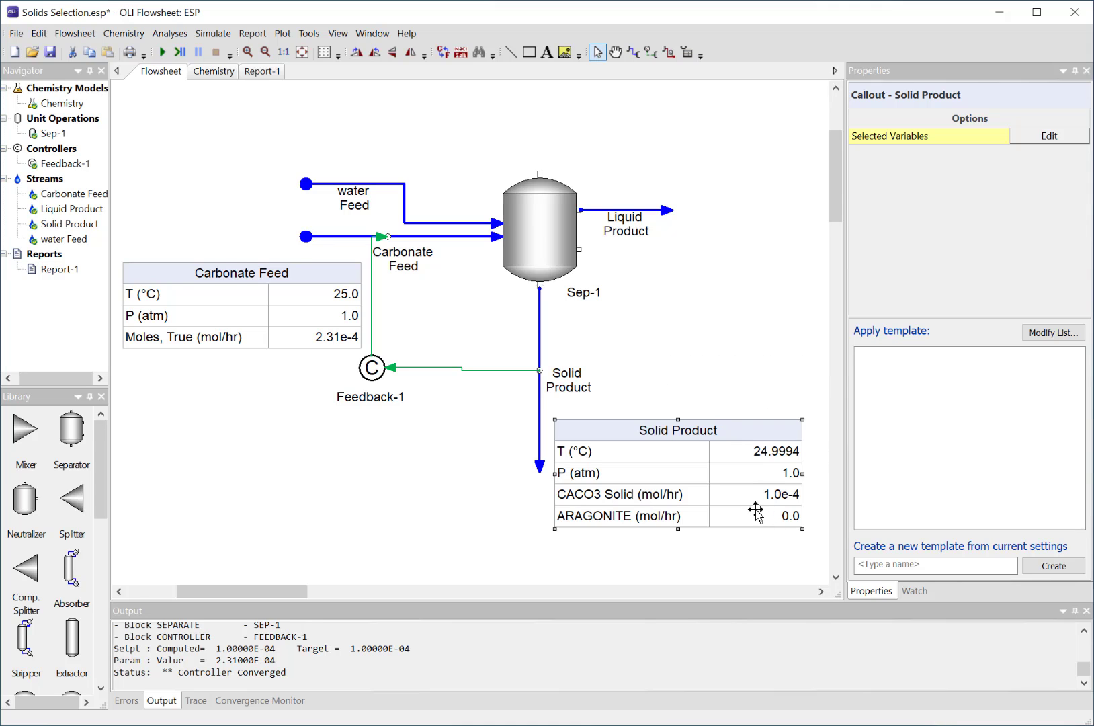
mouse_move(768, 504)
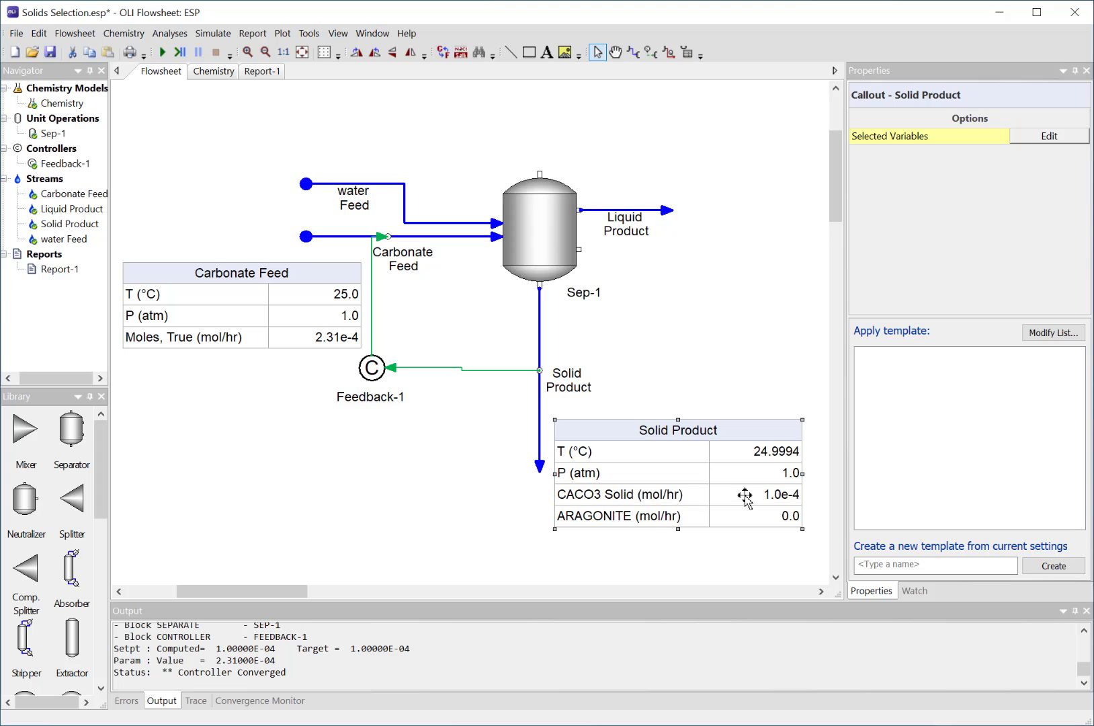
mouse_move(782, 497)
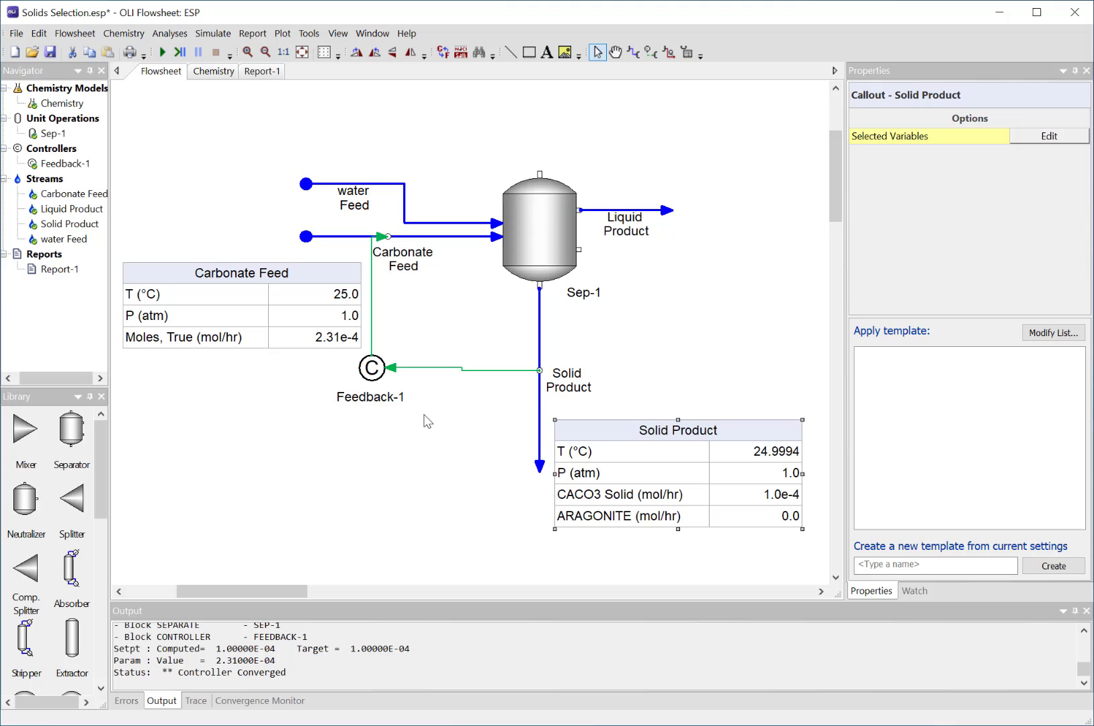
mouse_move(339, 347)
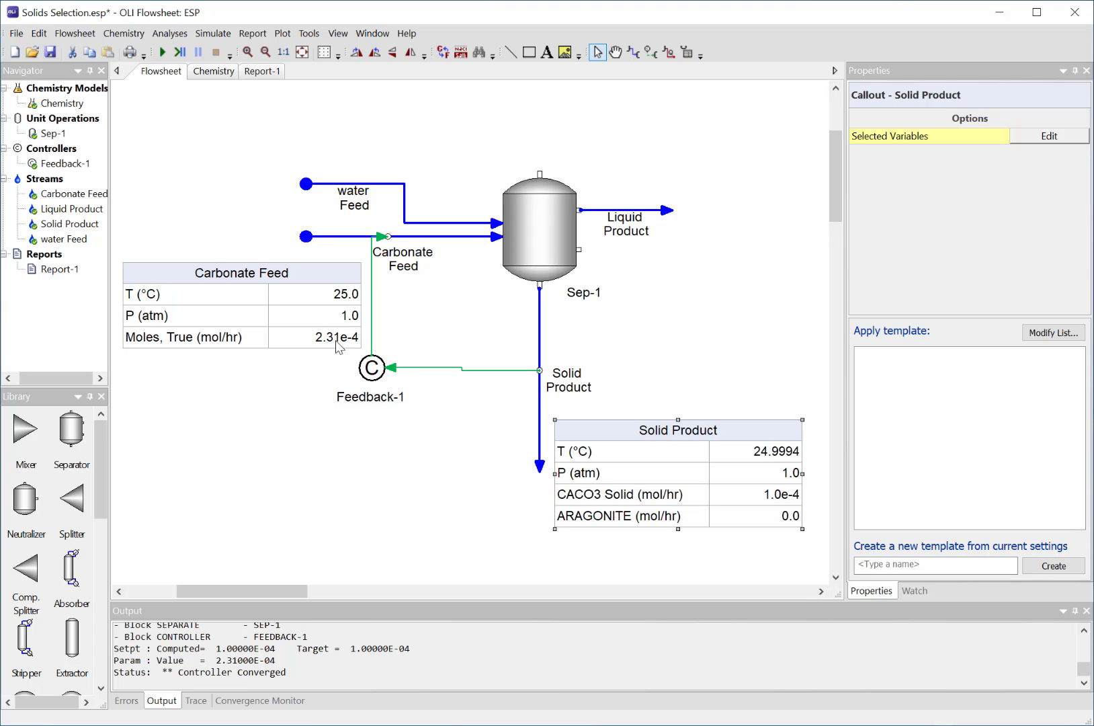
mouse_move(230, 157)
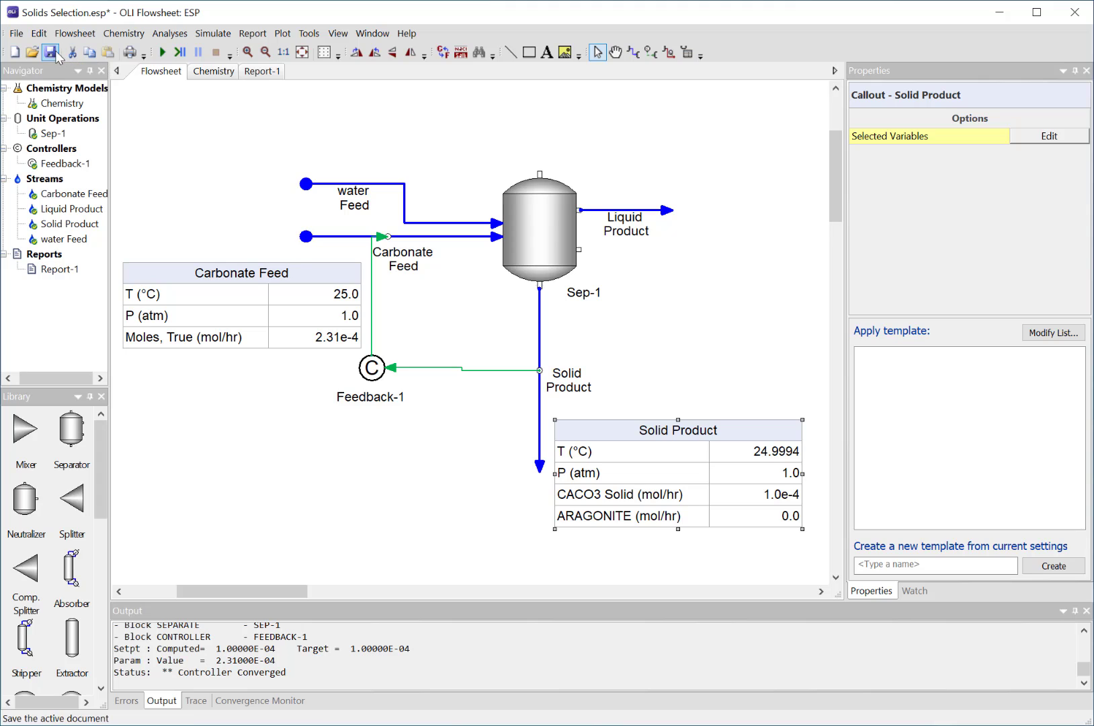
click(53, 53)
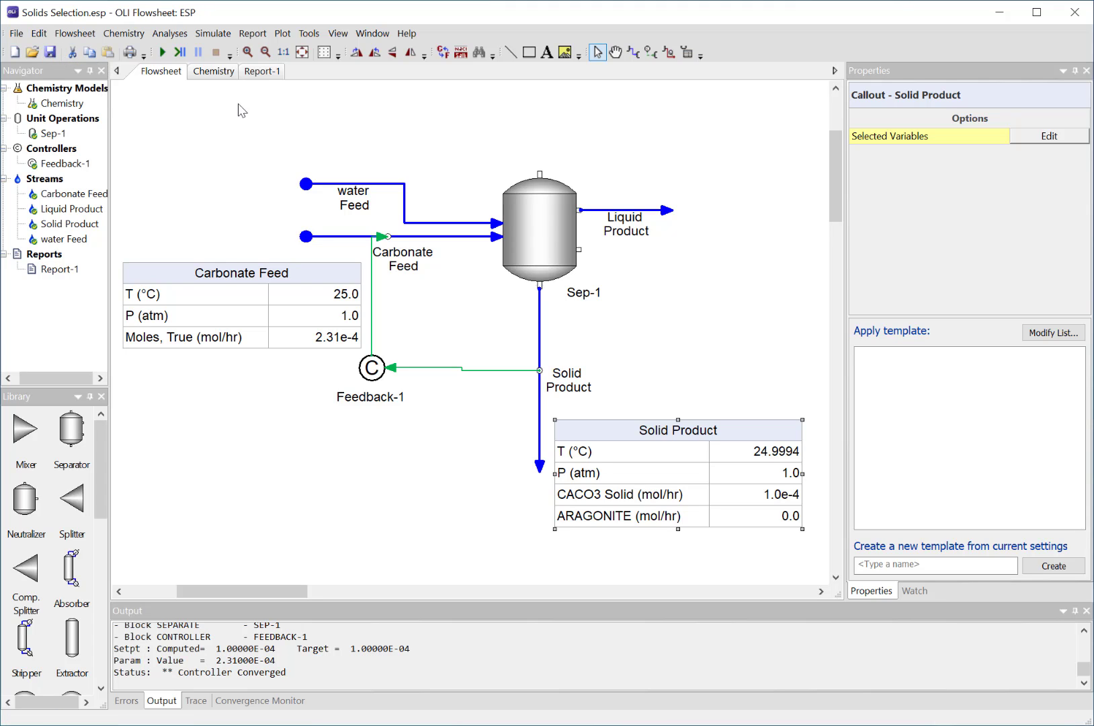
mouse_move(421, 436)
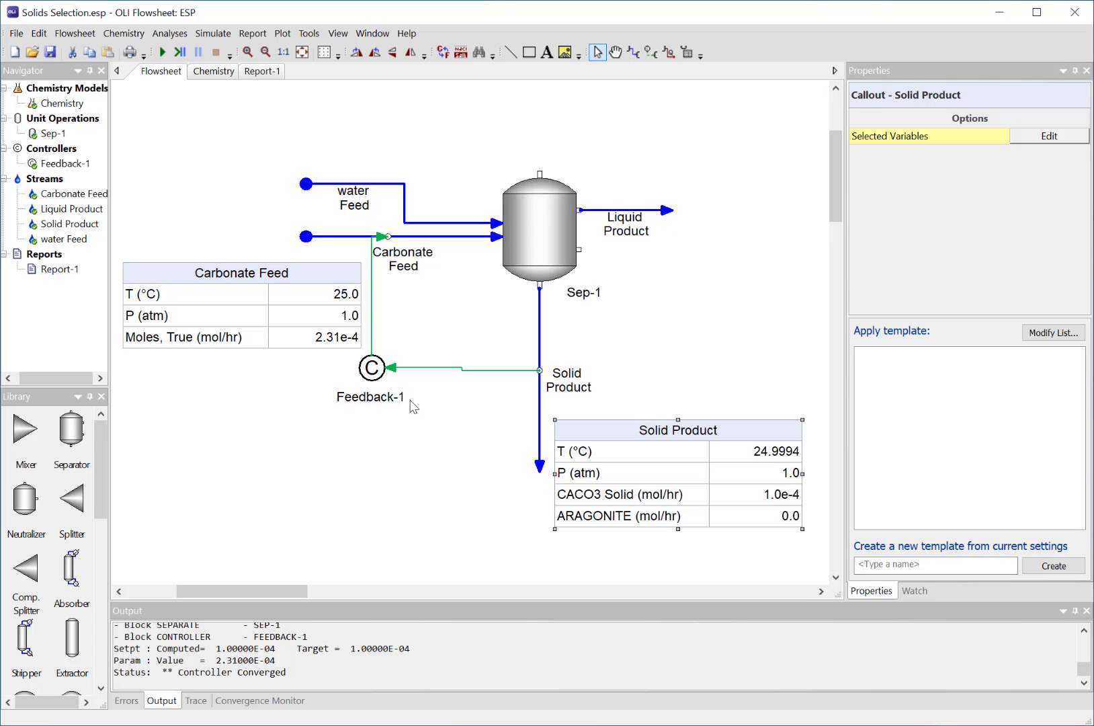
mouse_move(622, 507)
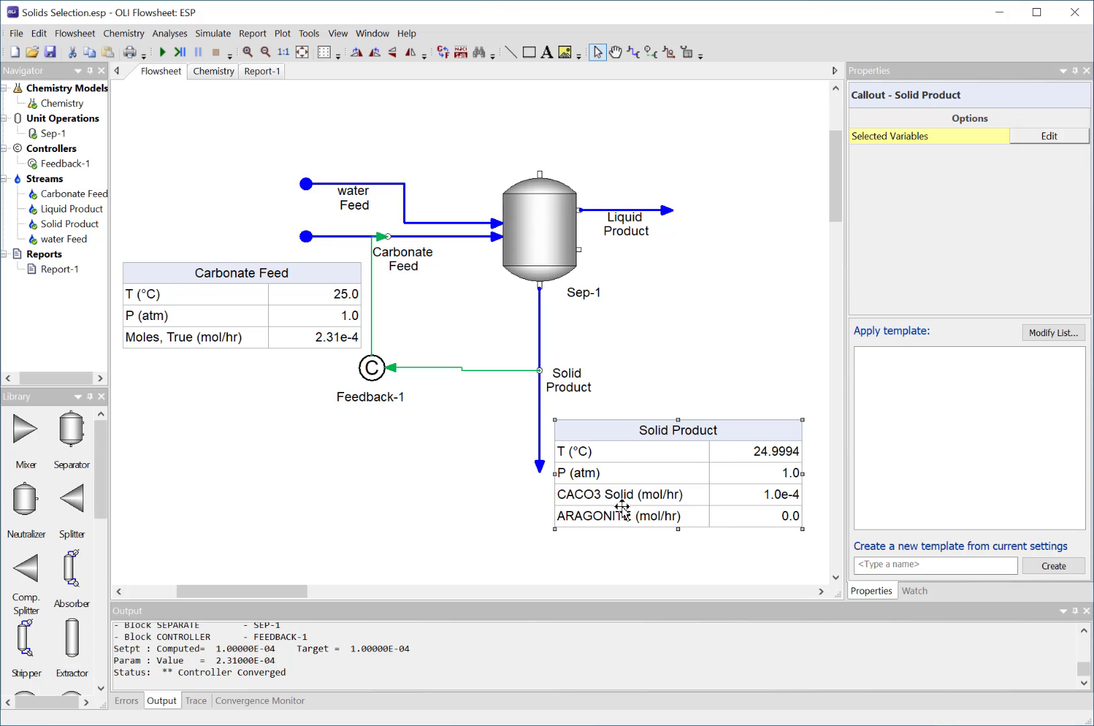
mouse_move(473, 452)
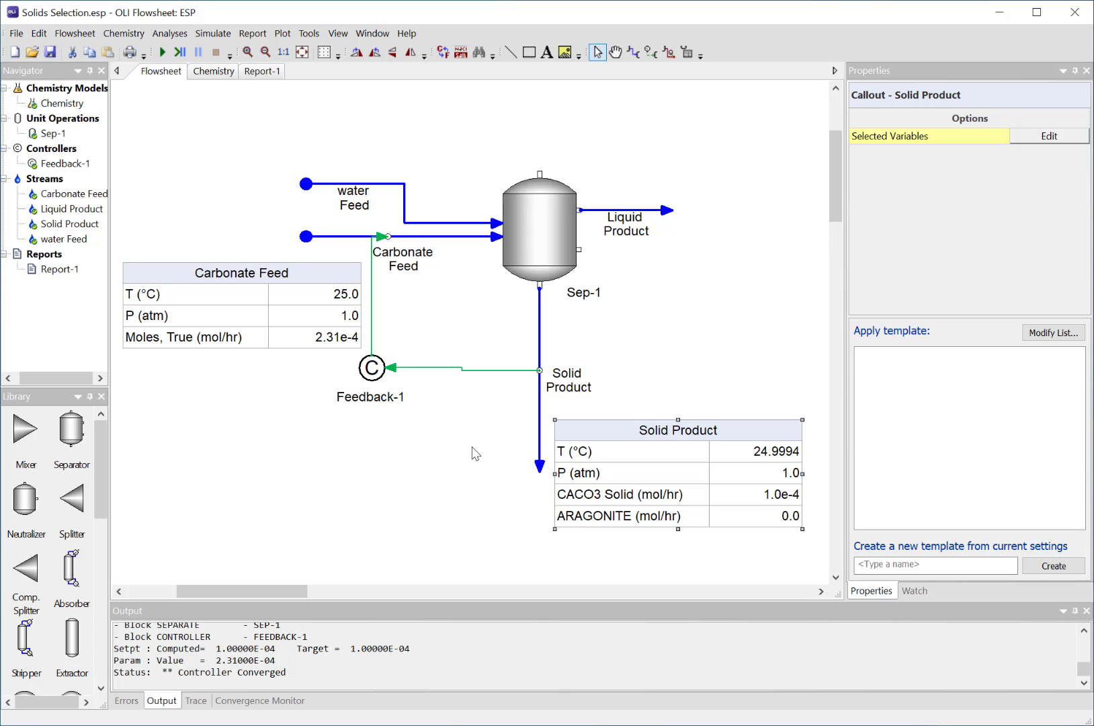
mouse_move(471, 422)
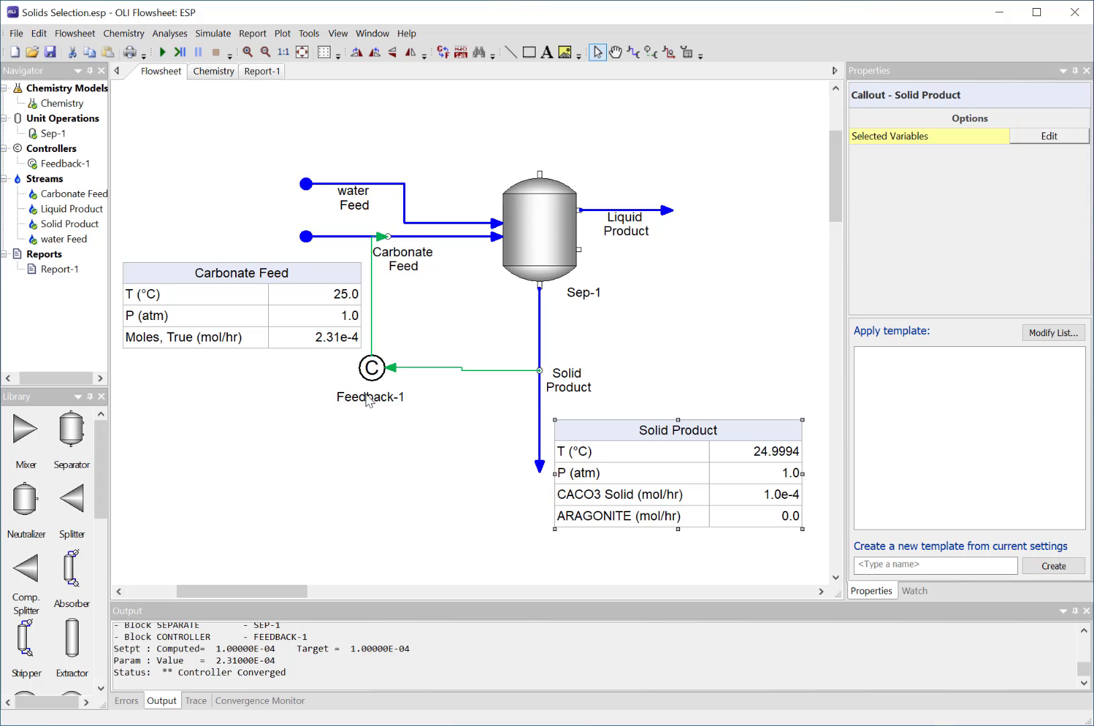
mouse_move(619, 542)
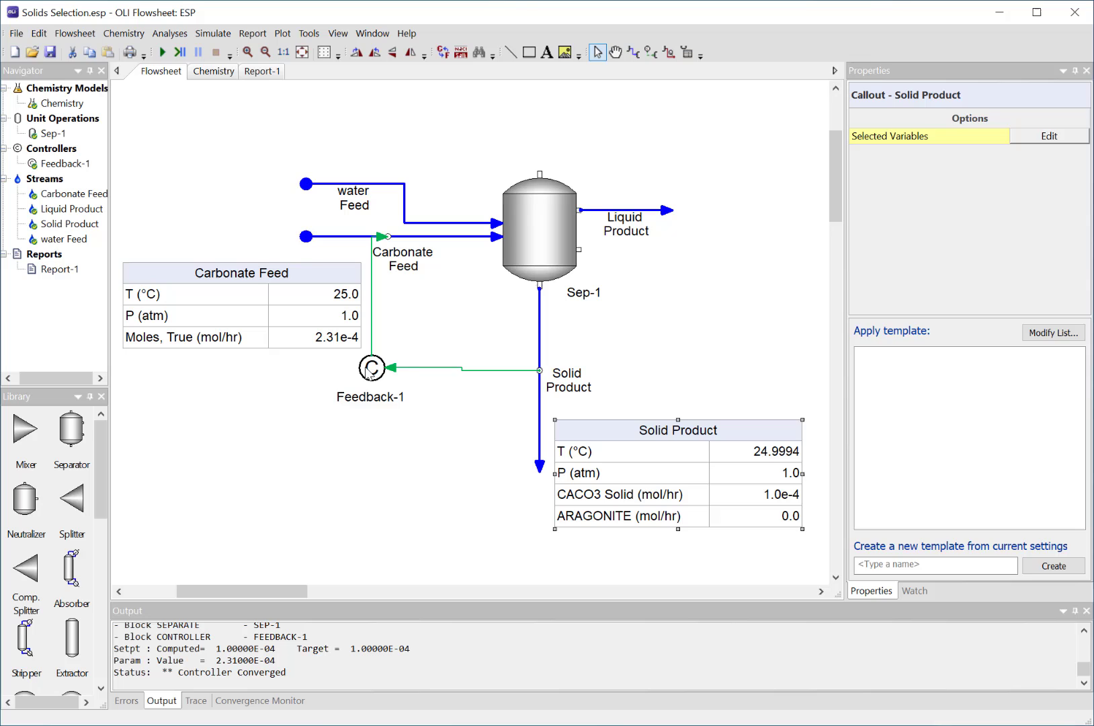
Step: Change Feedback-1's target species from CACO3 to ARAGONITE solid
click(371, 368)
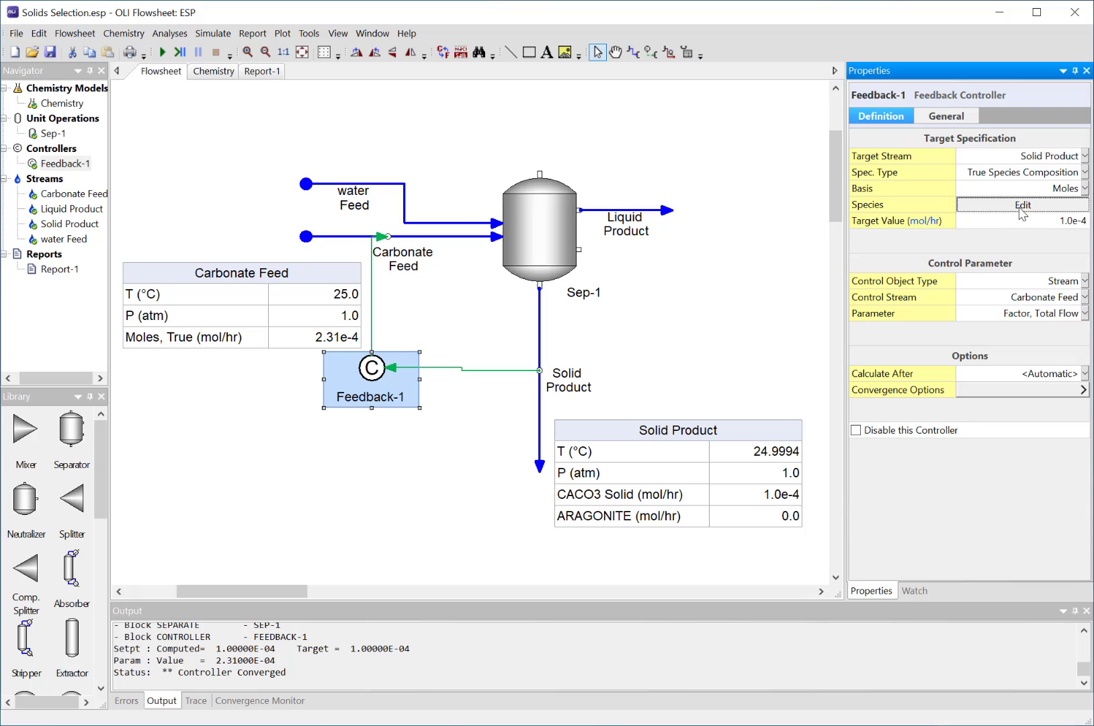
click(1022, 204)
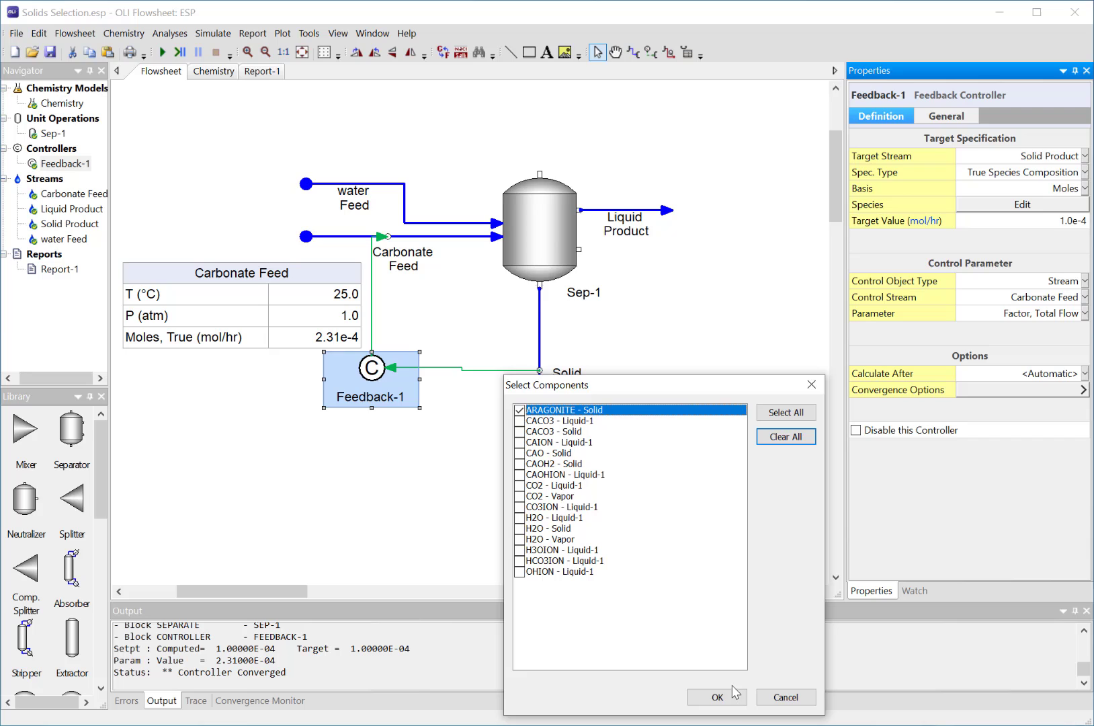
click(716, 696)
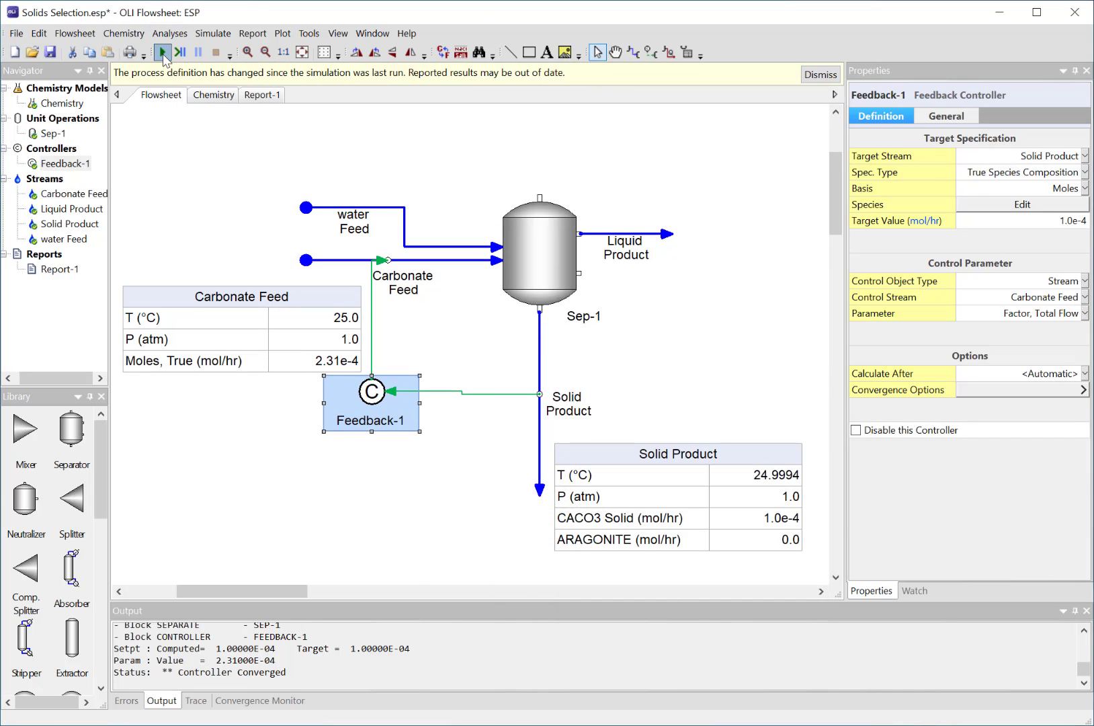
Step: Rerun the simulation and dismiss the failure after Feedback-1 misses convergence within 20 iterations
click(162, 53)
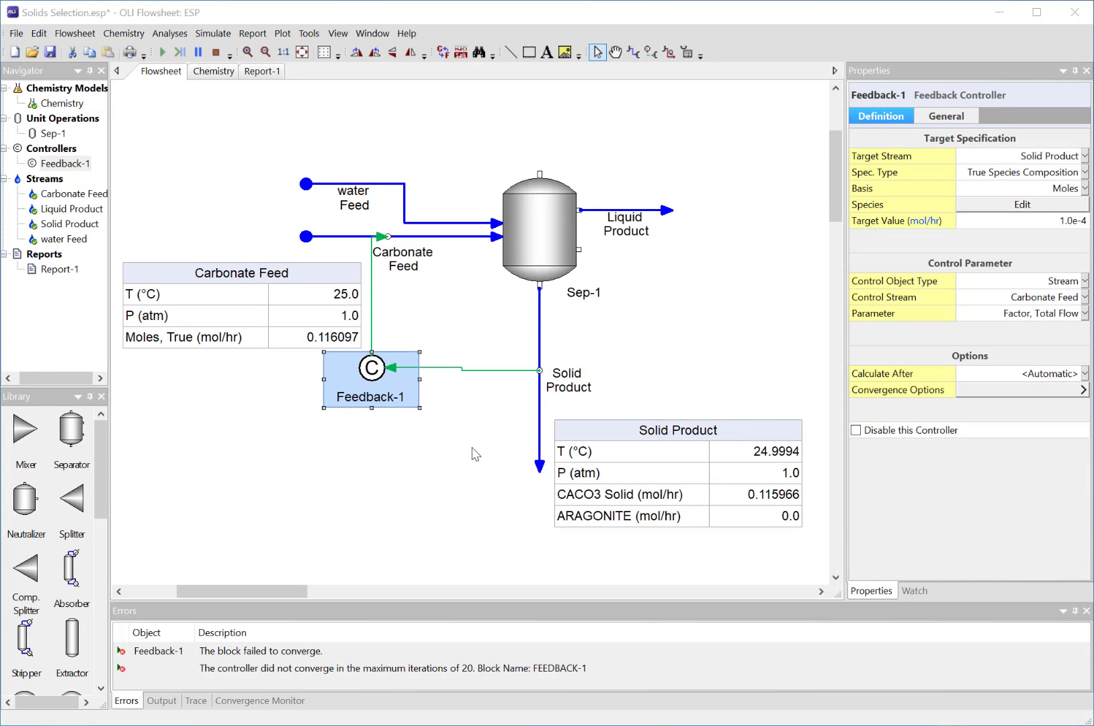
click(160, 51)
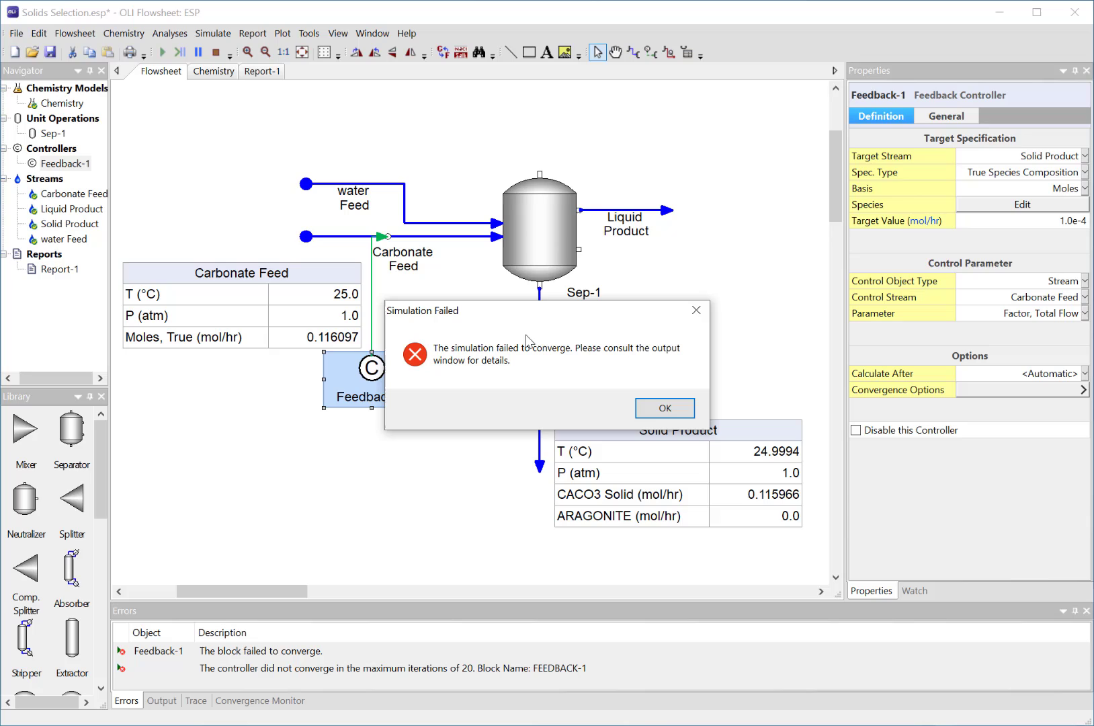
mouse_move(309, 671)
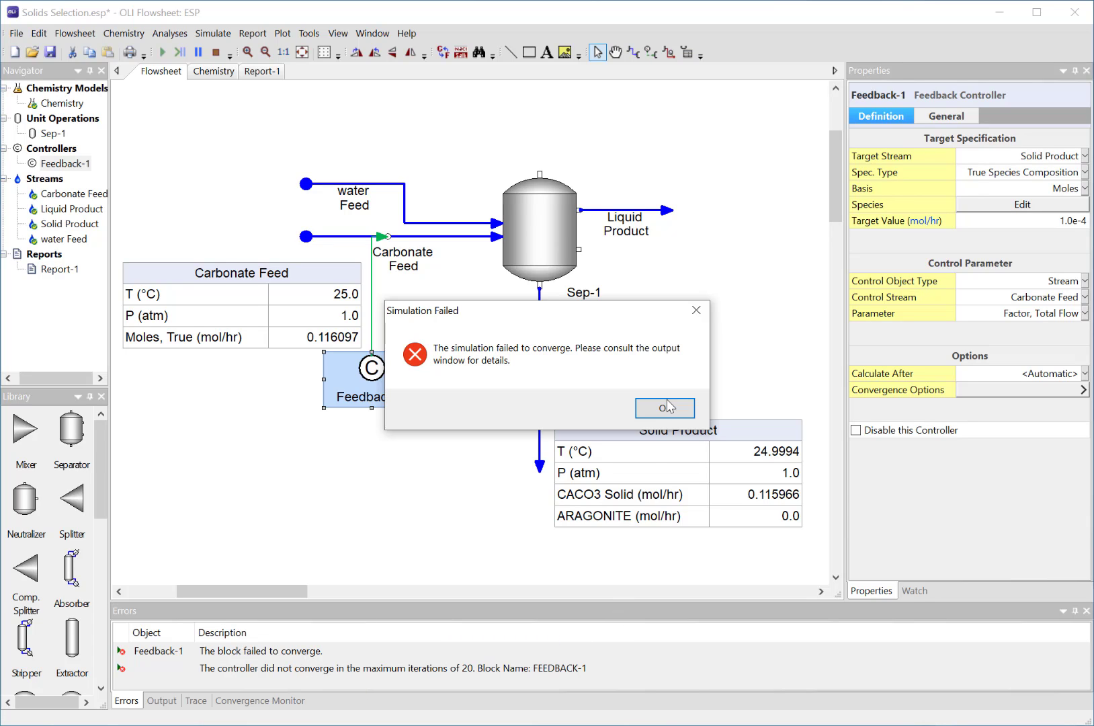
click(663, 408)
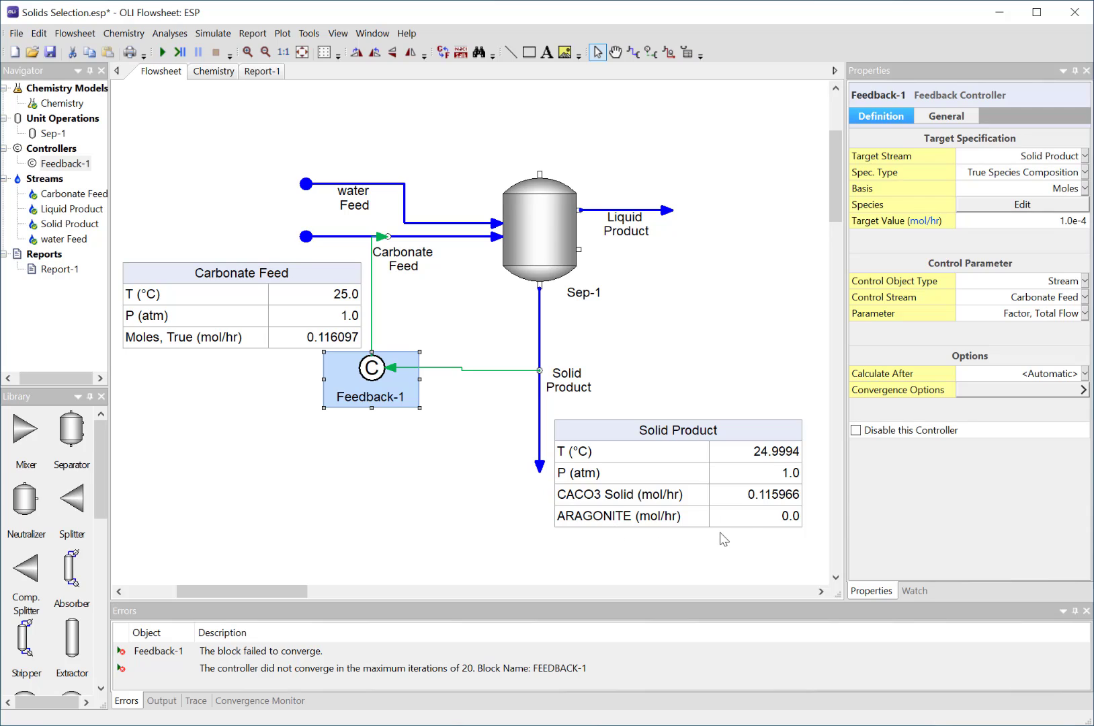
mouse_move(758, 516)
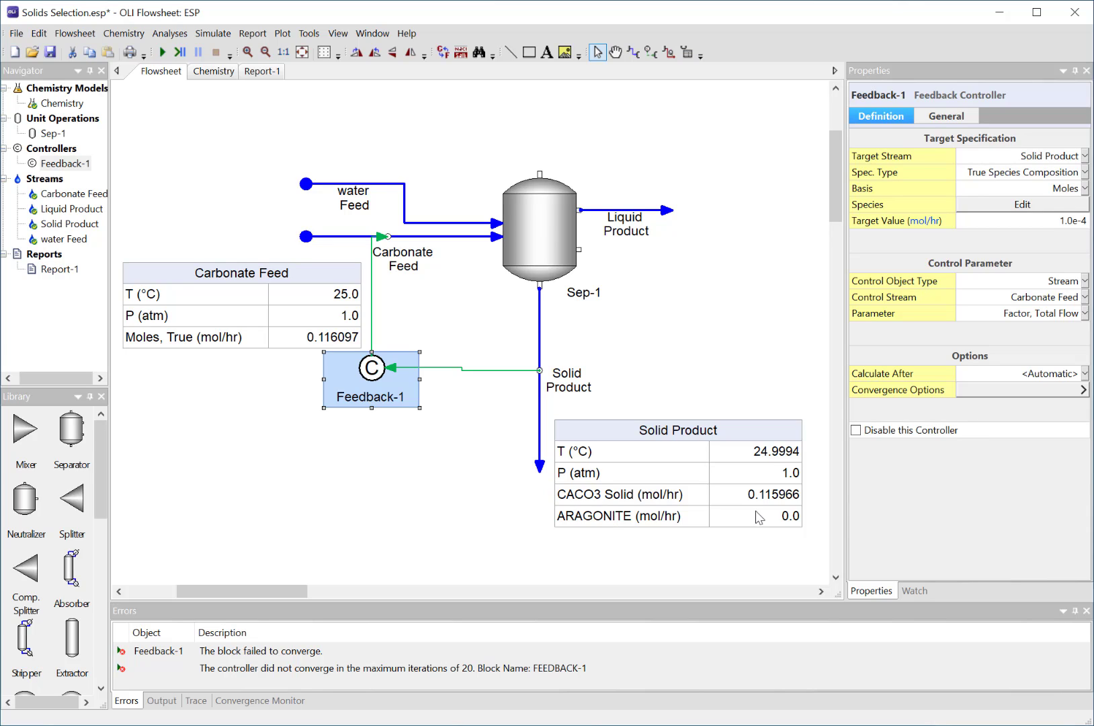
mouse_move(741, 500)
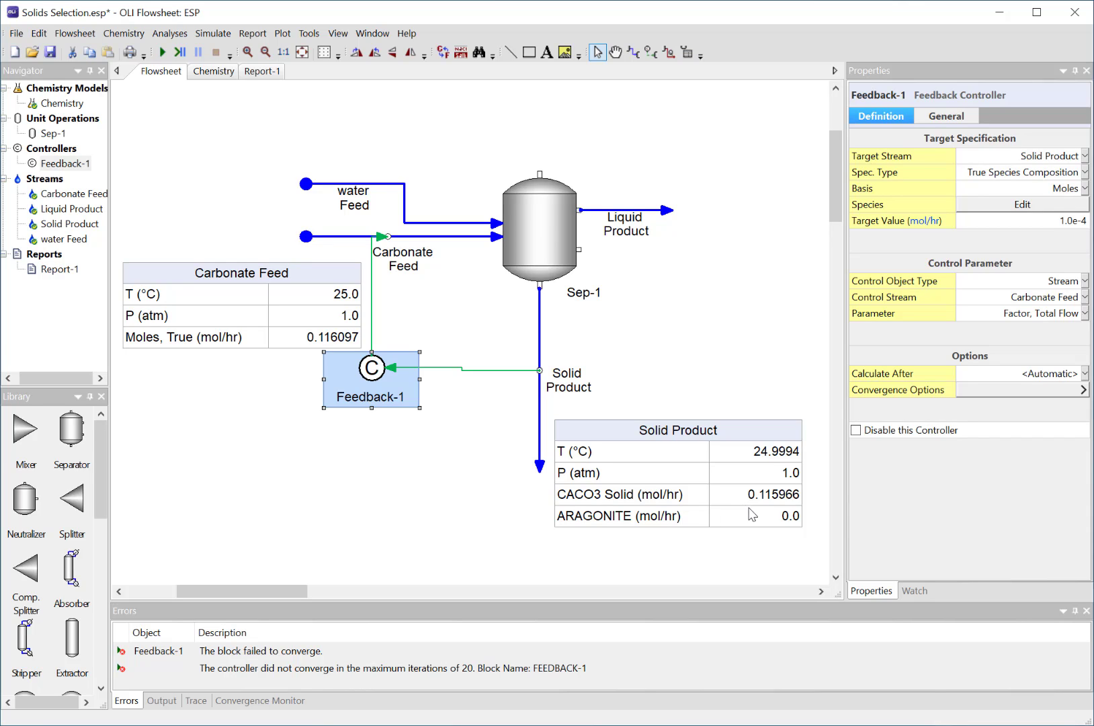
mouse_move(611, 504)
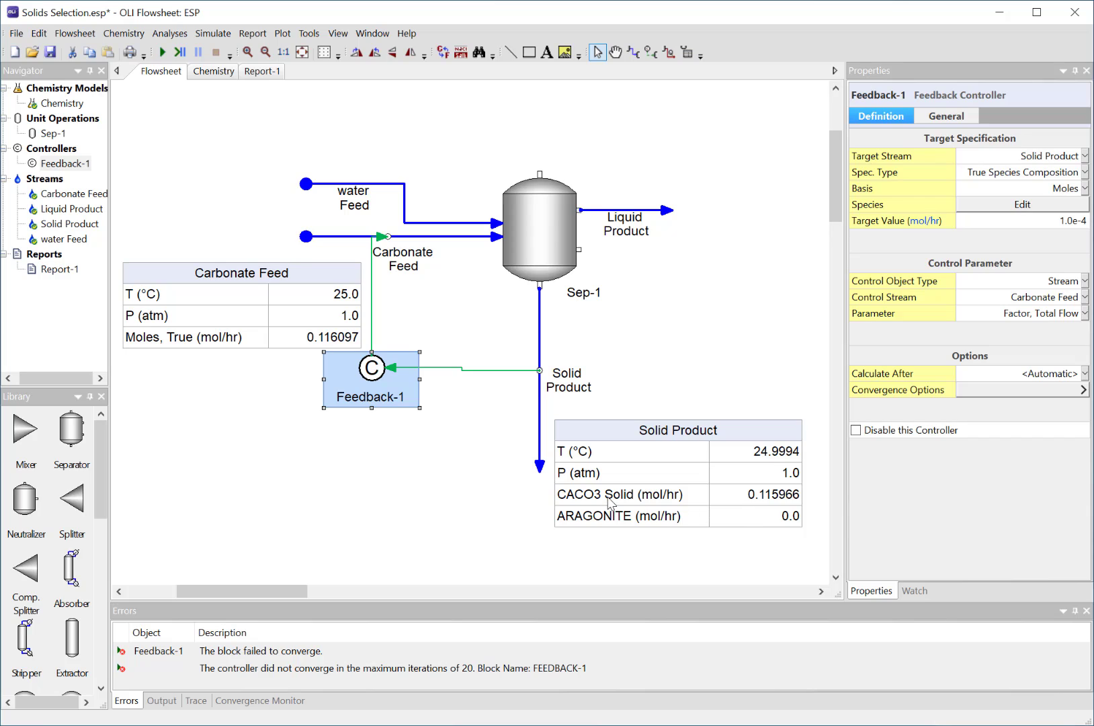
mouse_move(277, 163)
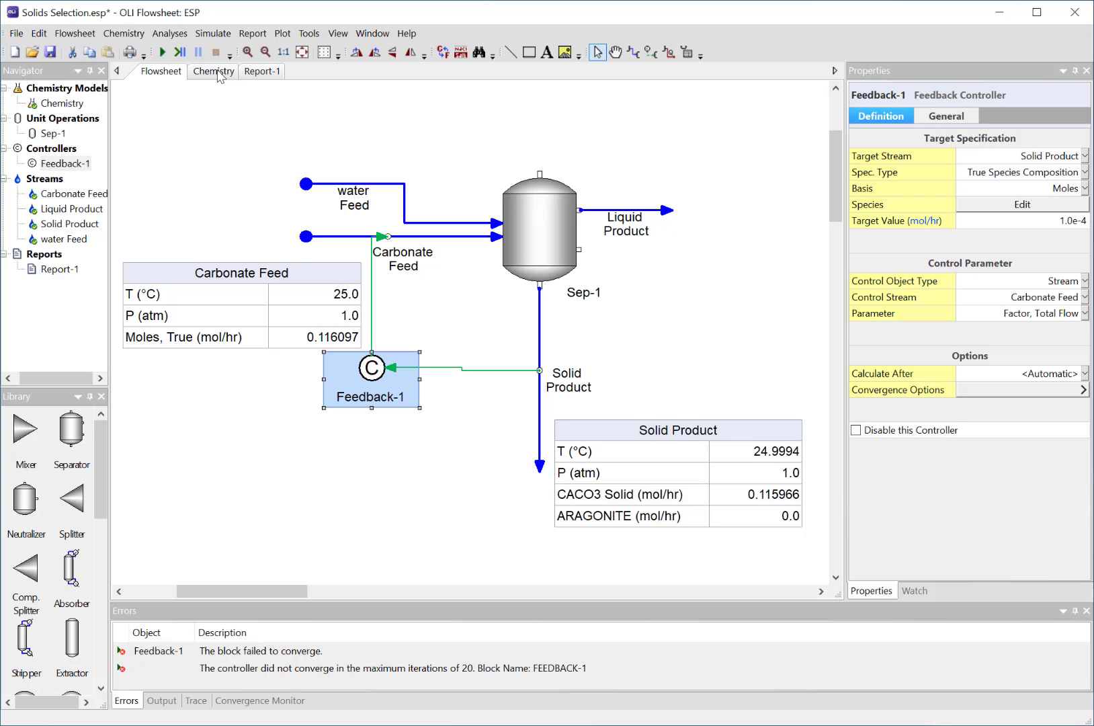
Step: Exclude CaO and CaCO3 from the Ca(+2) solid phases, leaving aragonite, and return to the flowsheet
click(213, 71)
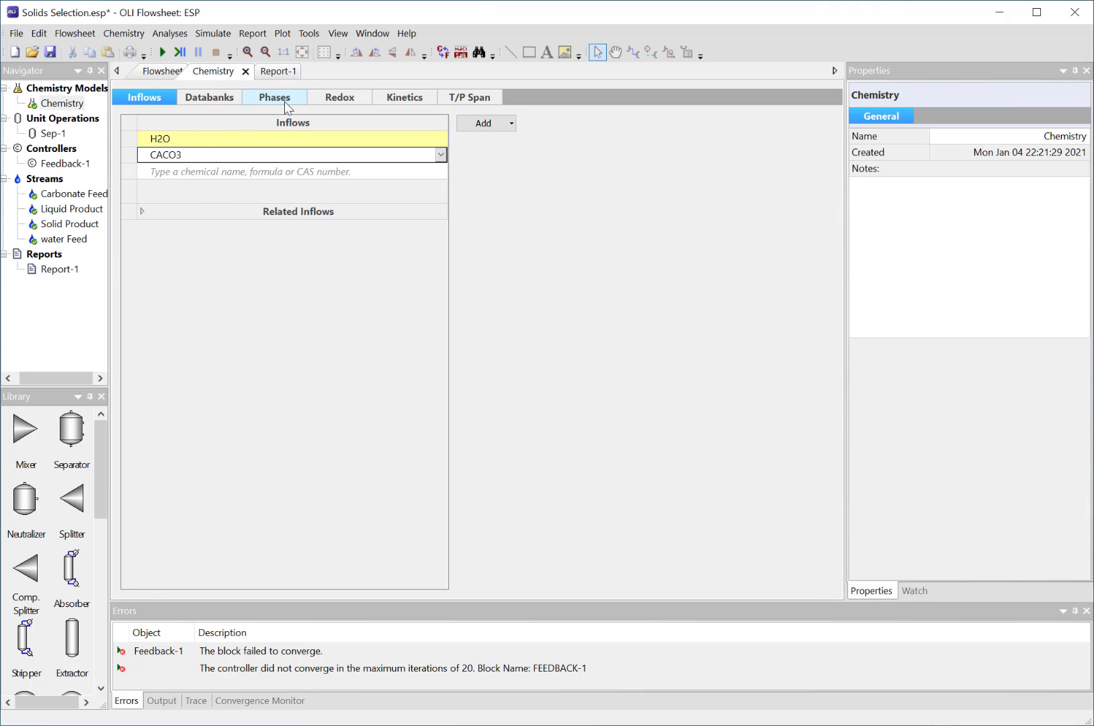
click(274, 97)
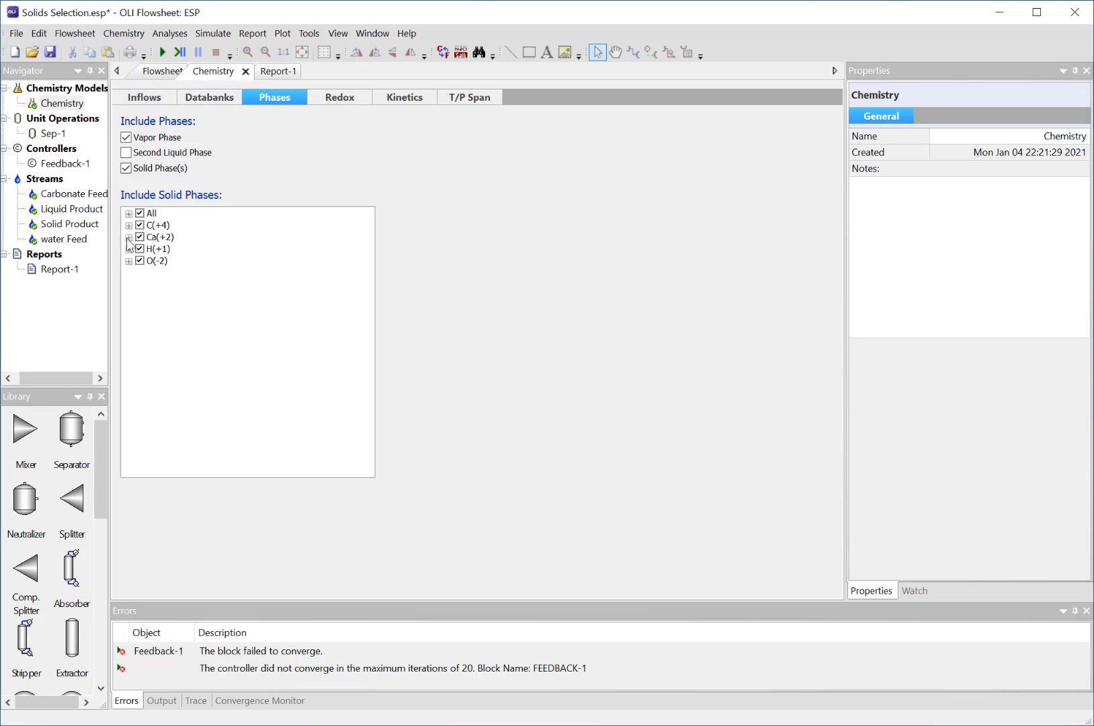
click(129, 236)
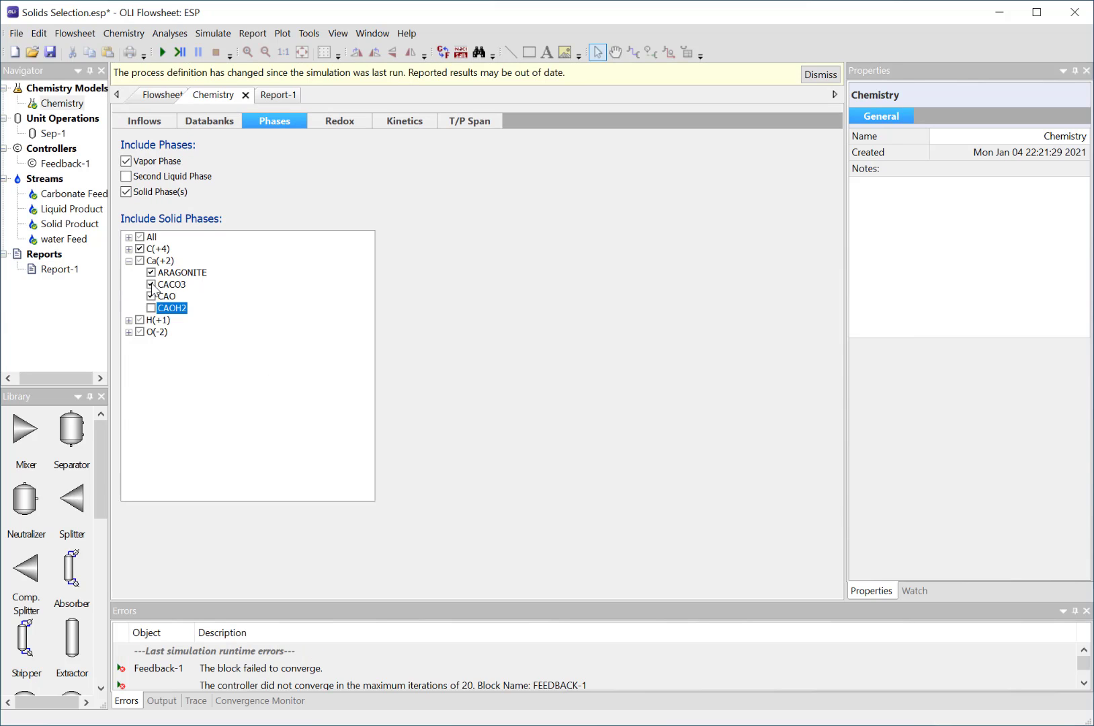
click(151, 296)
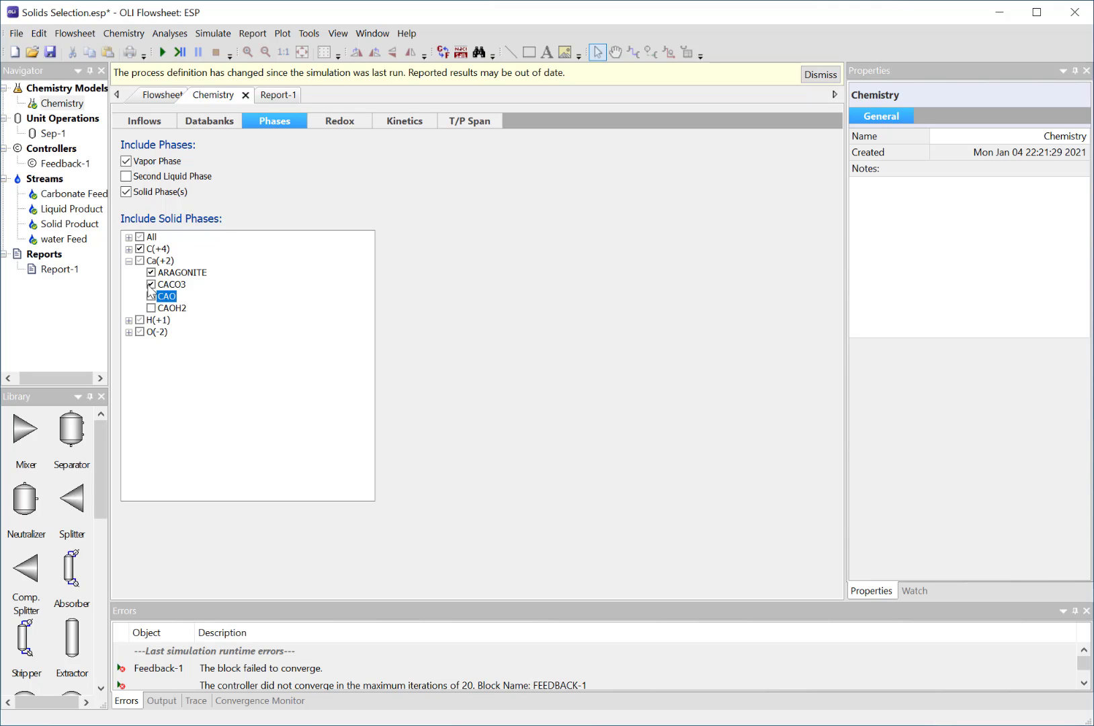
click(151, 284)
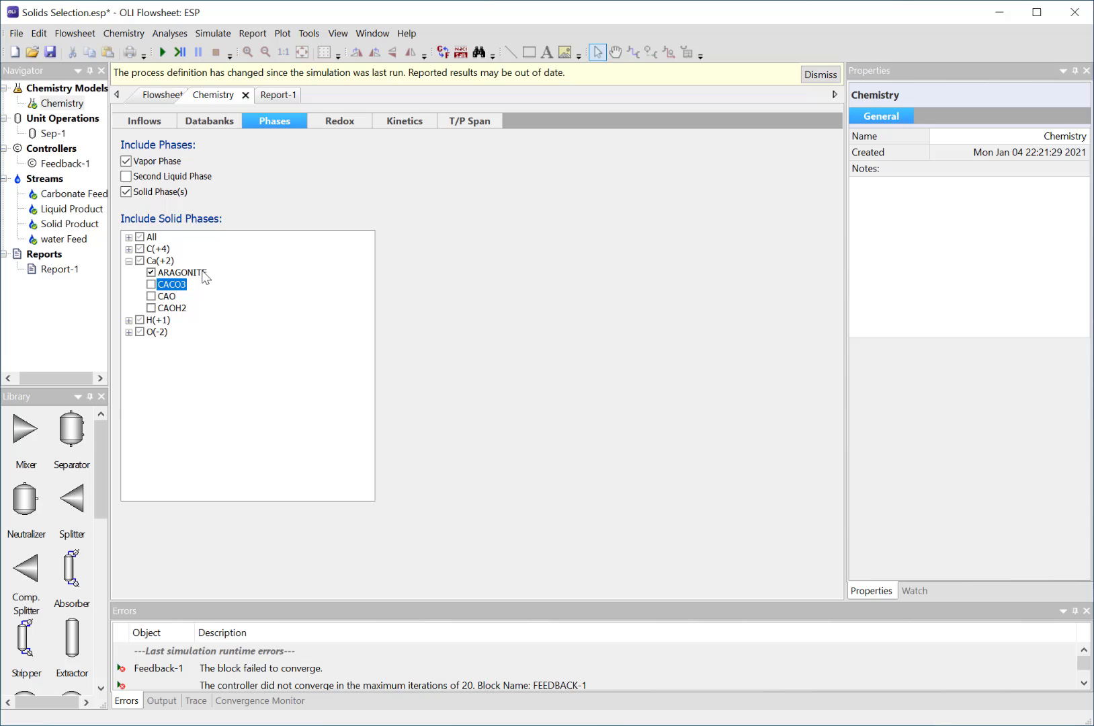
click(161, 95)
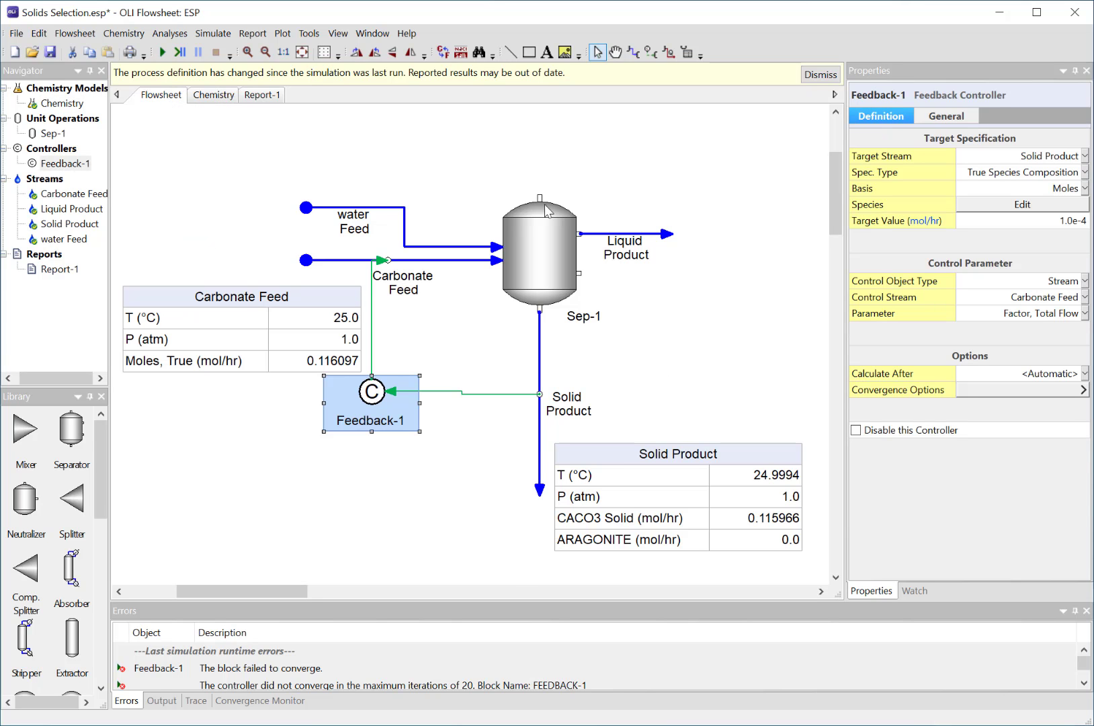
Step: Run the simulation so Feedback-1 converges with 1.00001e-4 mol/hr aragonite solid
click(162, 52)
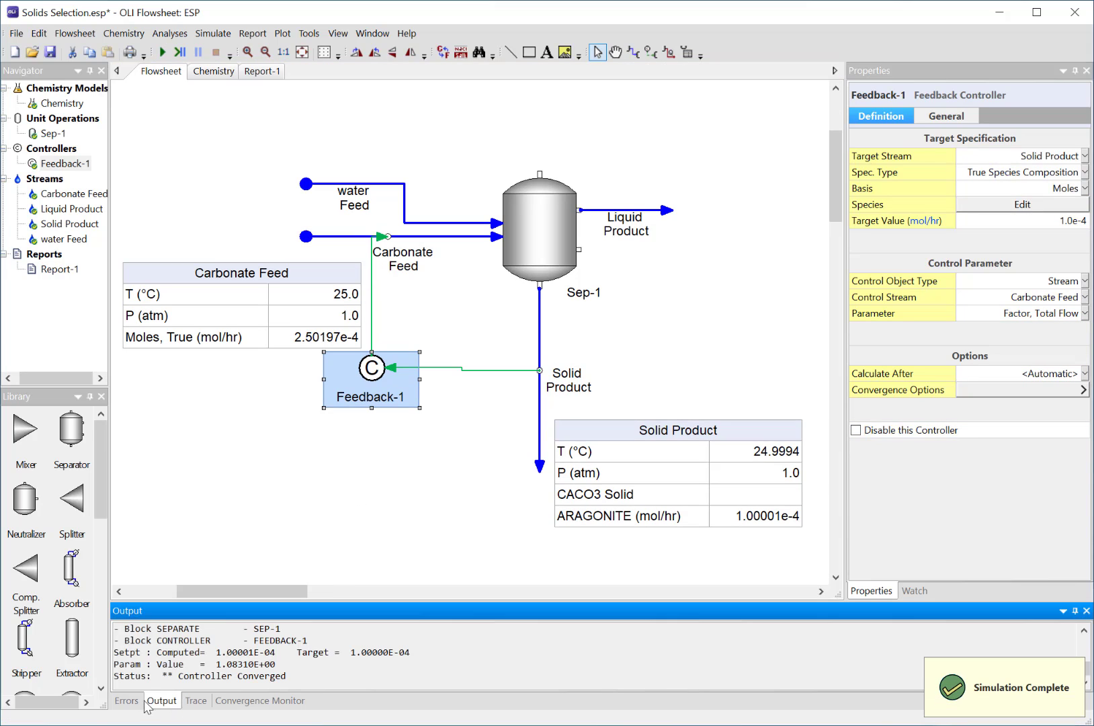
mouse_move(727, 525)
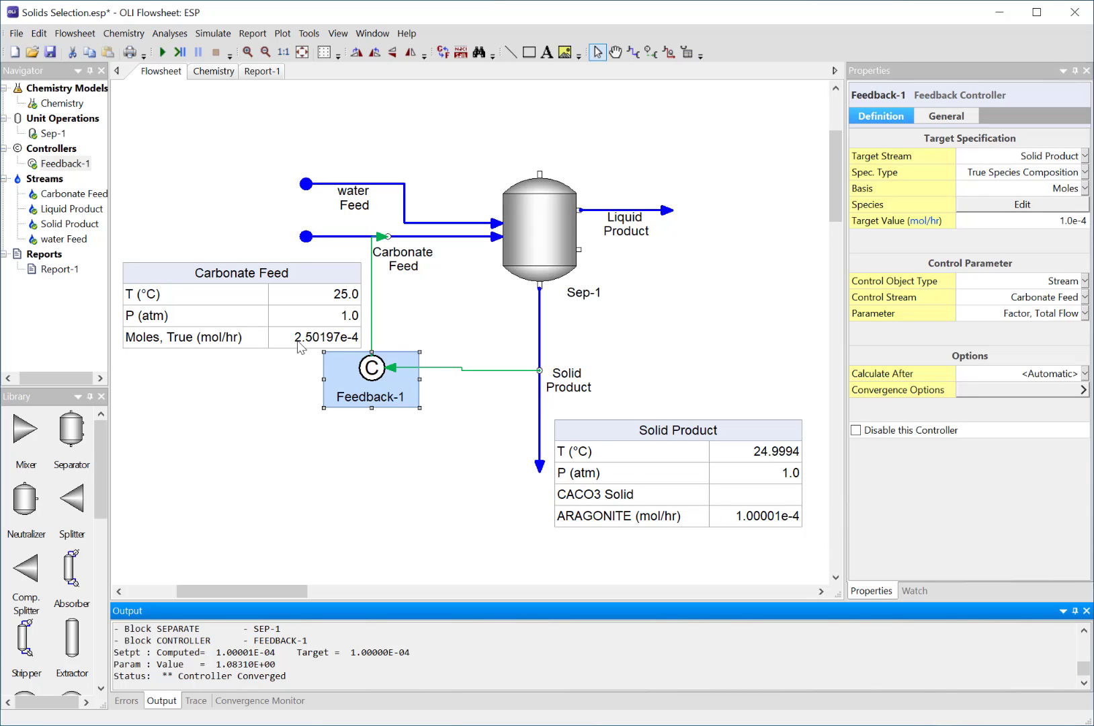
mouse_move(445, 291)
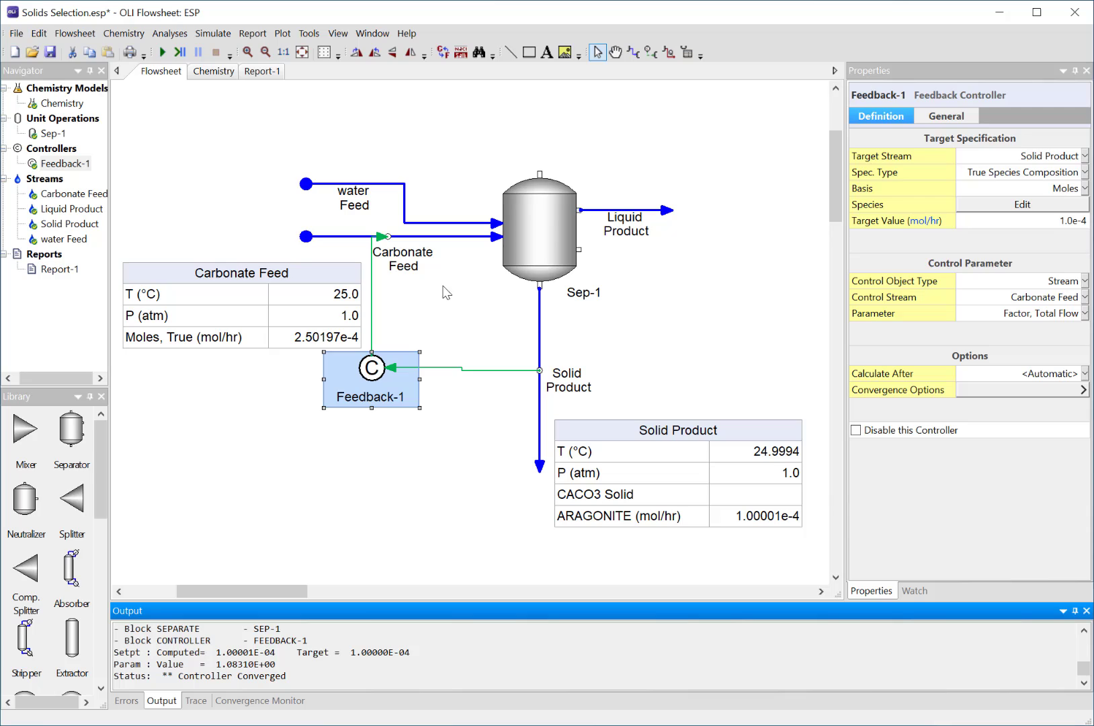
mouse_move(298, 358)
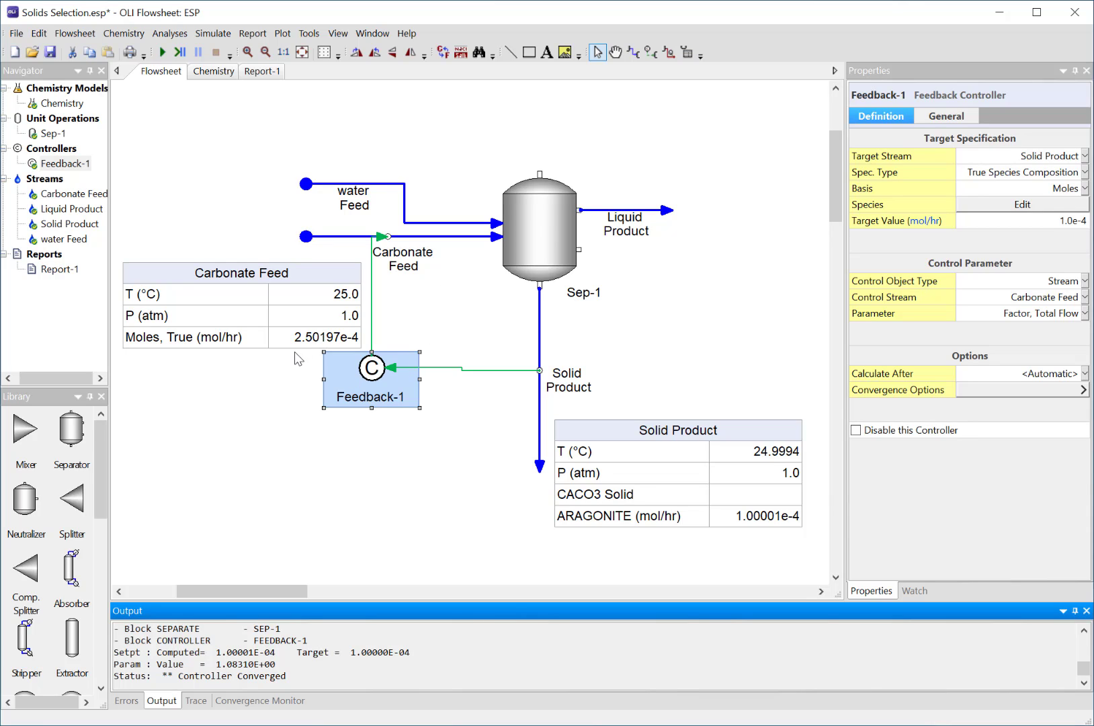
mouse_move(336, 415)
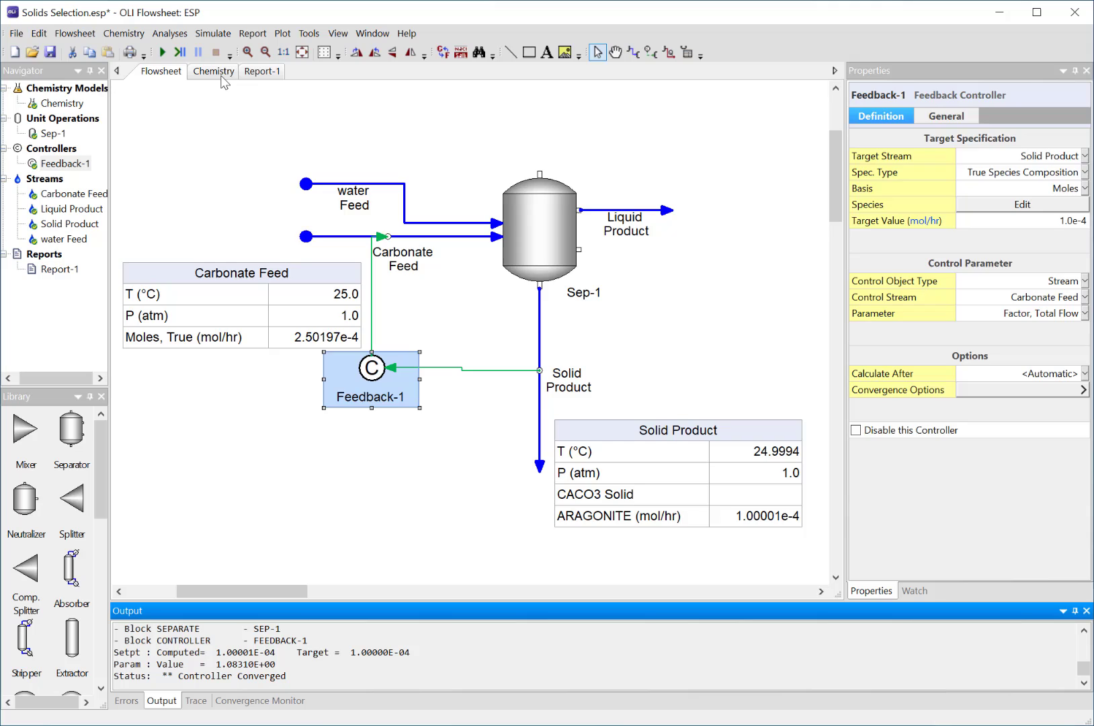
Step: Reopen the chemistry settings, glance at the databanks, and review Phases showing only aragonite included
click(213, 71)
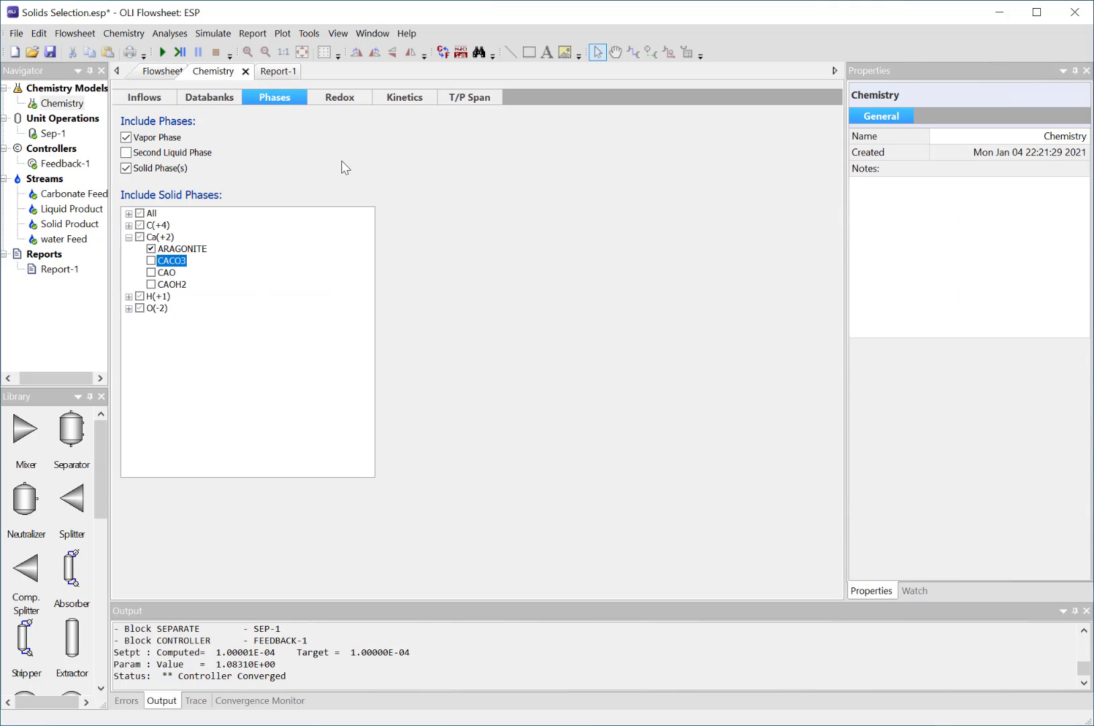
click(207, 97)
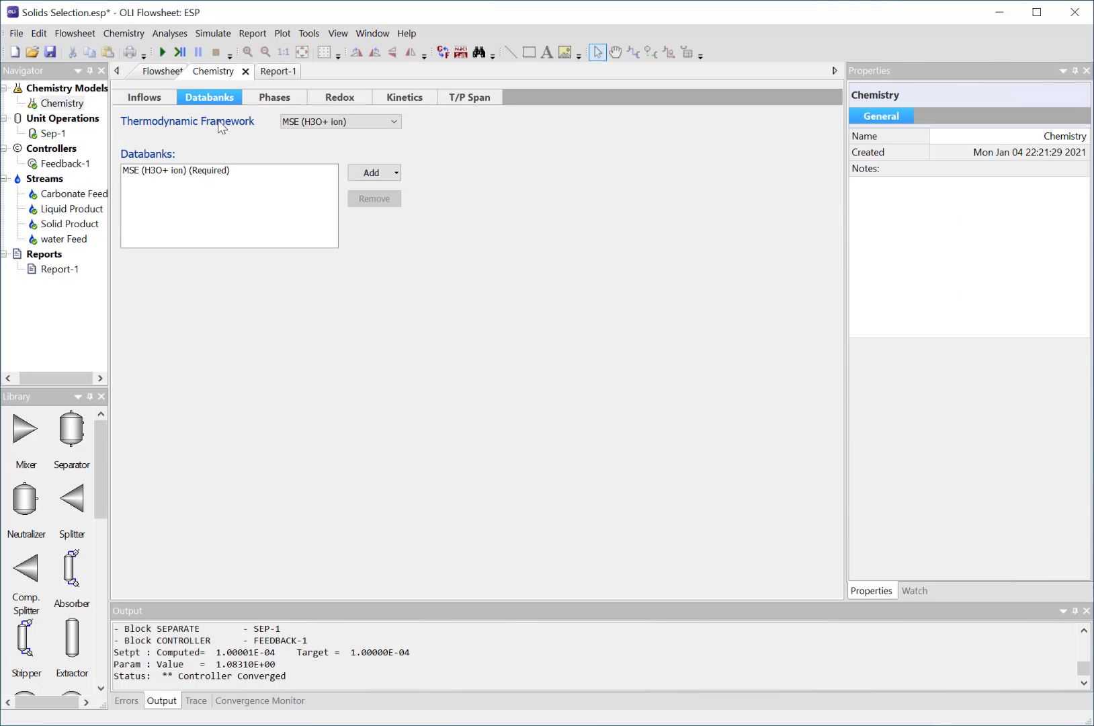
click(340, 121)
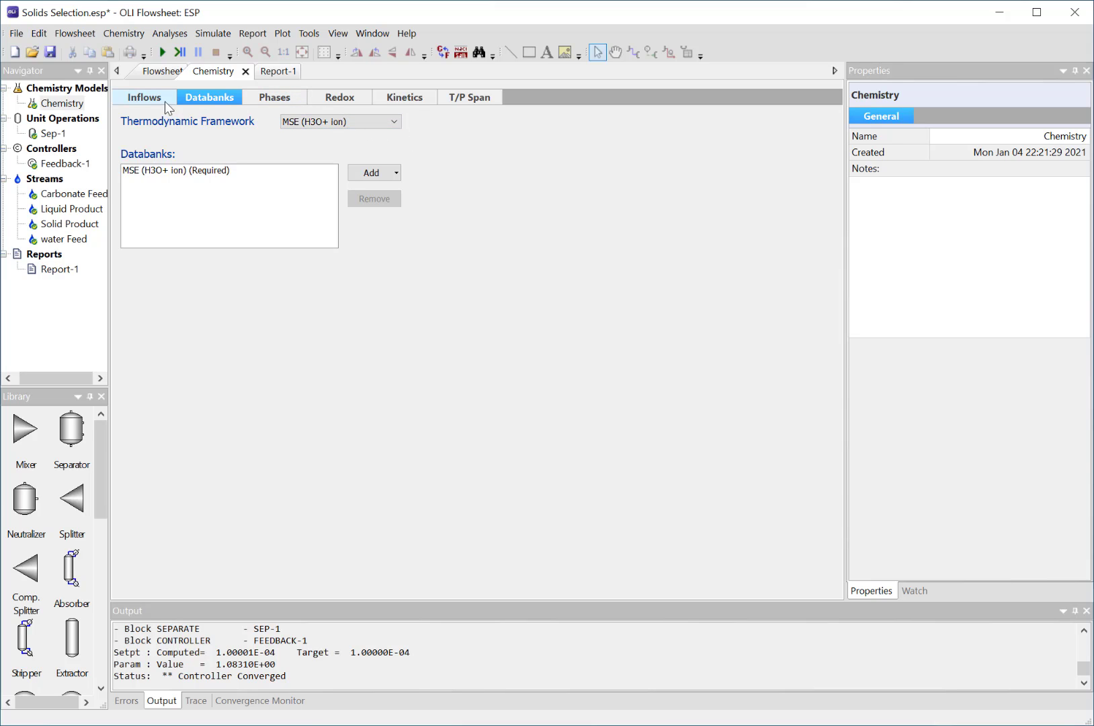
click(273, 97)
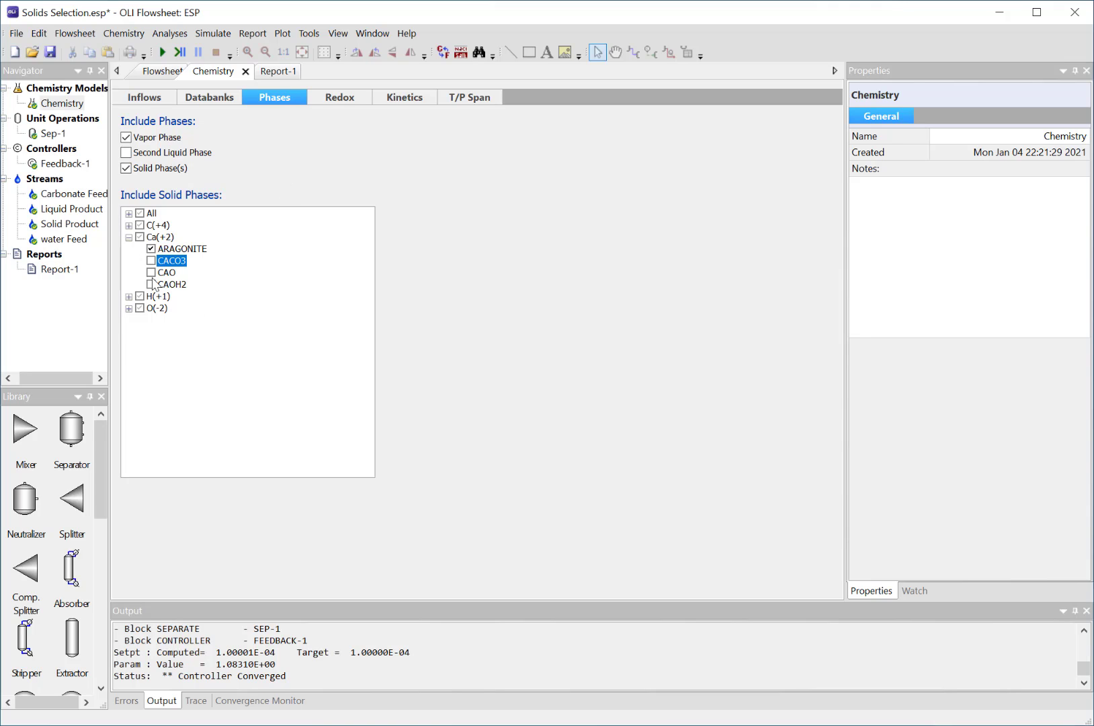
mouse_move(168, 274)
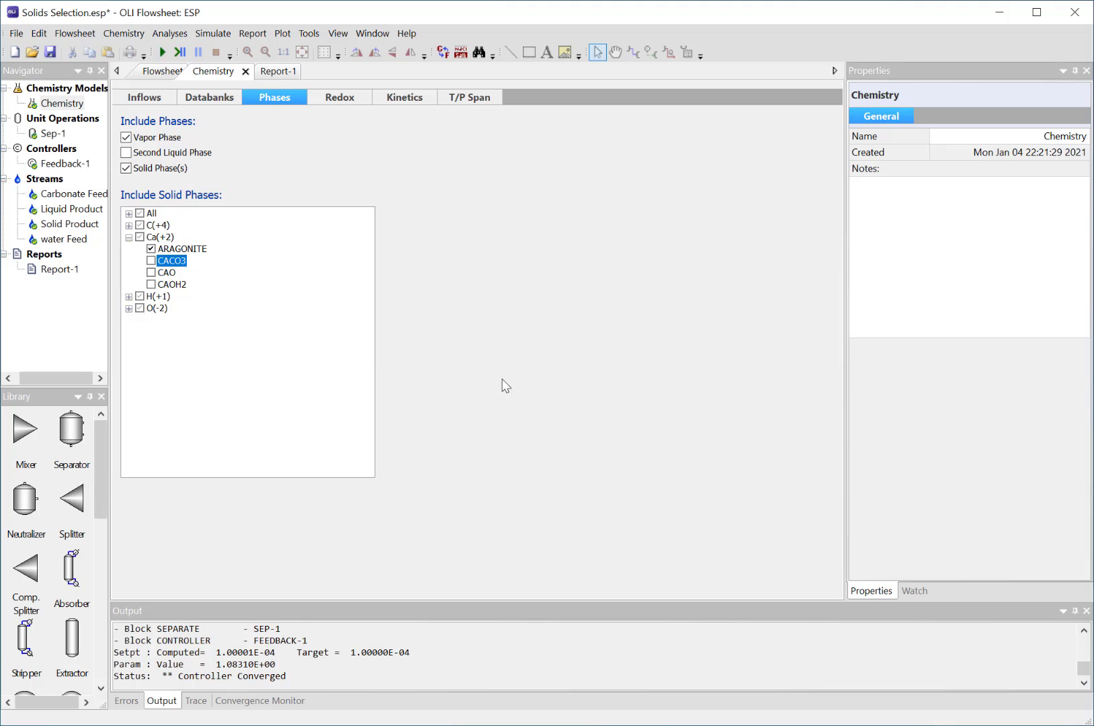
mouse_move(1009, 612)
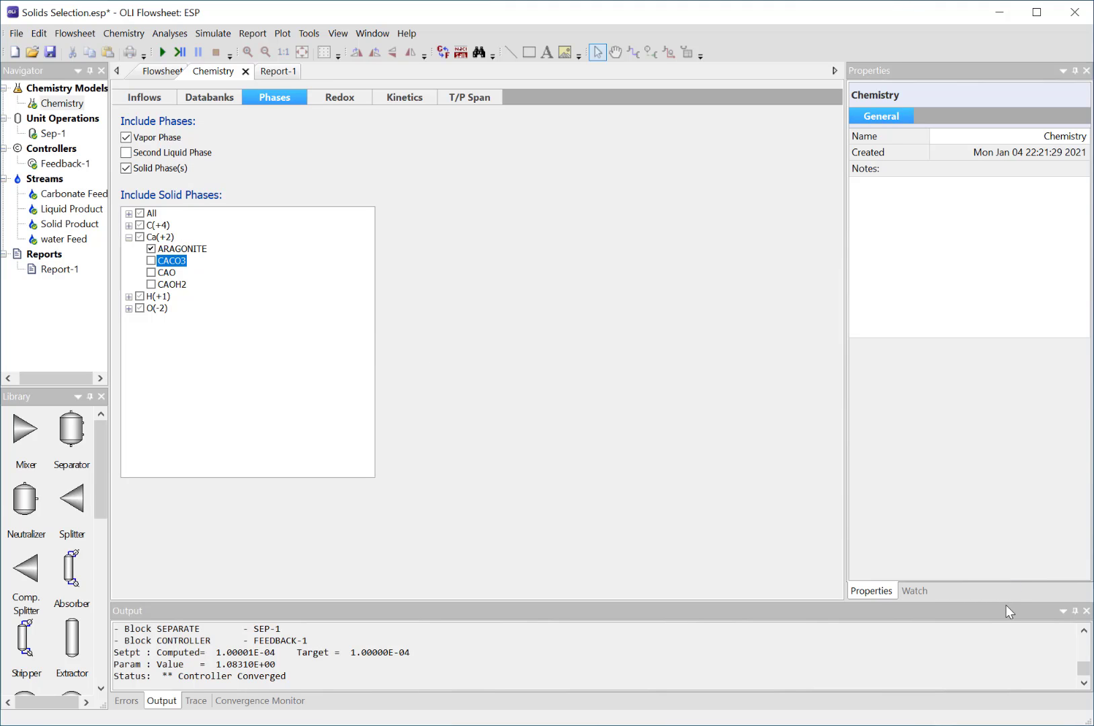